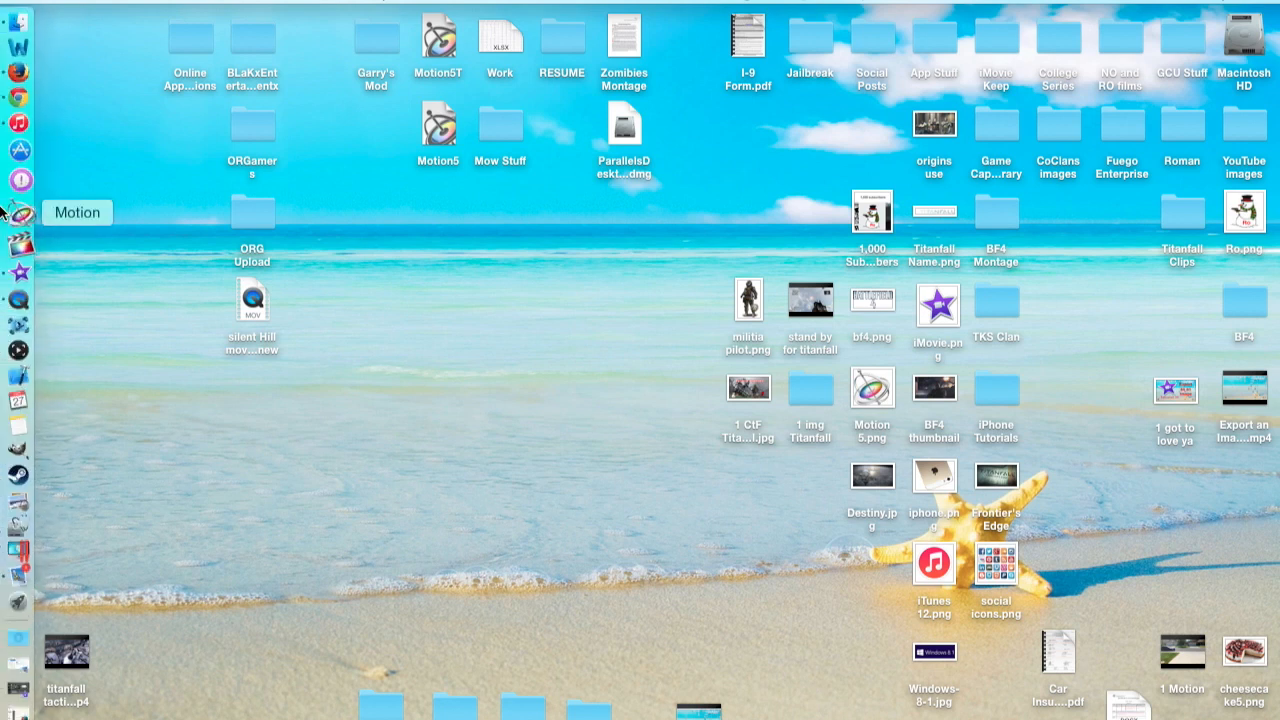
mouse_move(13, 159)
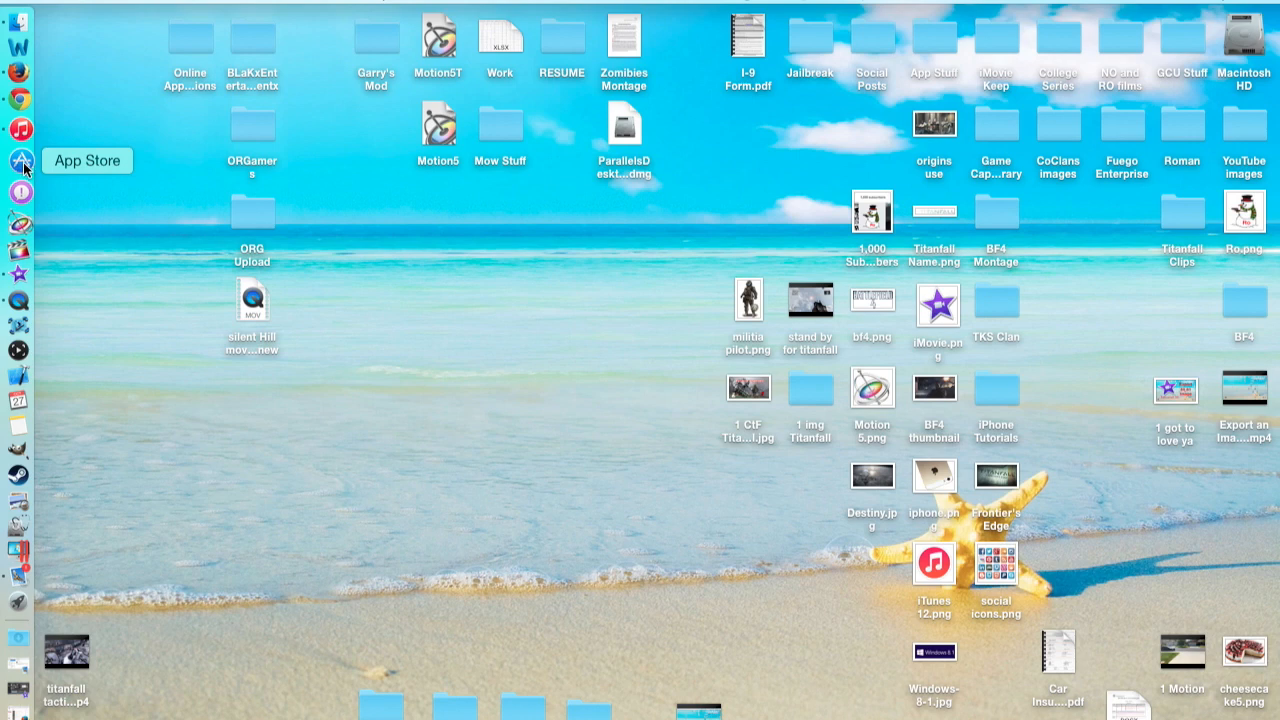
mouse_move(17, 135)
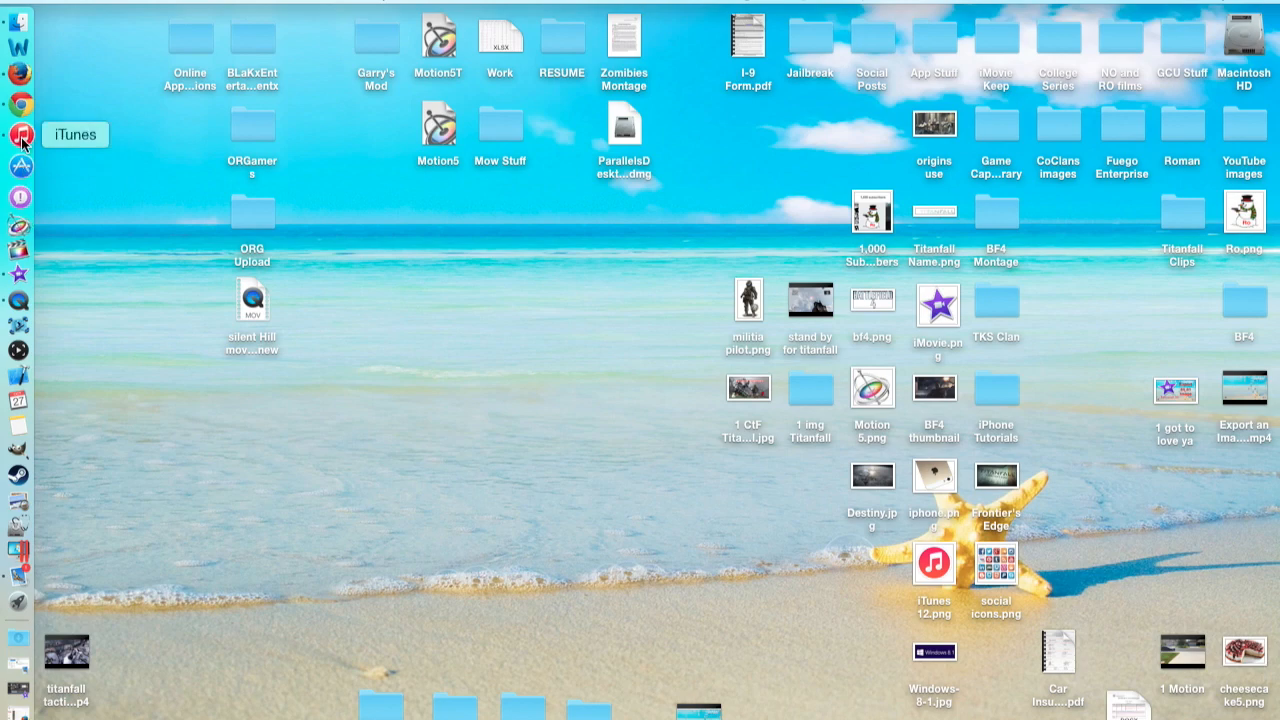
Launch iTunes, view the About iTunes version 12.0.1.26, and dismiss it.
click(17, 135)
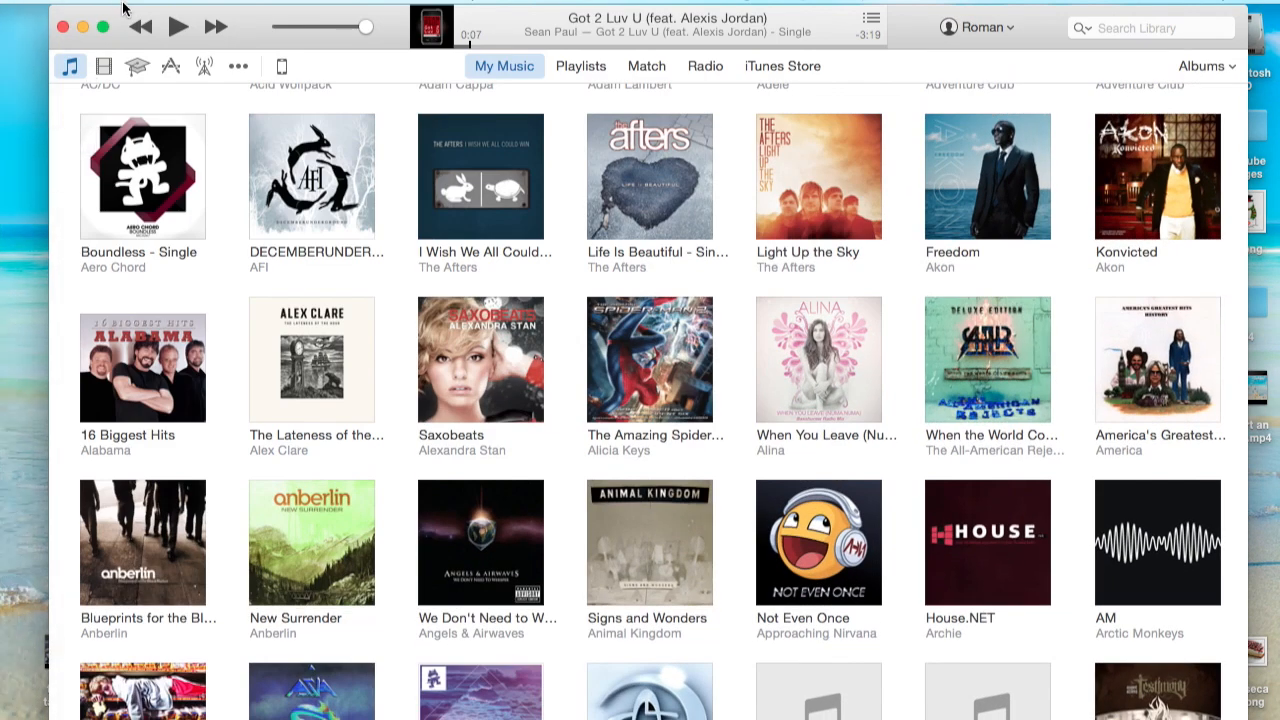
click(83, 17)
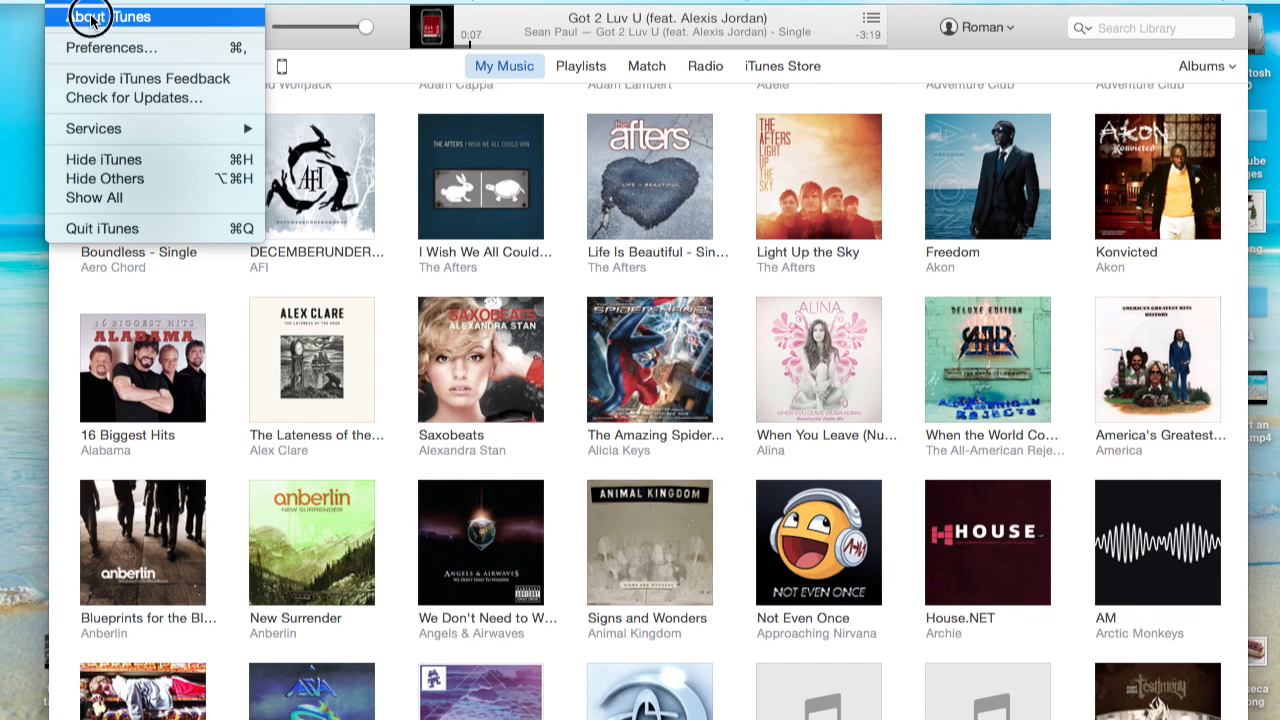
click(82, 16)
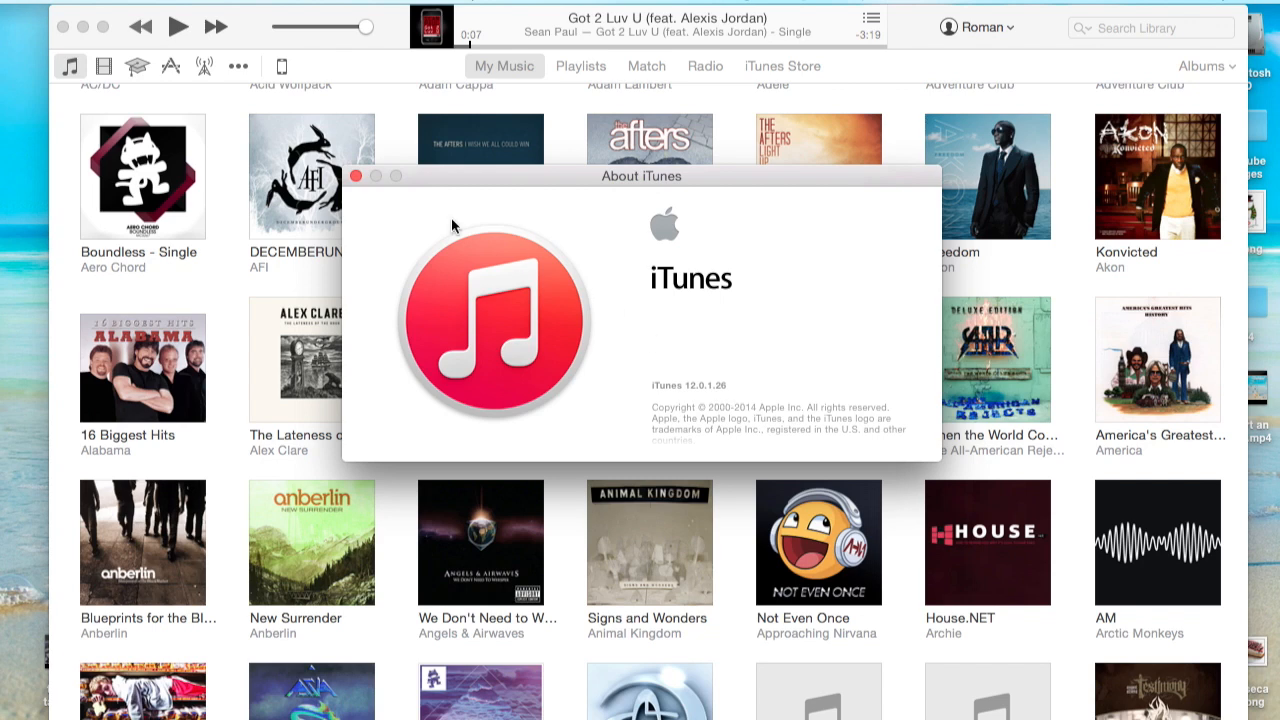
click(359, 175)
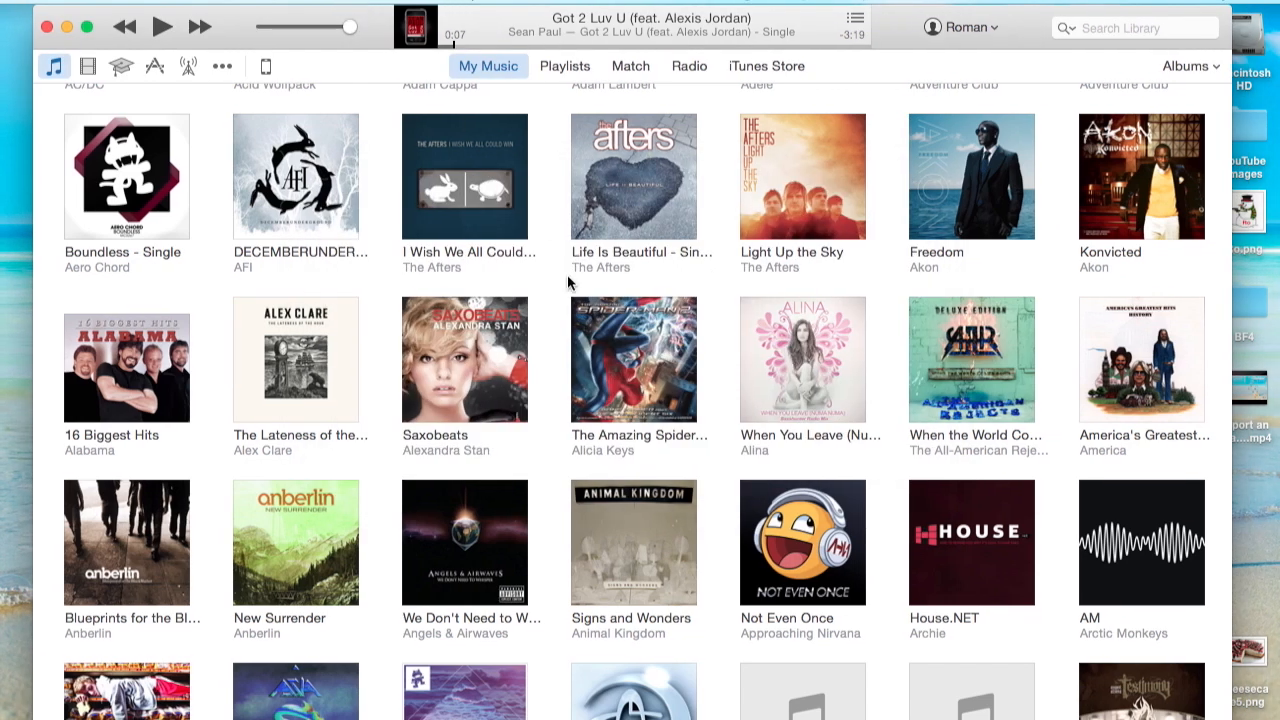
mouse_move(12, 552)
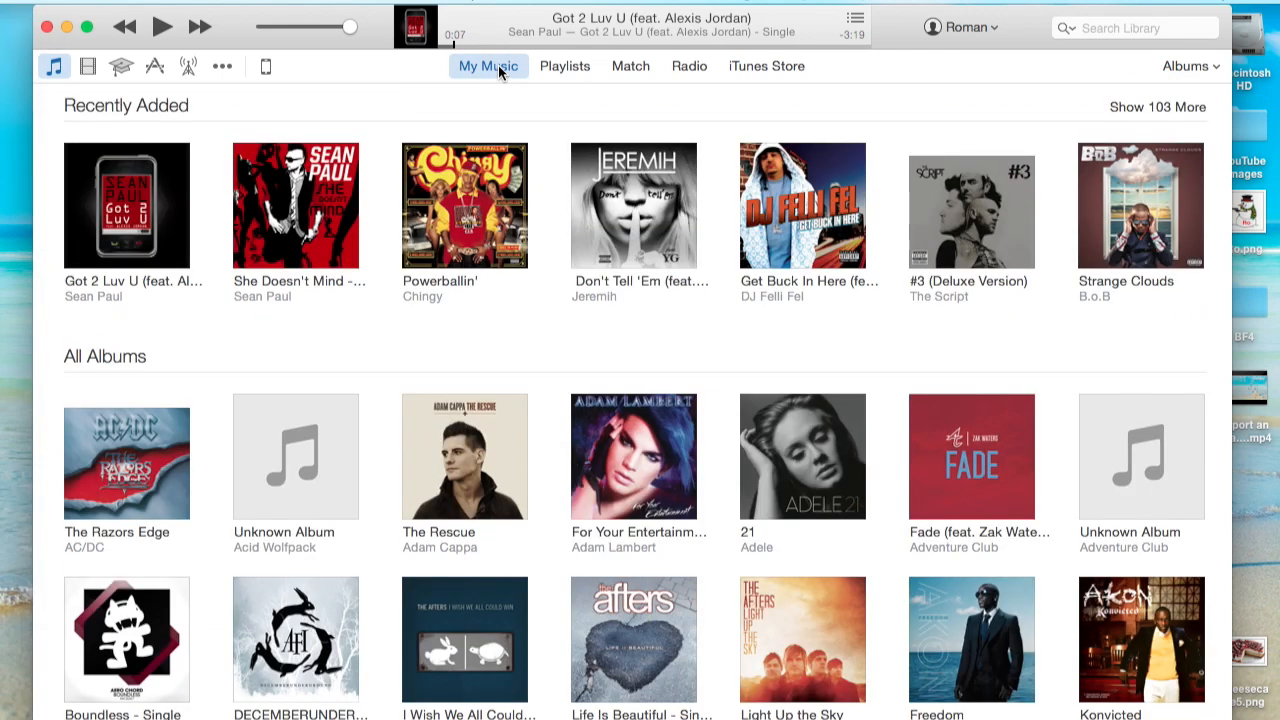
scroll(down, 3)
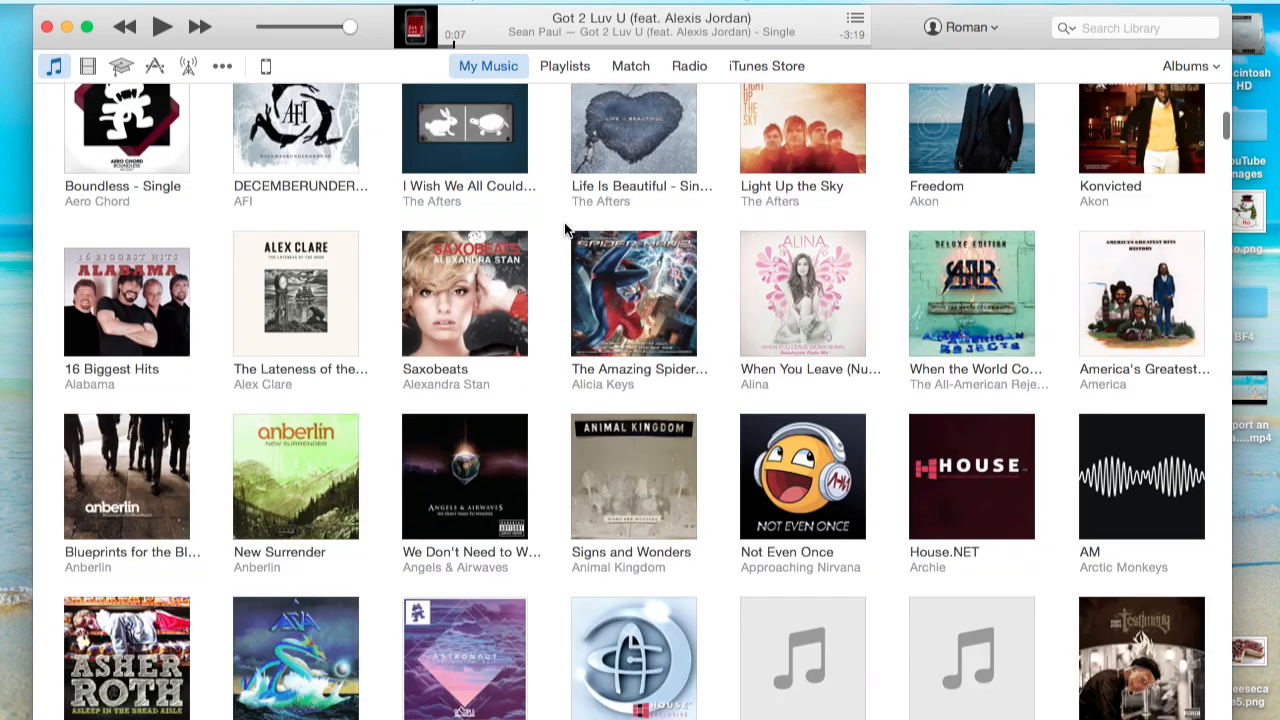
scroll(down, 3)
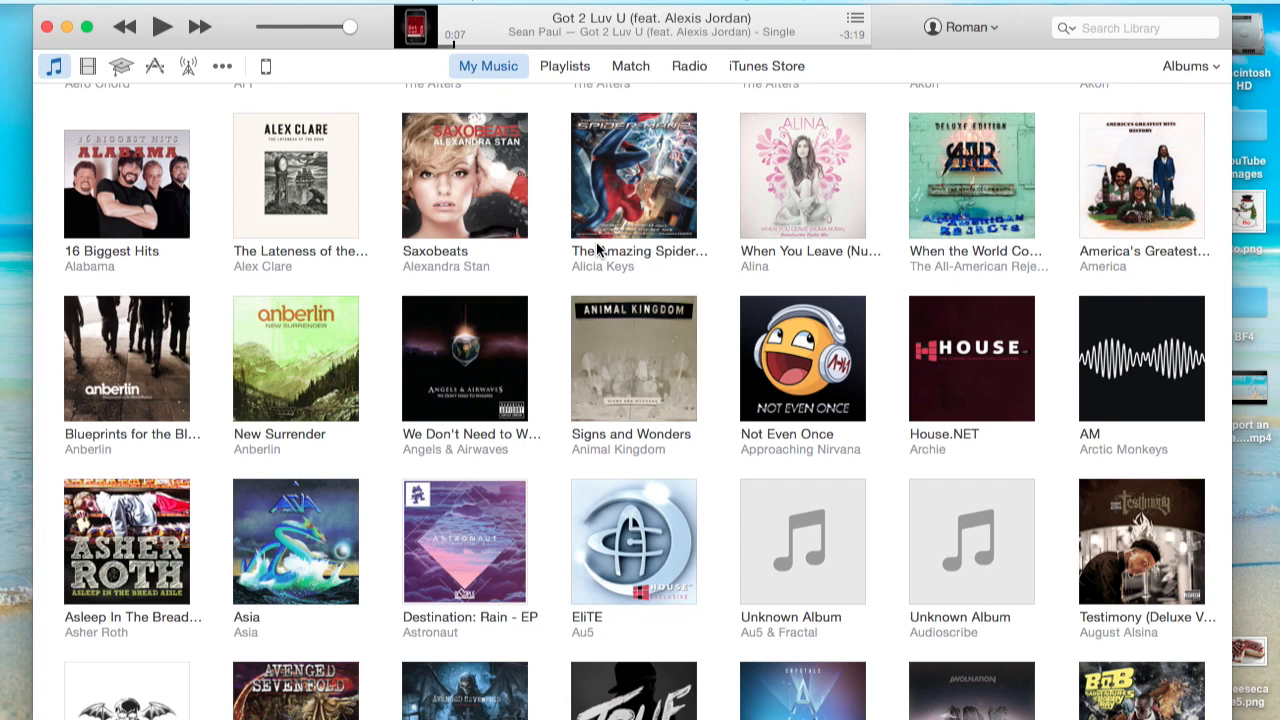
mouse_move(593, 124)
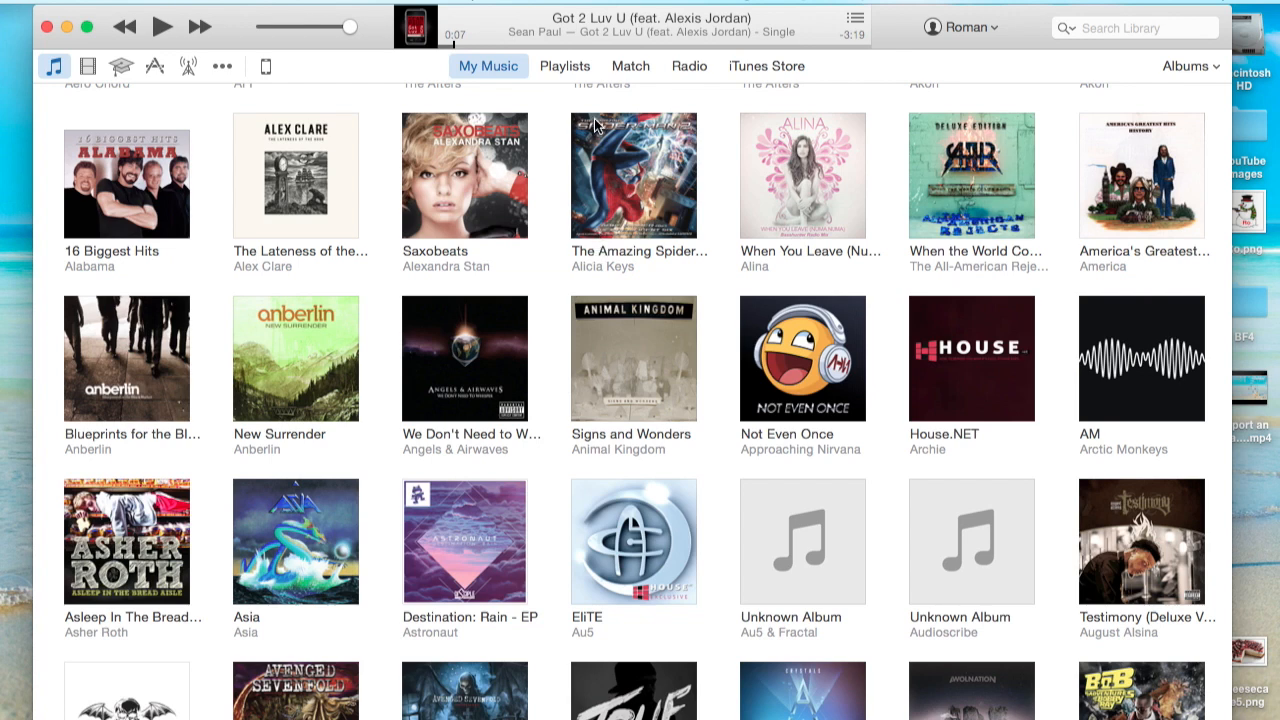
mouse_move(483, 241)
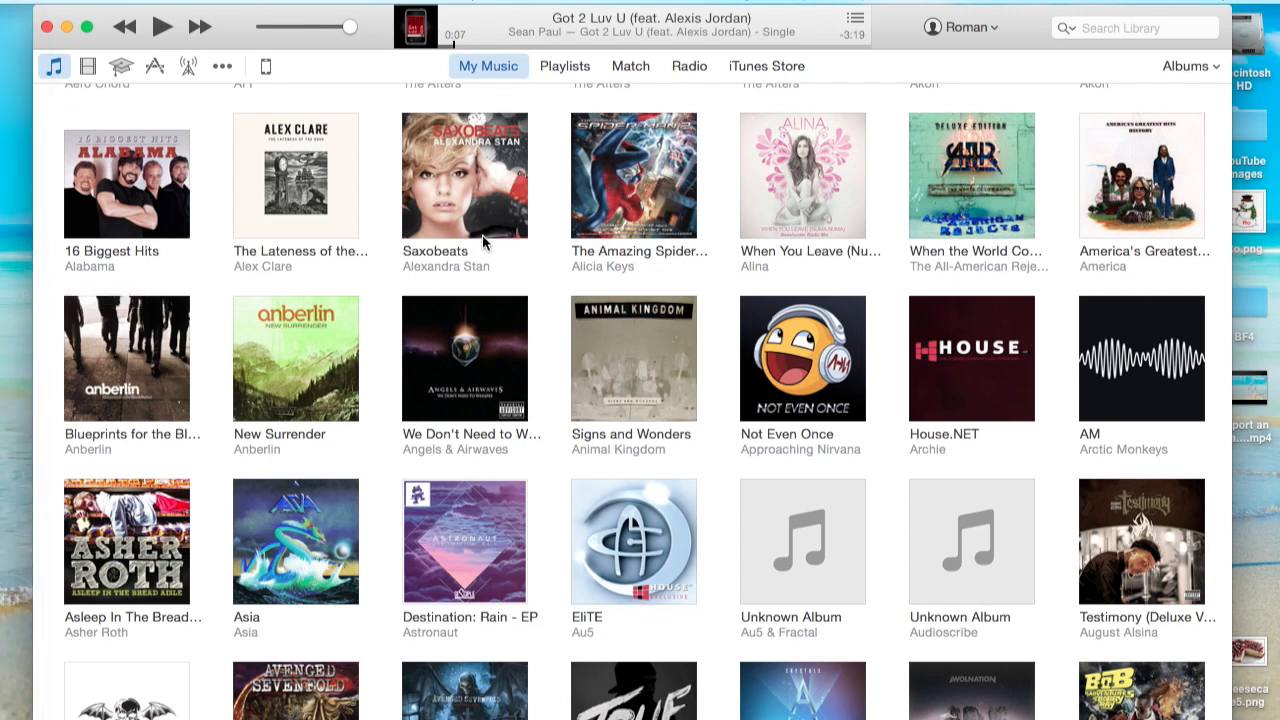
mouse_move(241, 95)
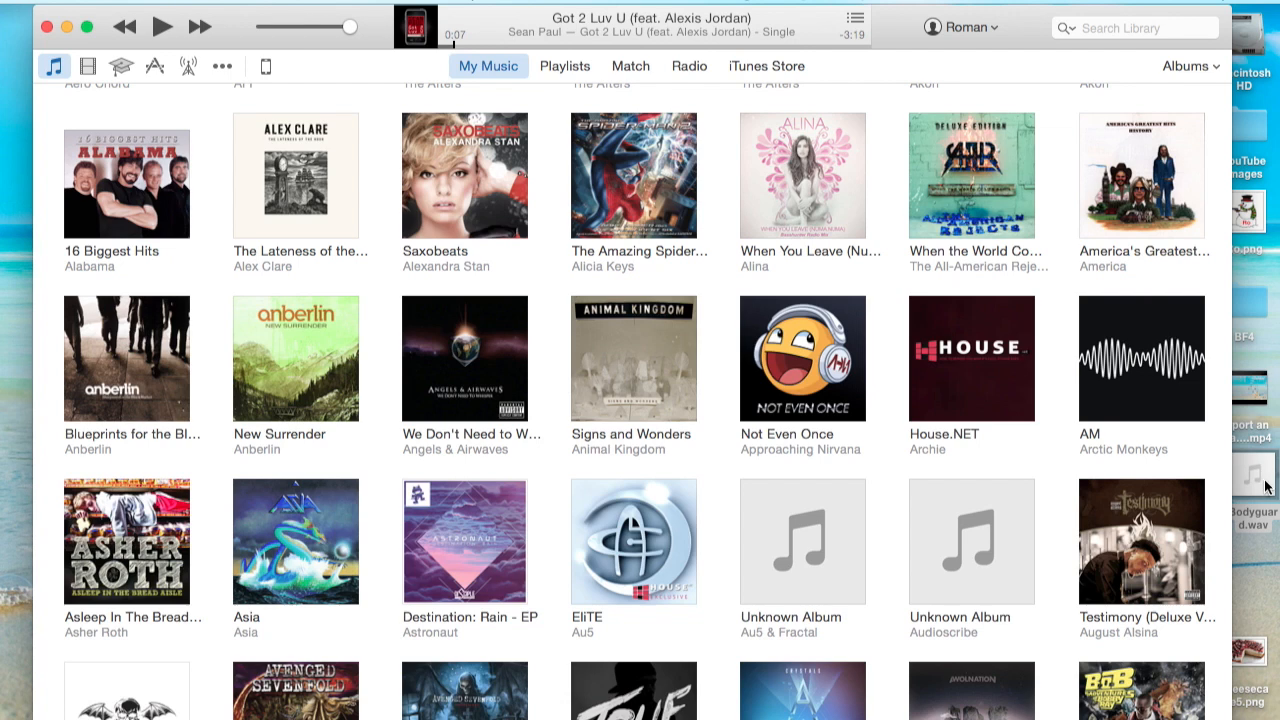
mouse_move(364, 75)
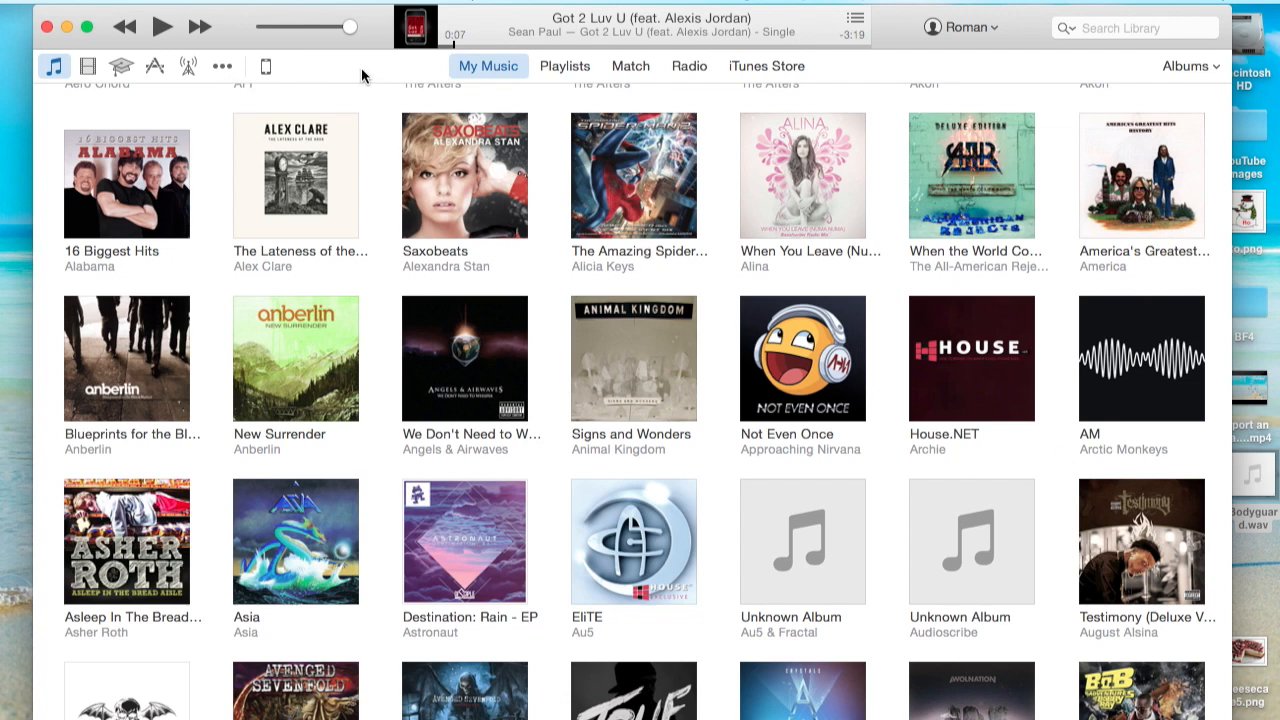
mouse_move(350, 76)
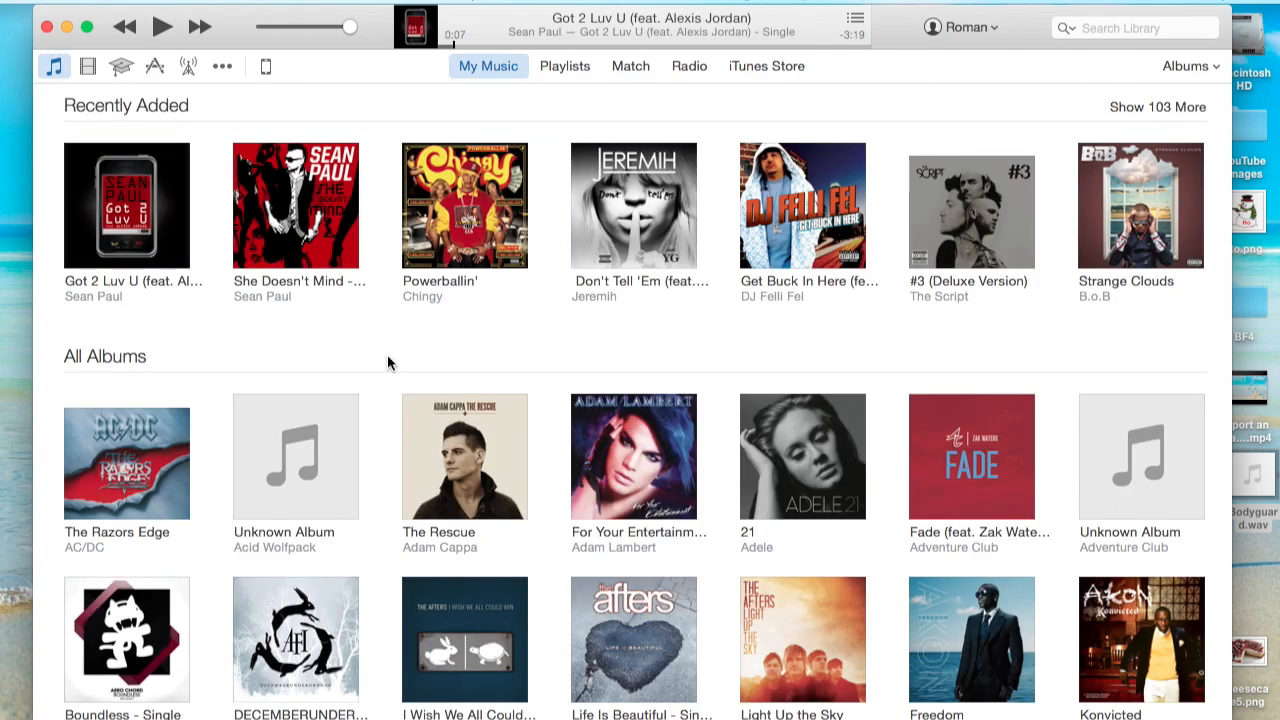
scroll(down, 3)
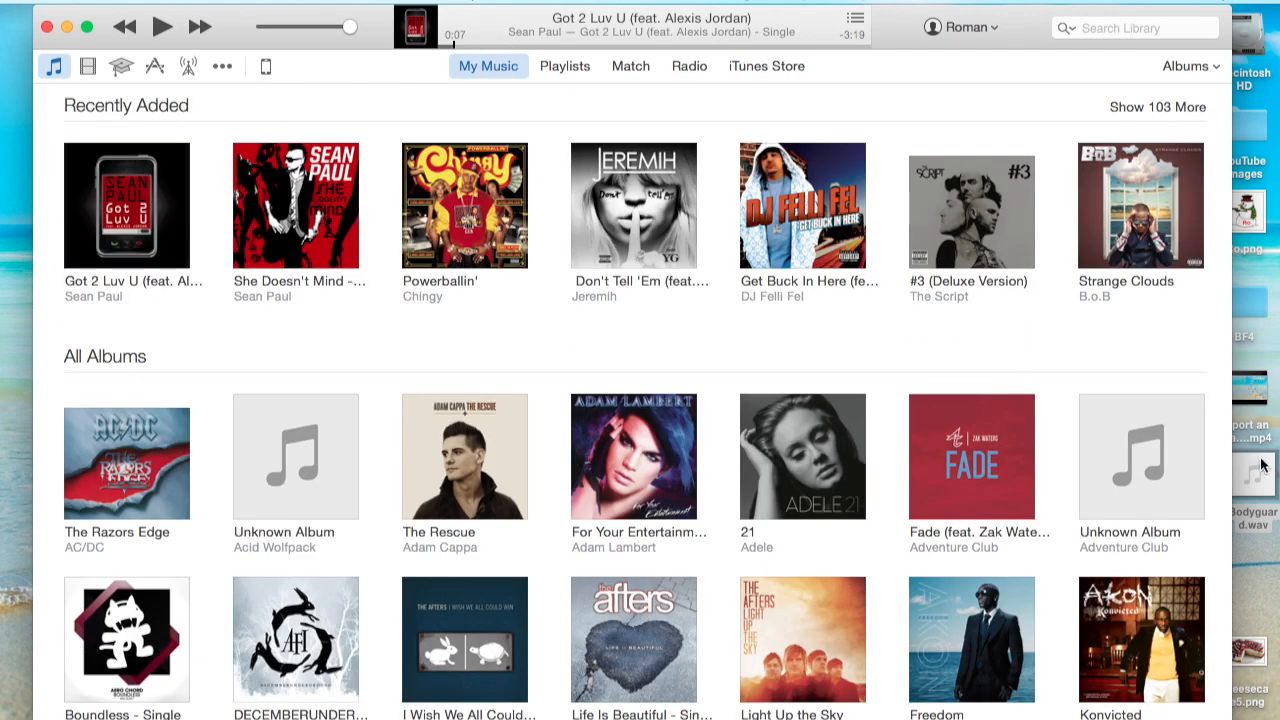
mouse_move(1261, 478)
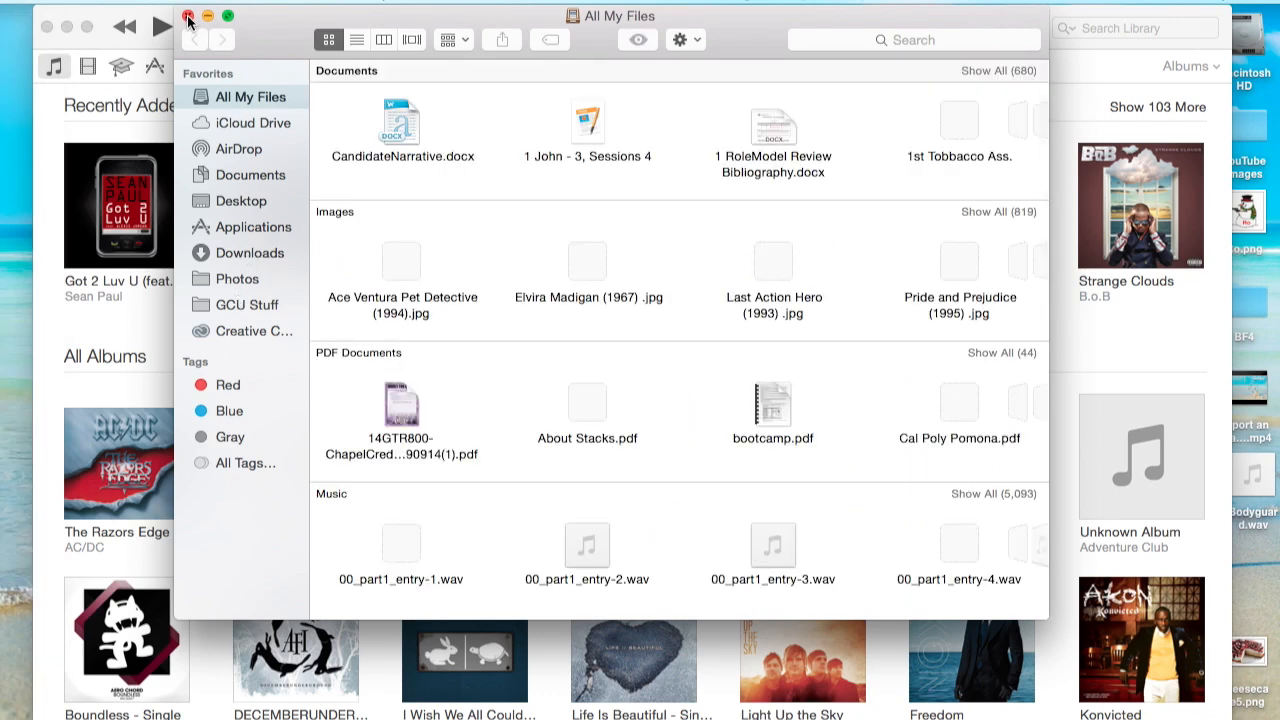
click(184, 24)
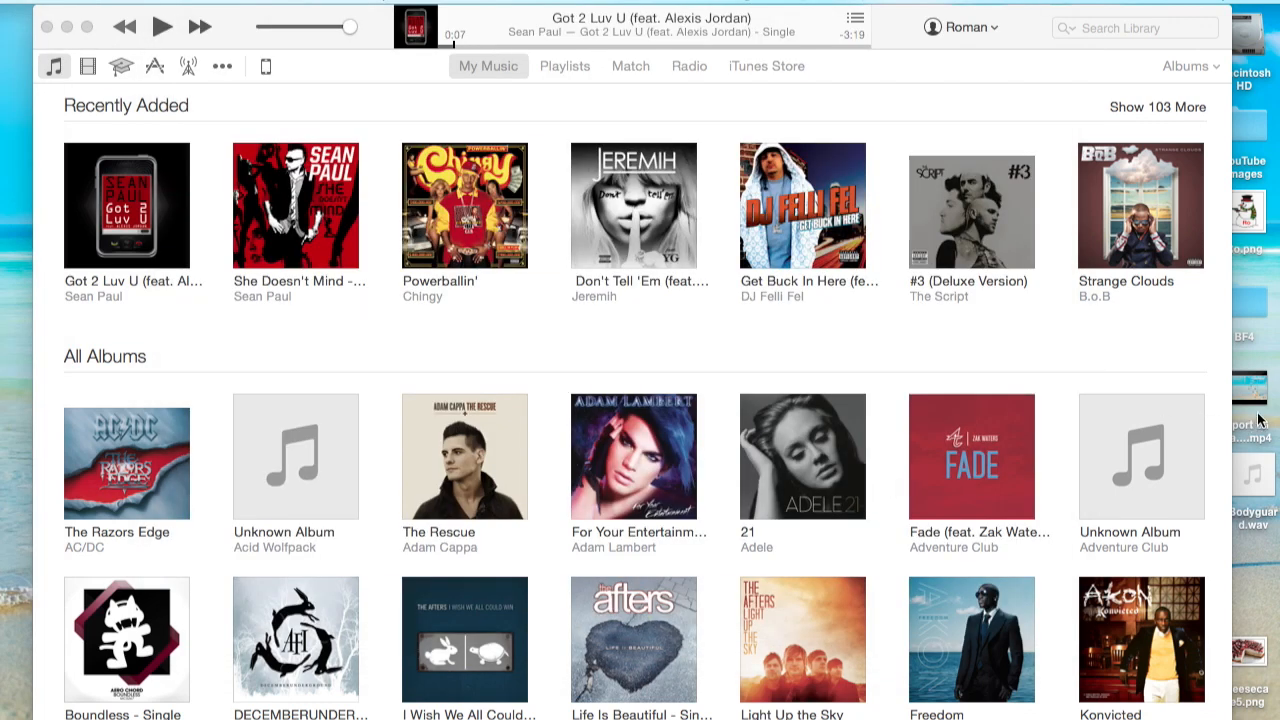
mouse_move(1269, 480)
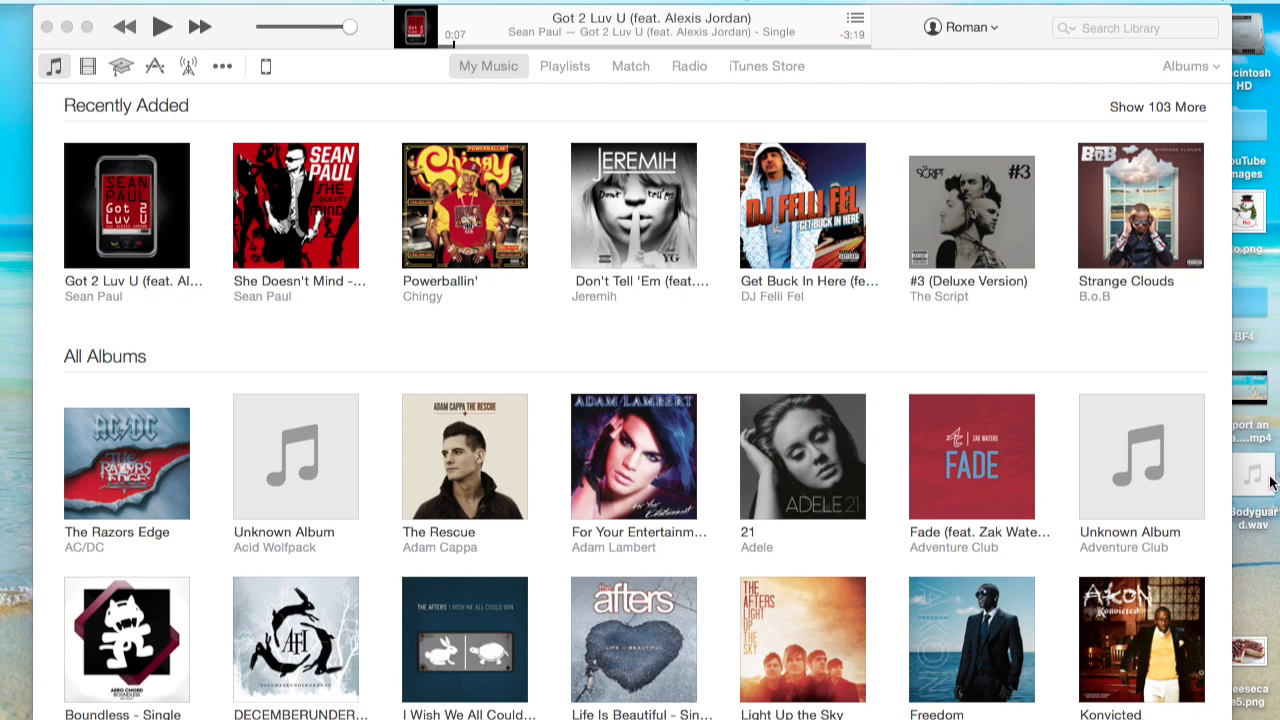
mouse_move(554, 201)
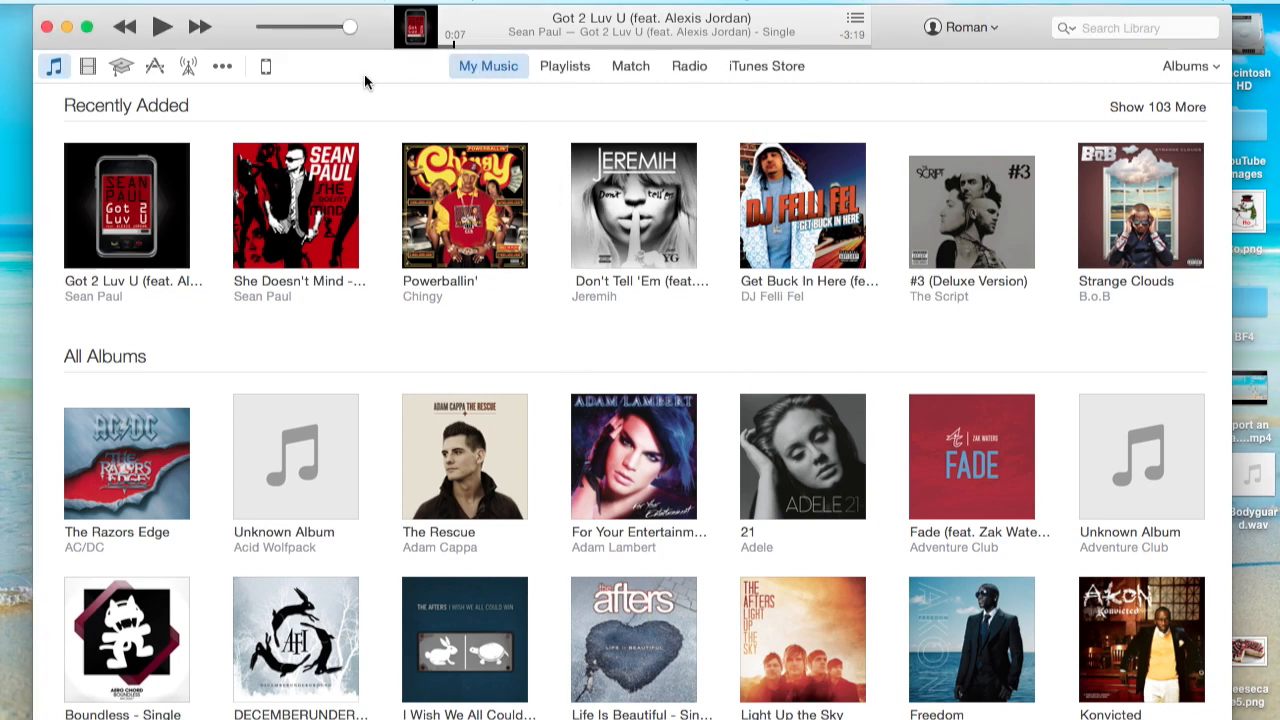
mouse_move(293, 78)
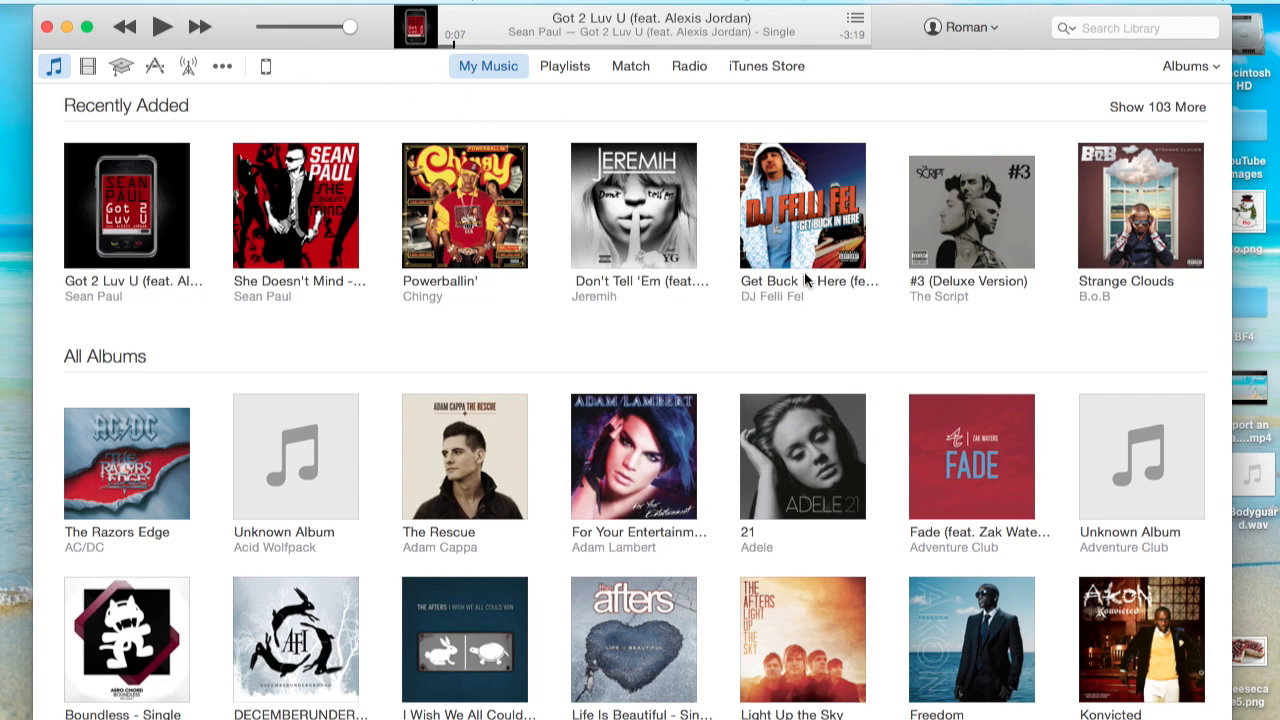
mouse_move(1106, 402)
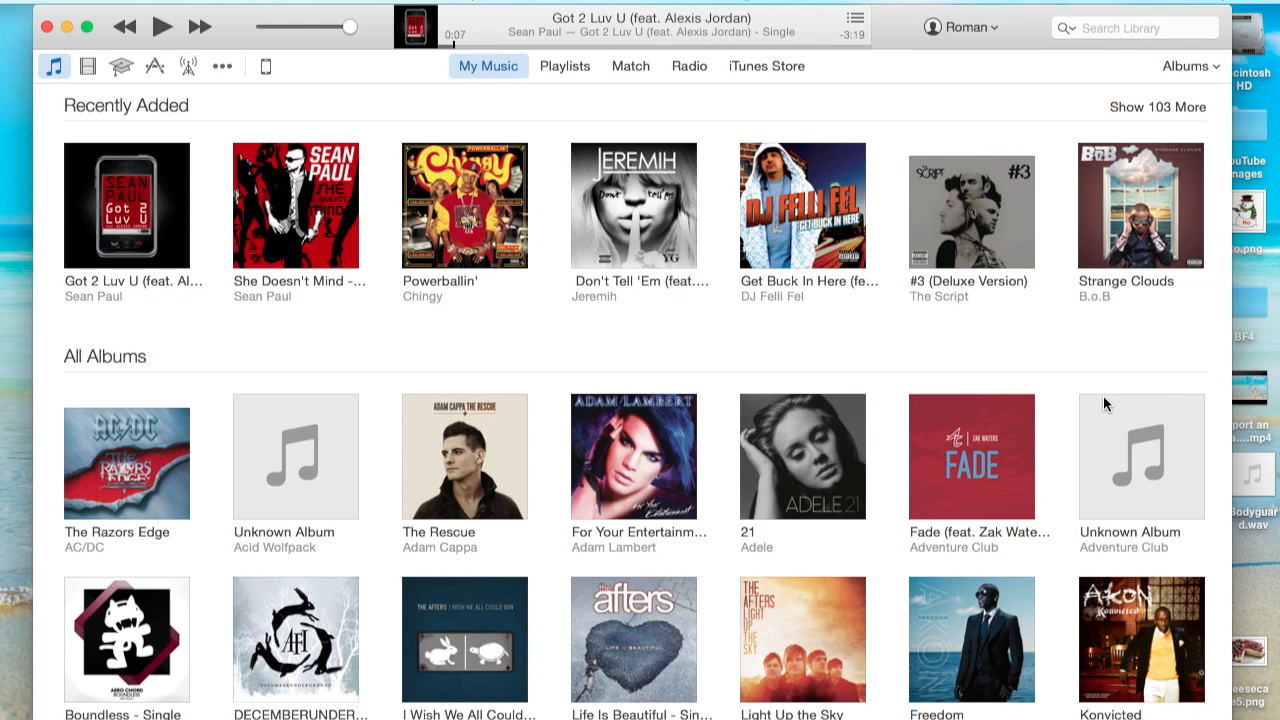
mouse_move(1269, 477)
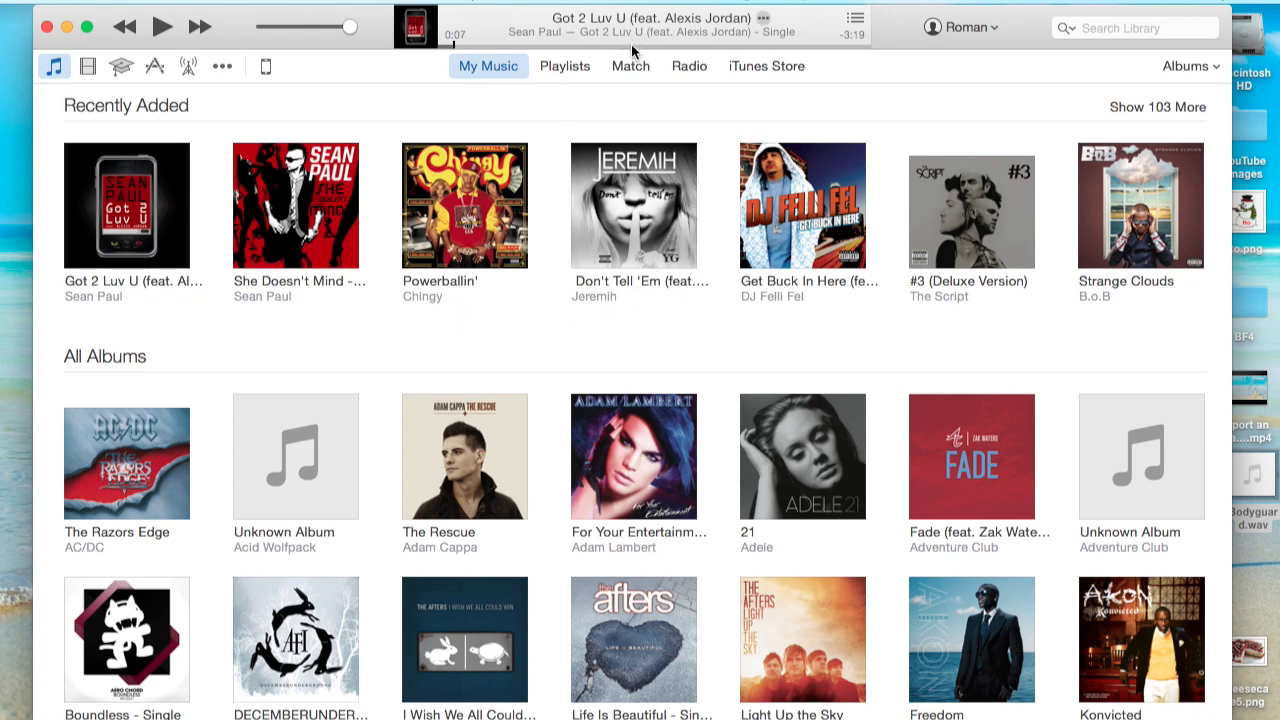
mouse_move(549, 78)
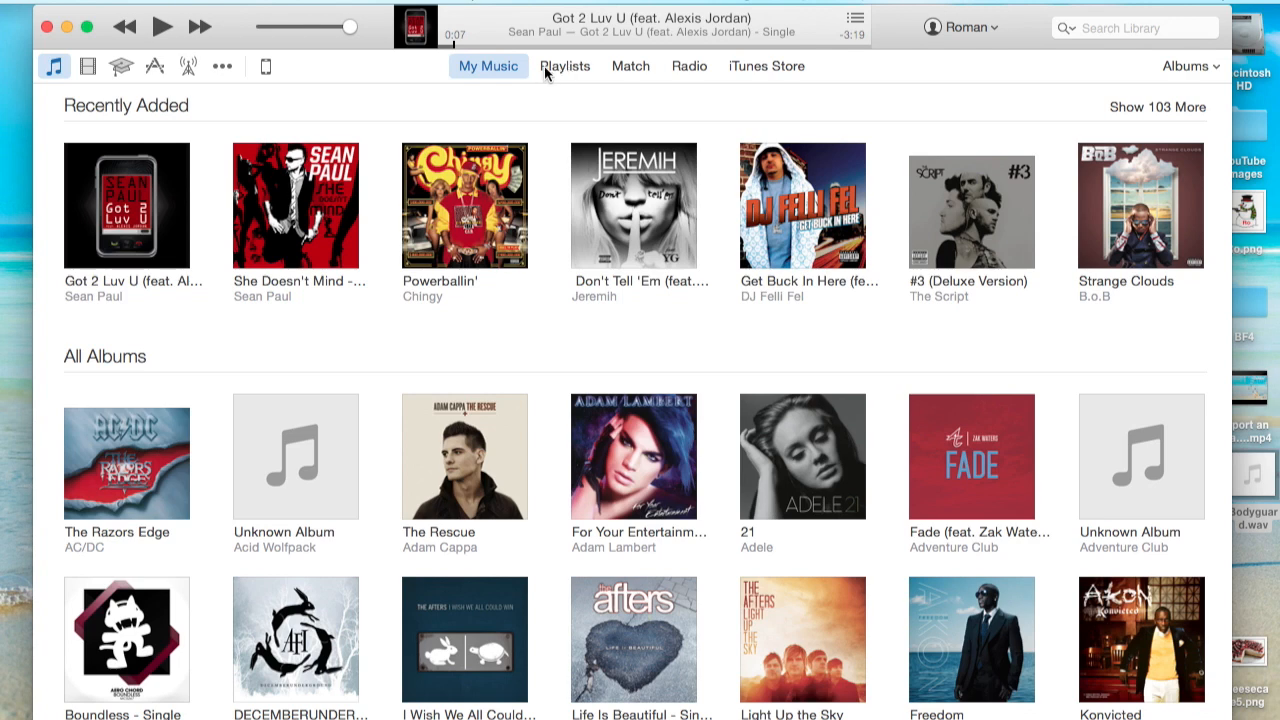
click(566, 66)
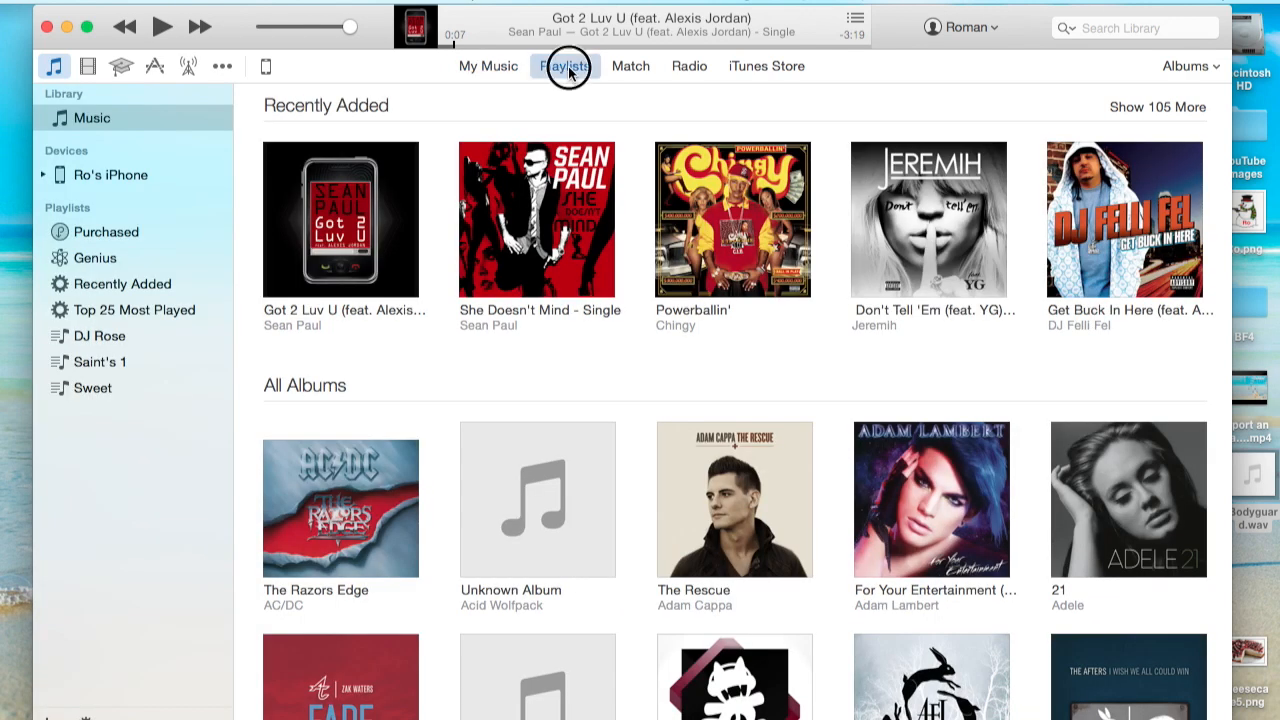
click(122, 283)
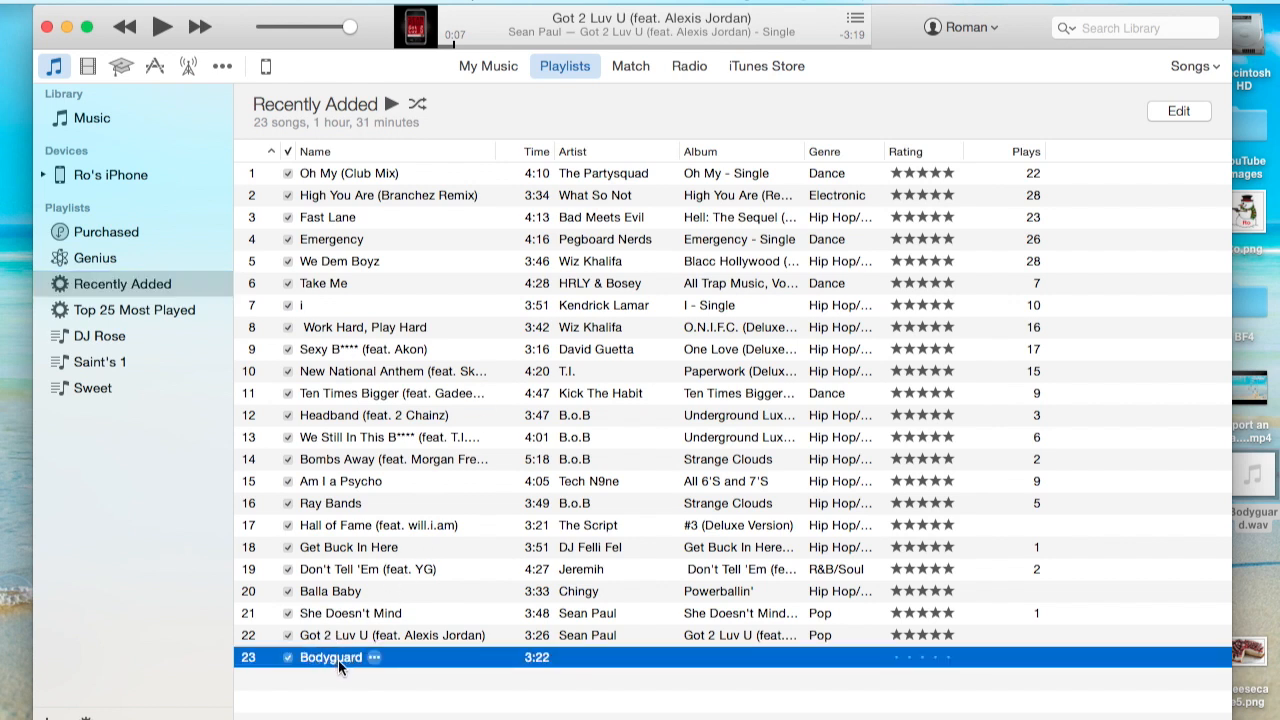
mouse_move(591, 664)
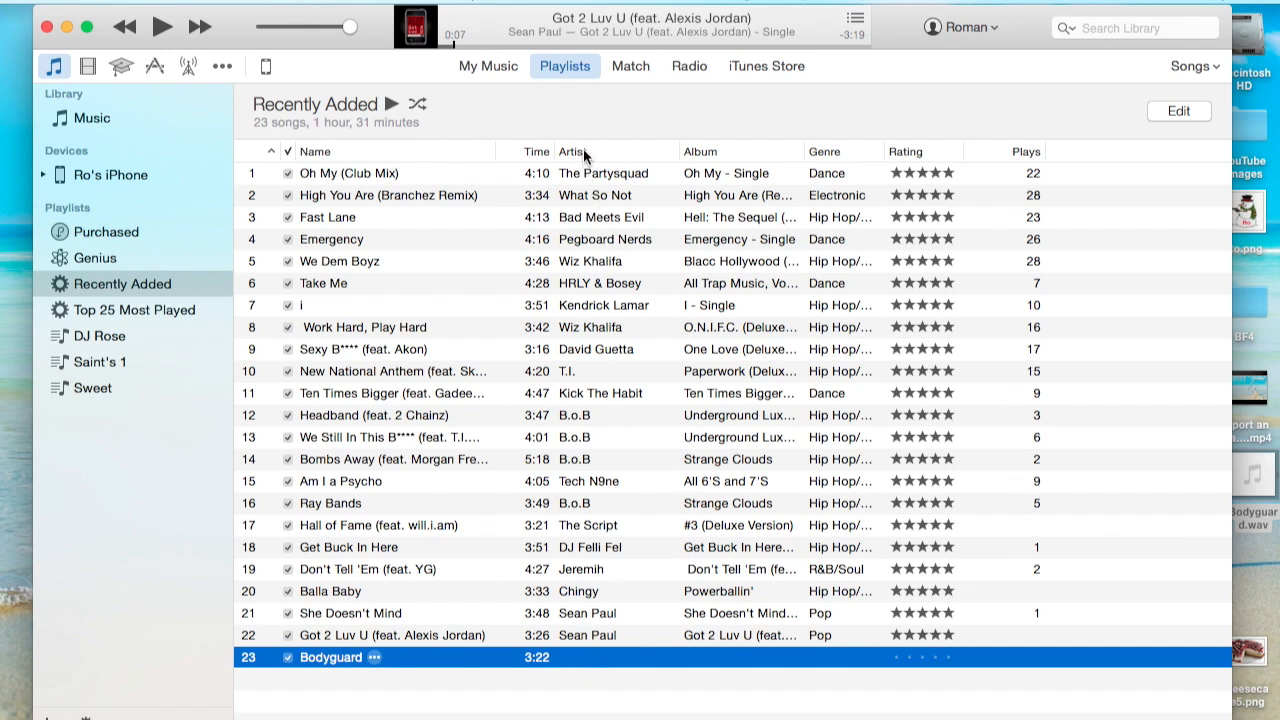
mouse_move(708, 169)
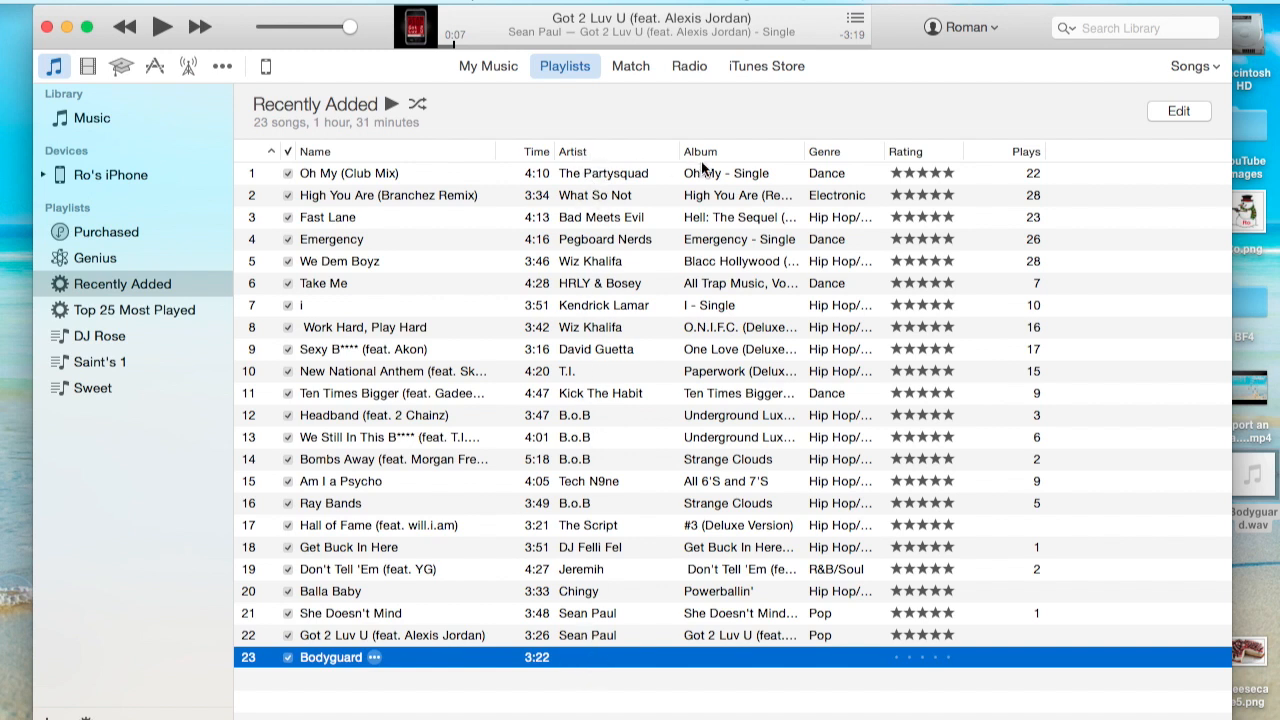
mouse_move(835, 162)
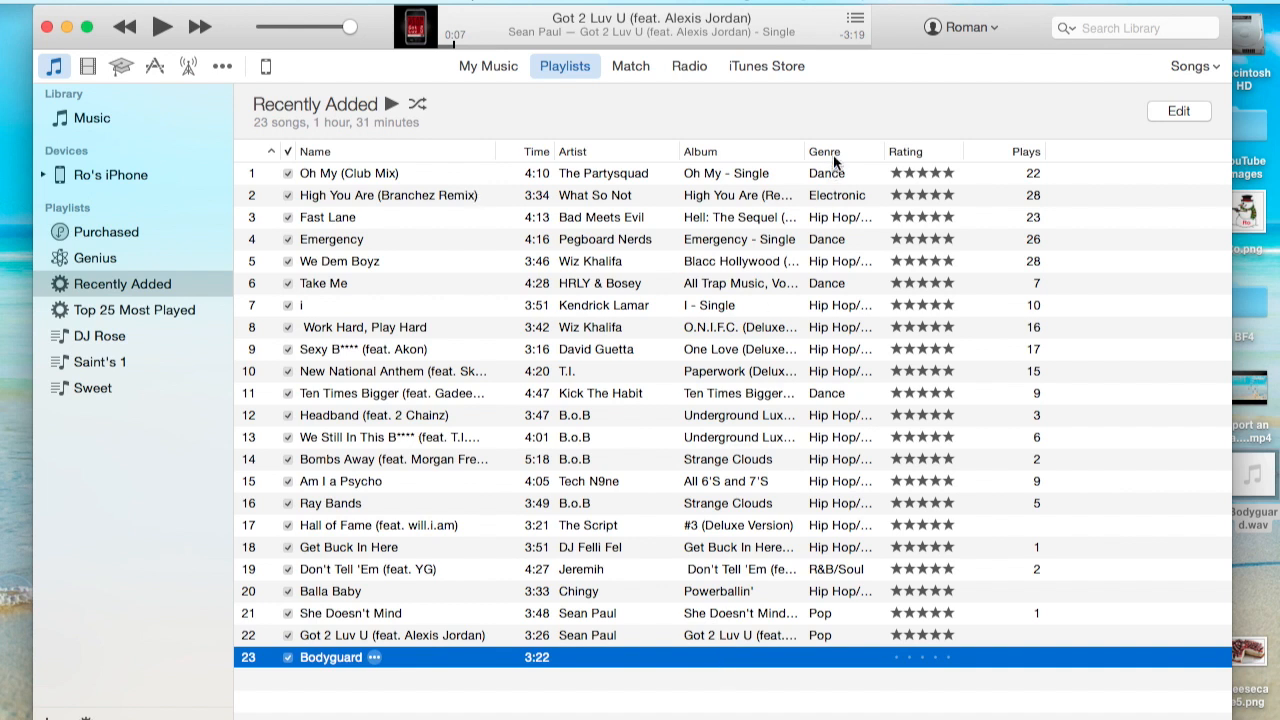
mouse_move(945, 327)
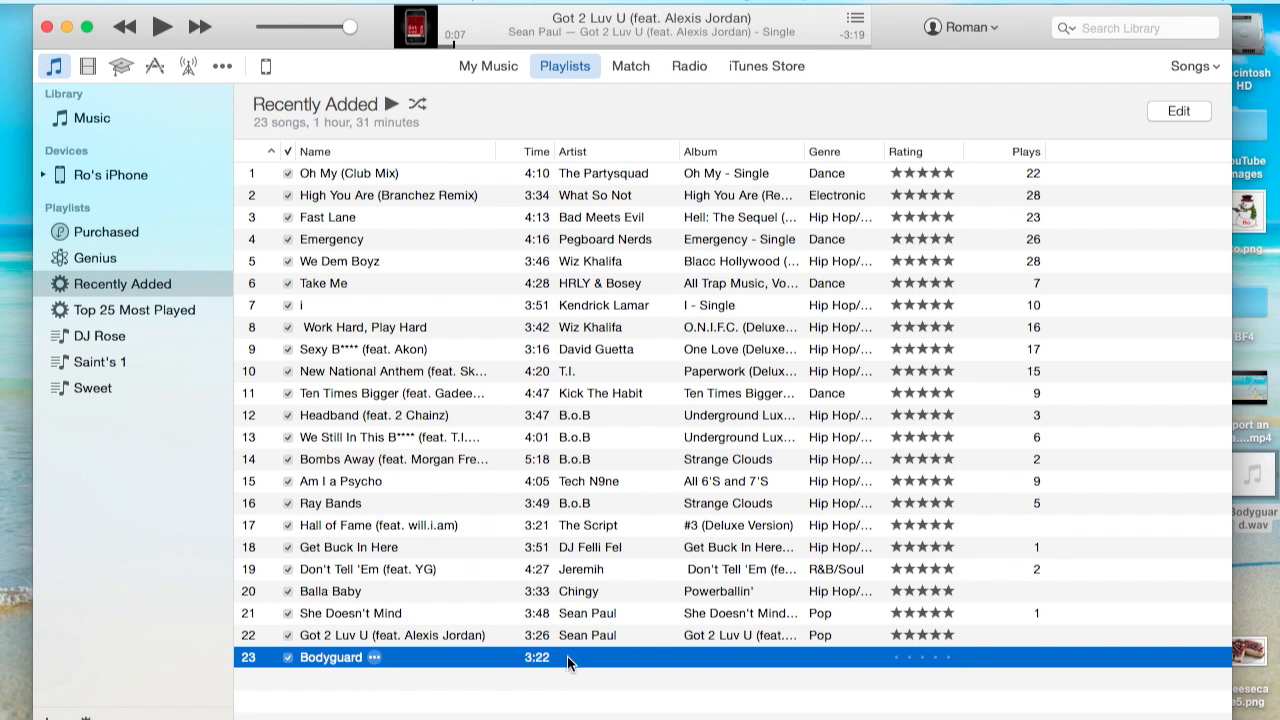
mouse_move(626, 664)
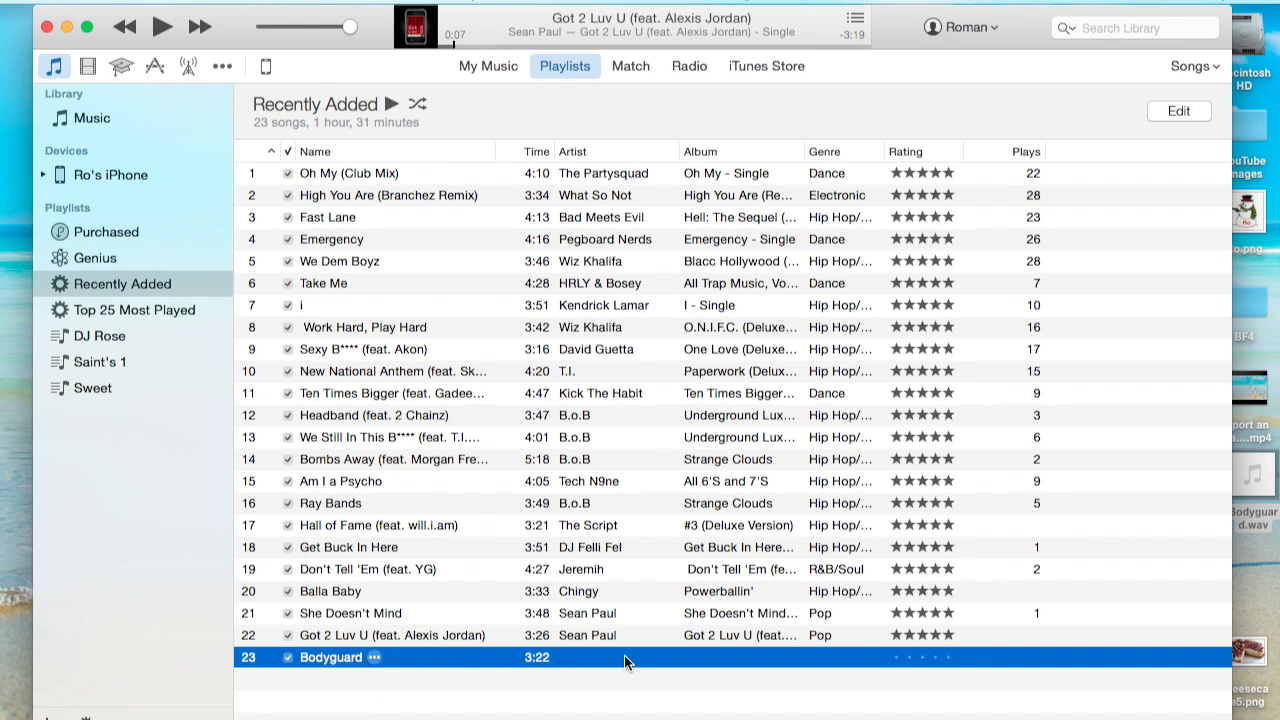
mouse_move(590, 665)
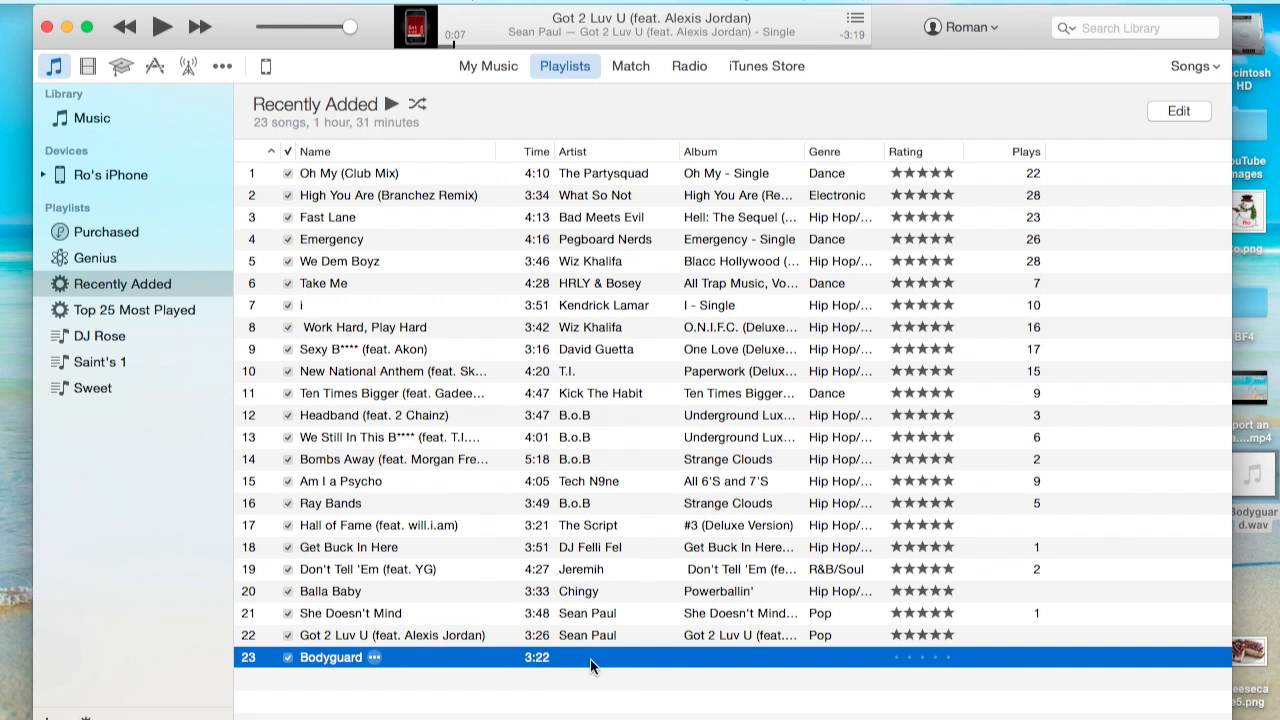
mouse_move(560, 665)
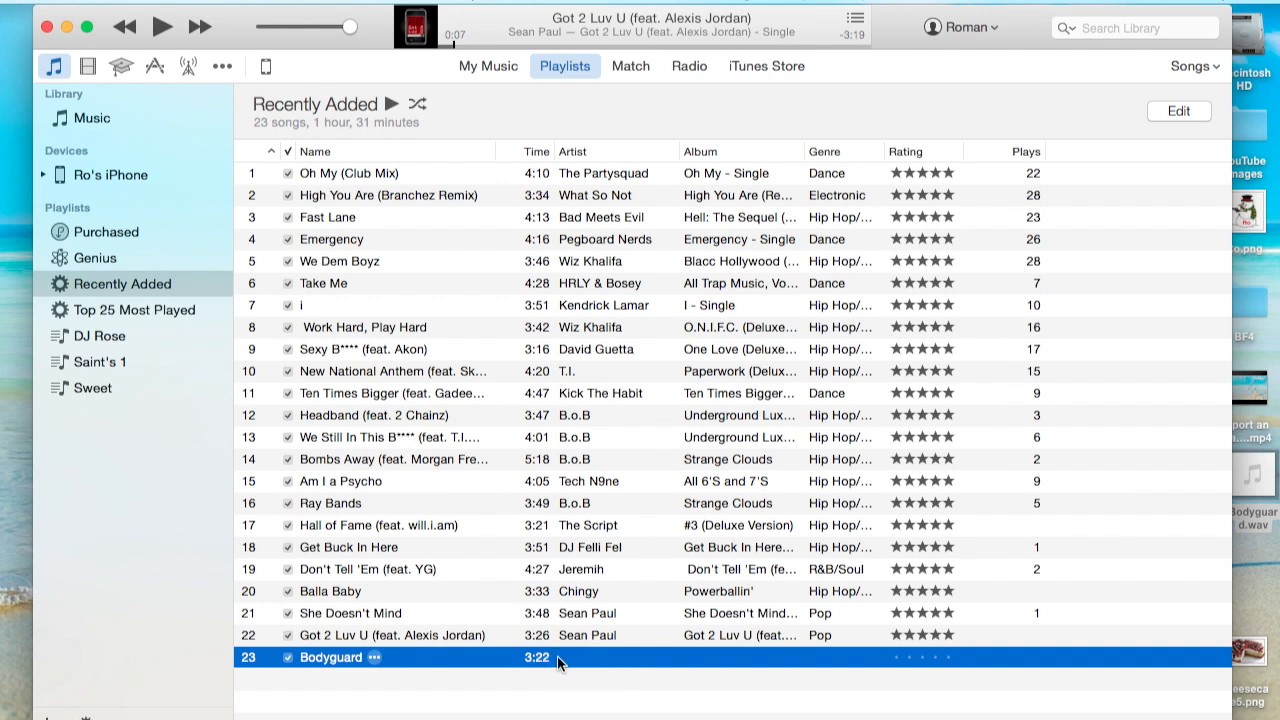
mouse_move(567, 661)
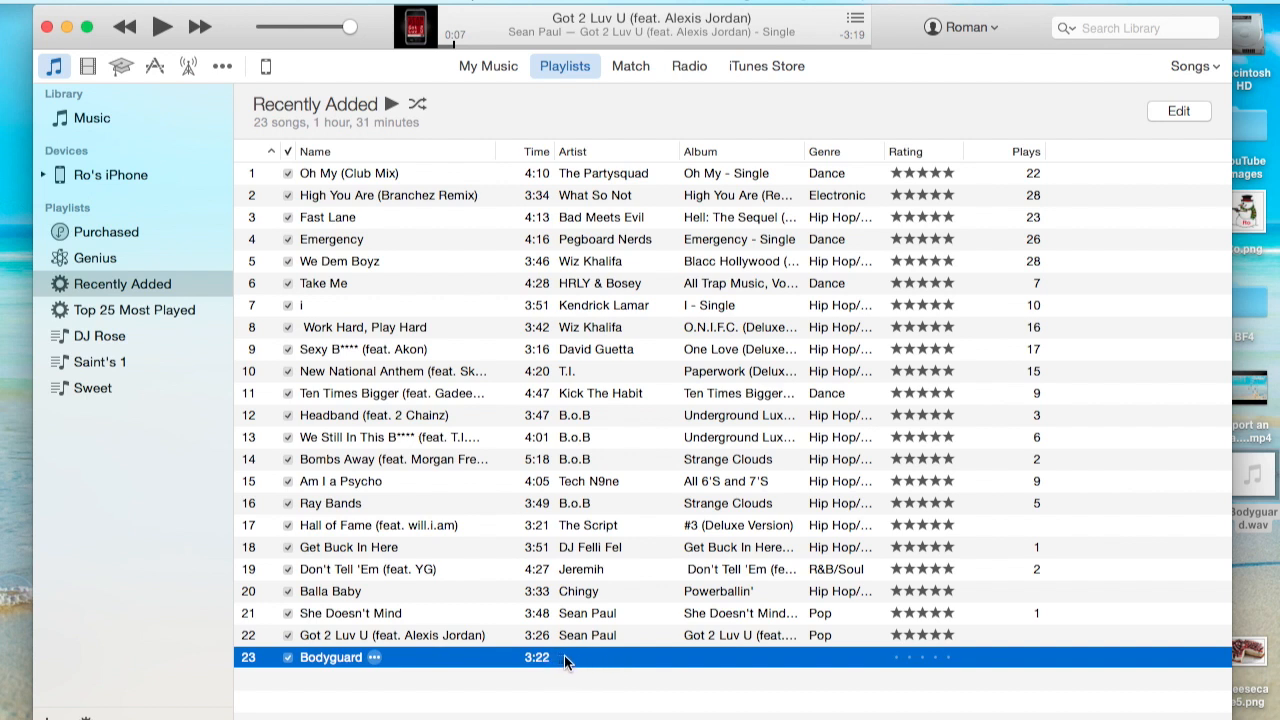
mouse_move(563, 676)
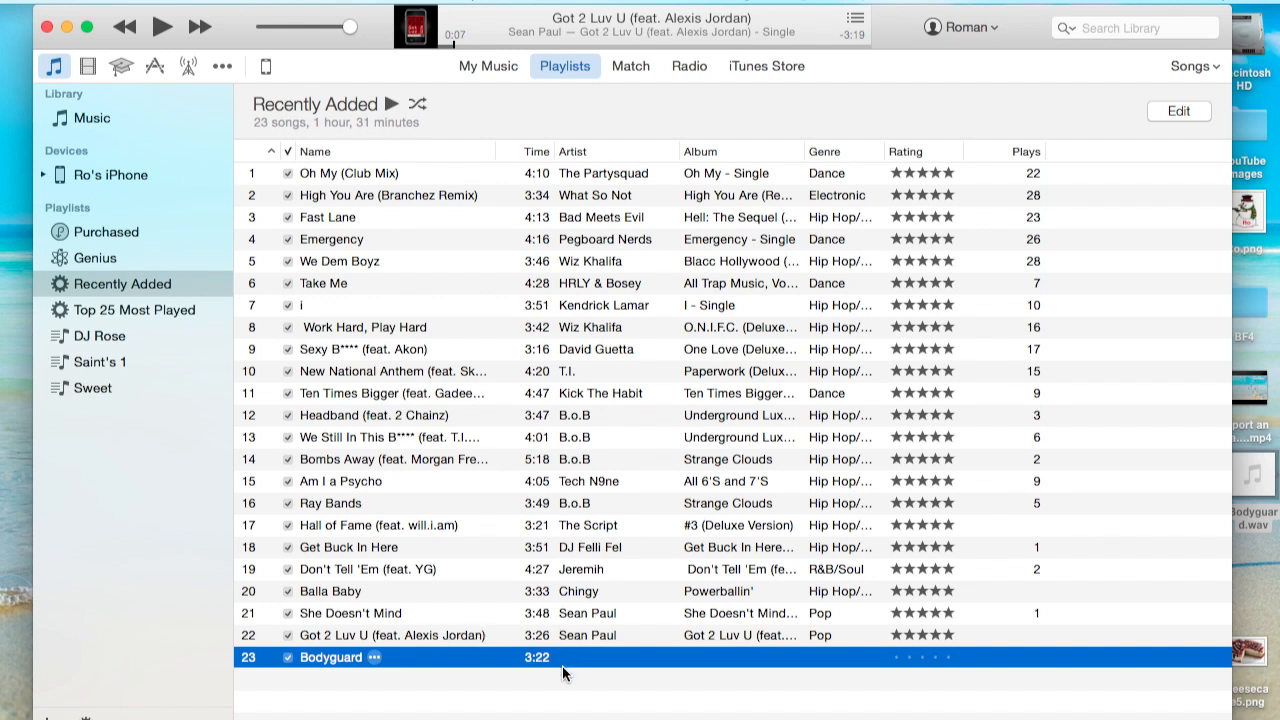
mouse_move(560, 660)
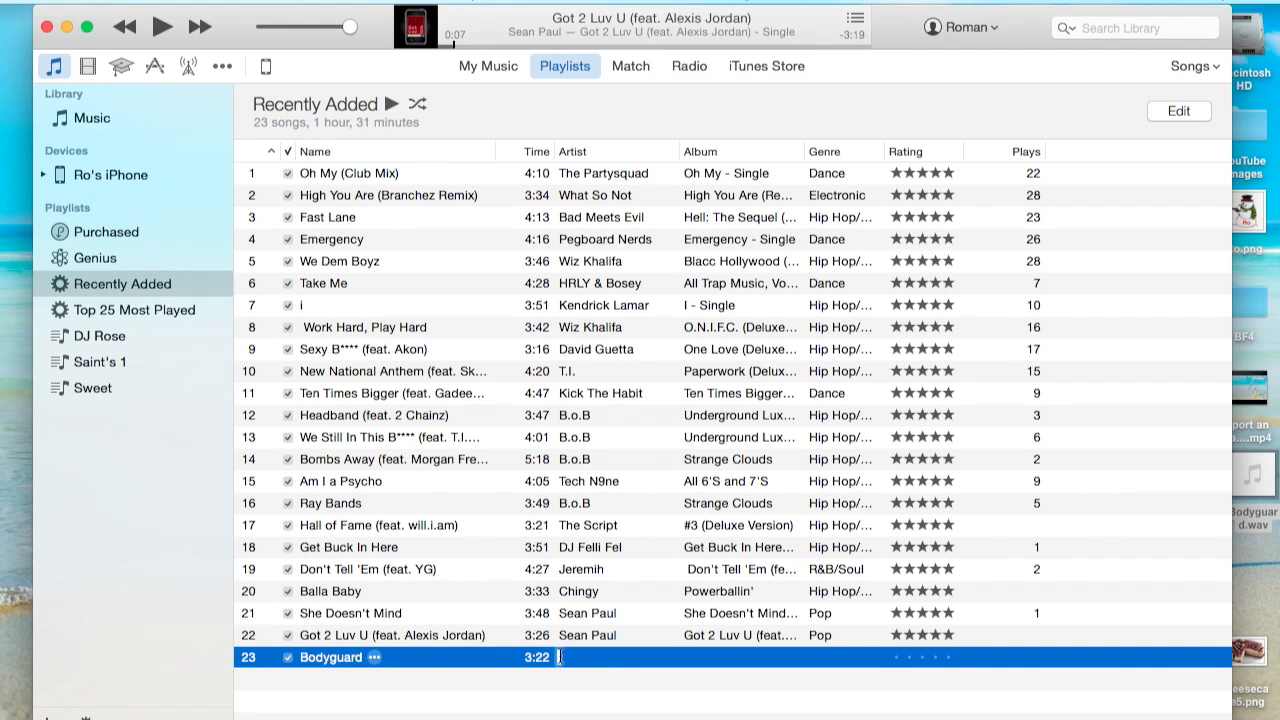
Type over Bodyguard's artist name, ending with 'Wayfare' not yet committed.
text(Waka Flocka Flame)
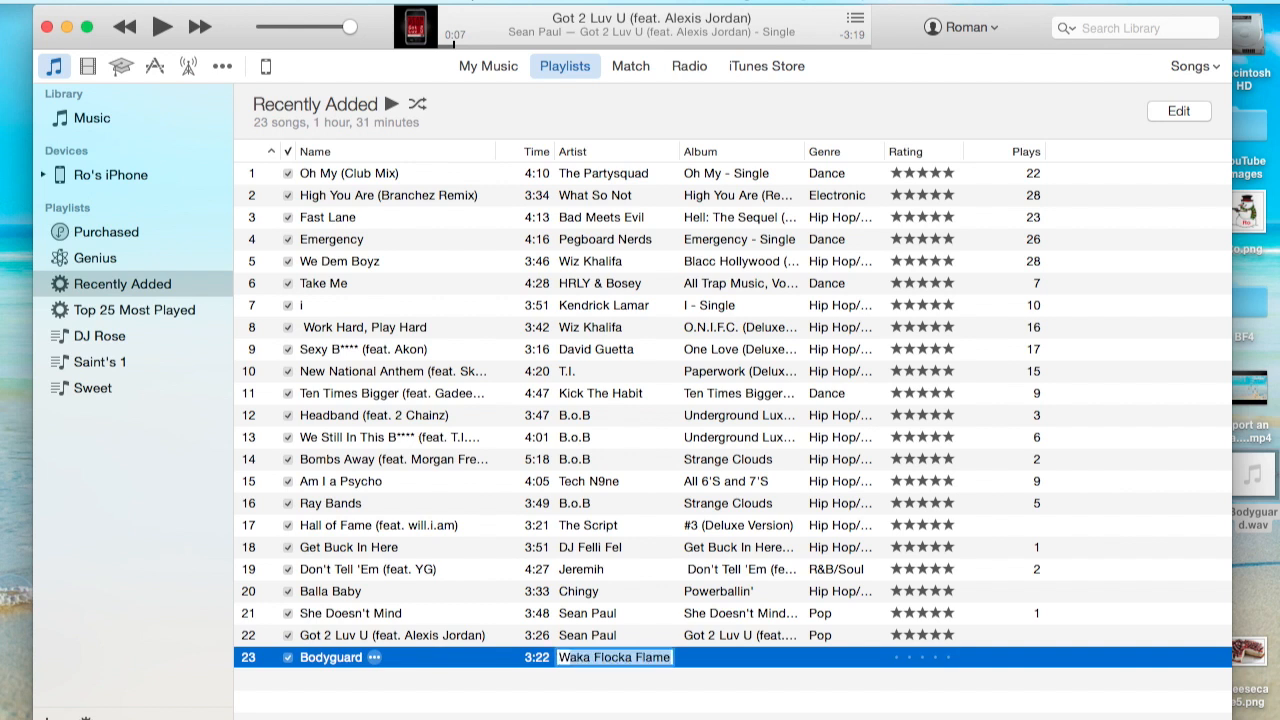
text(Wayfare)
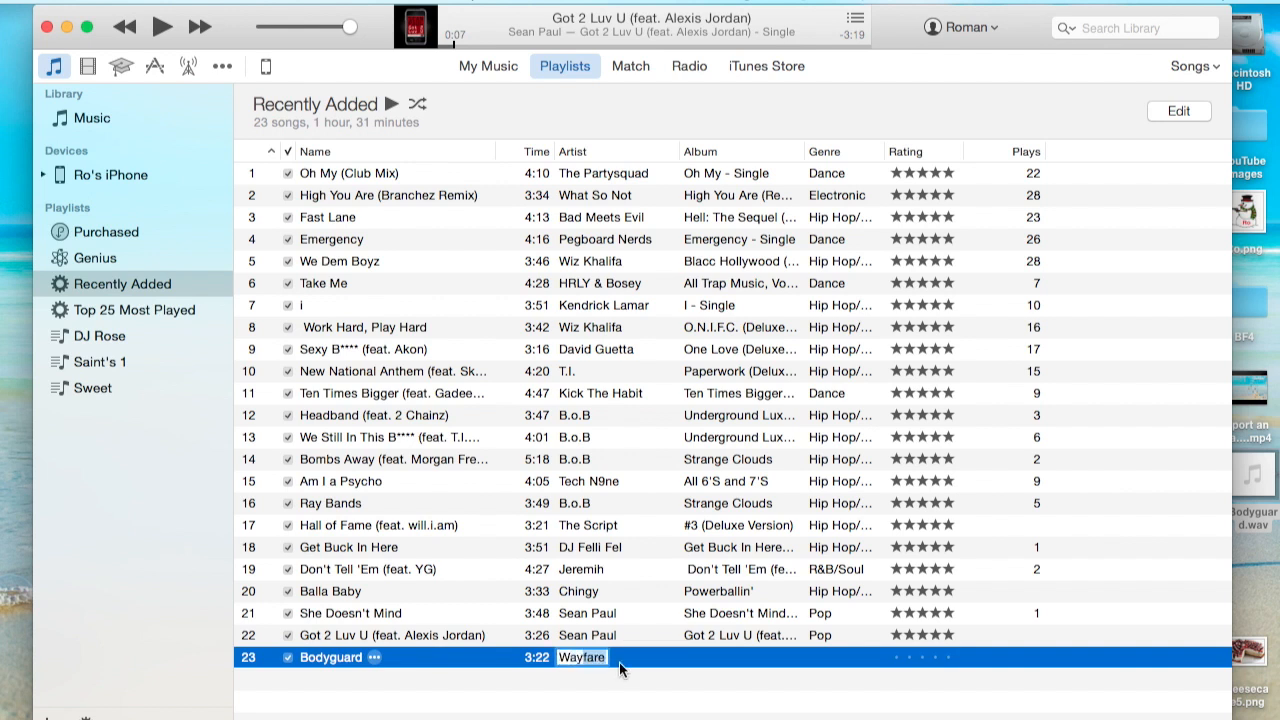
mouse_move(613, 665)
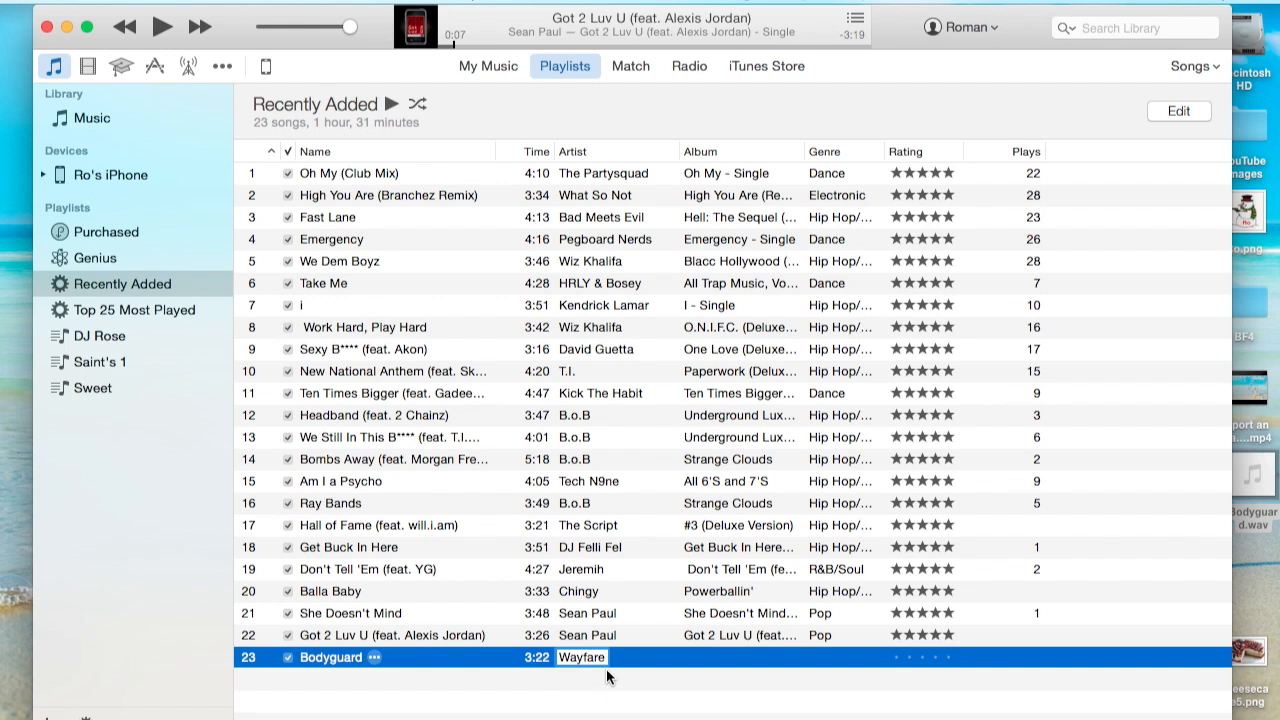
mouse_move(651, 668)
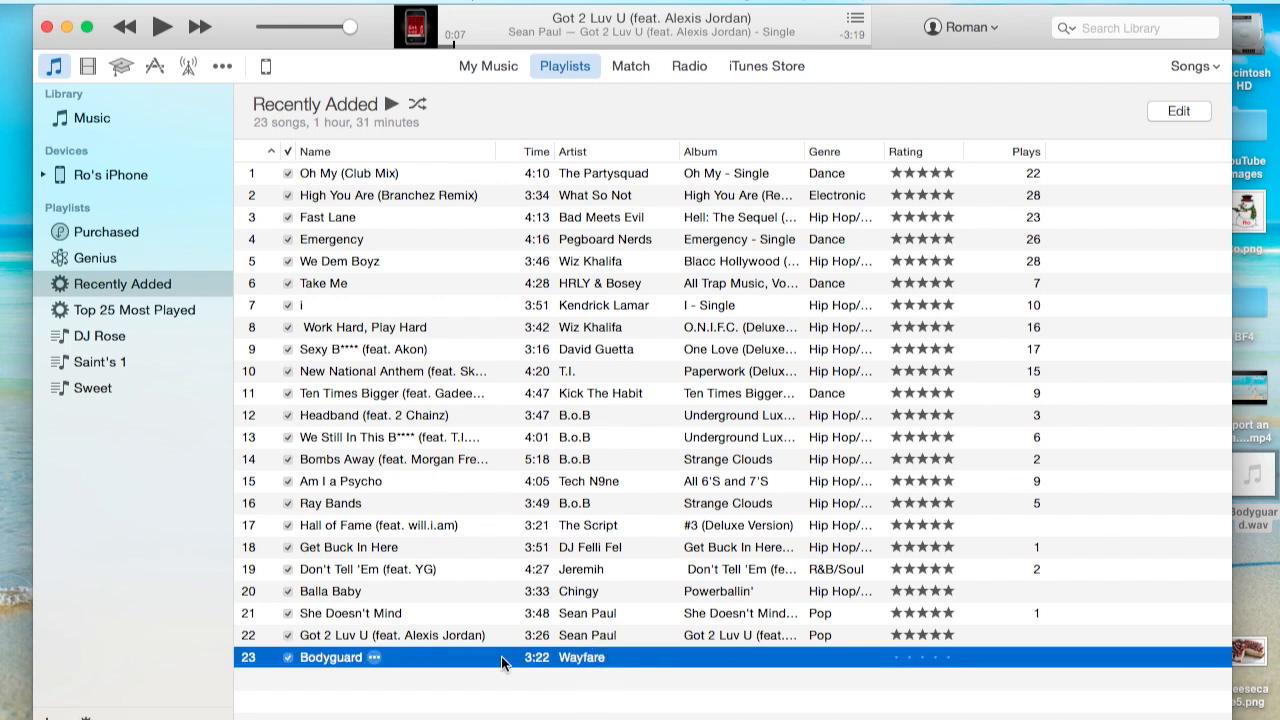
mouse_move(547, 671)
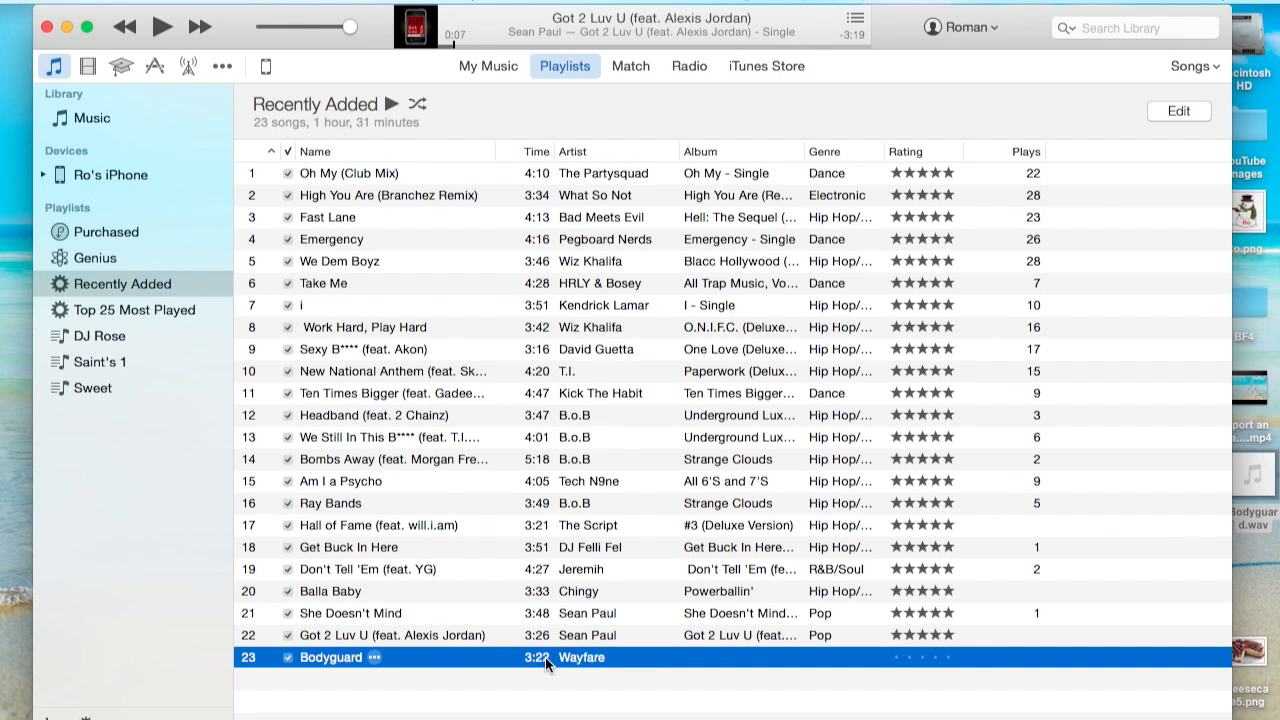
mouse_move(485, 662)
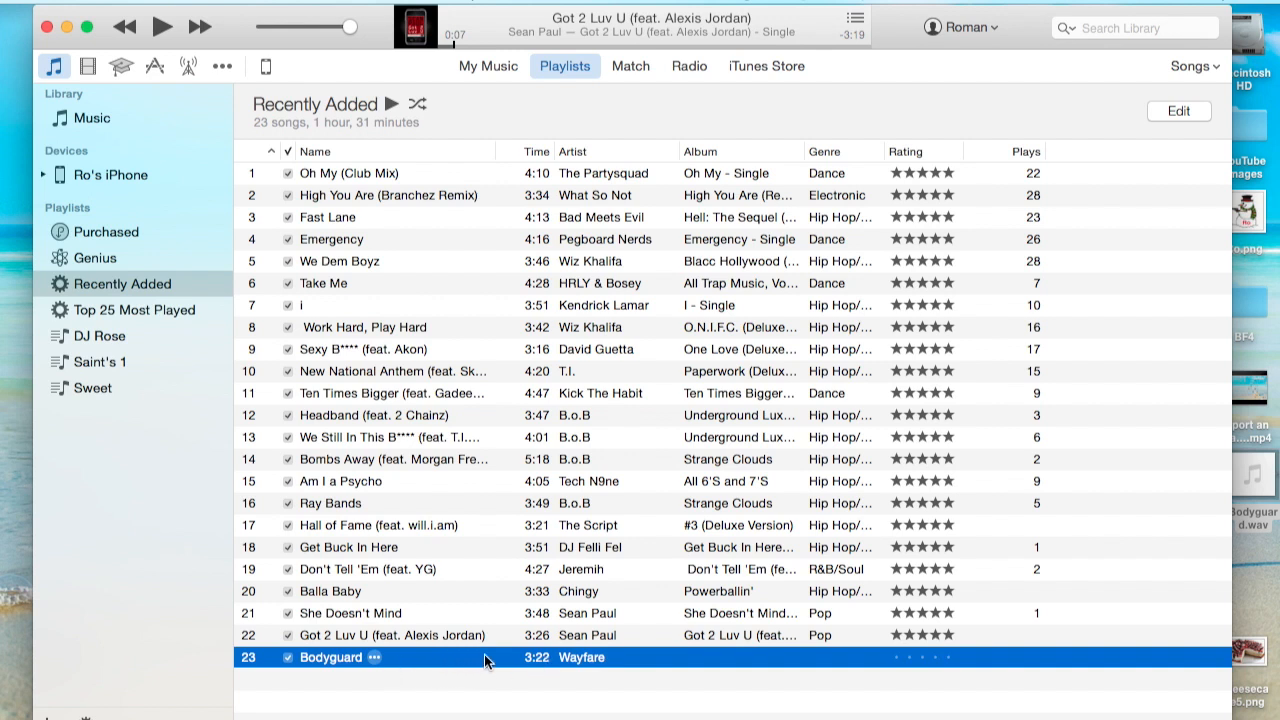
mouse_move(467, 674)
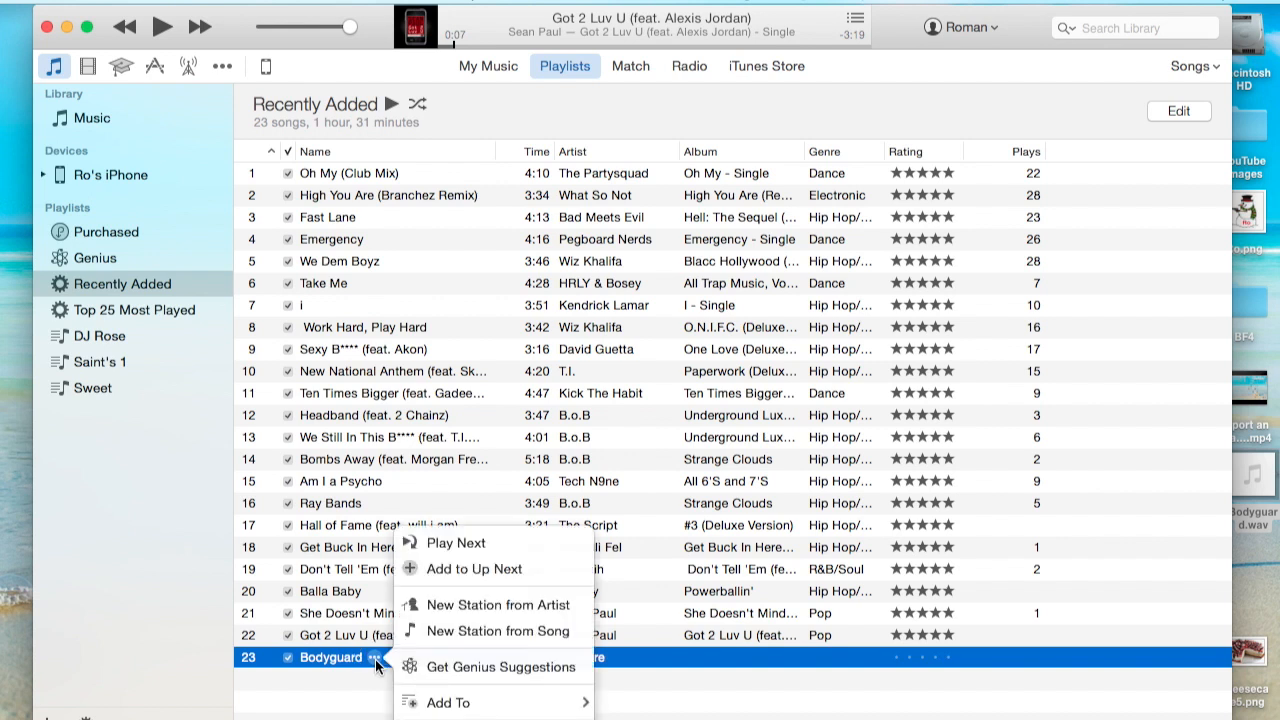
mouse_move(376, 662)
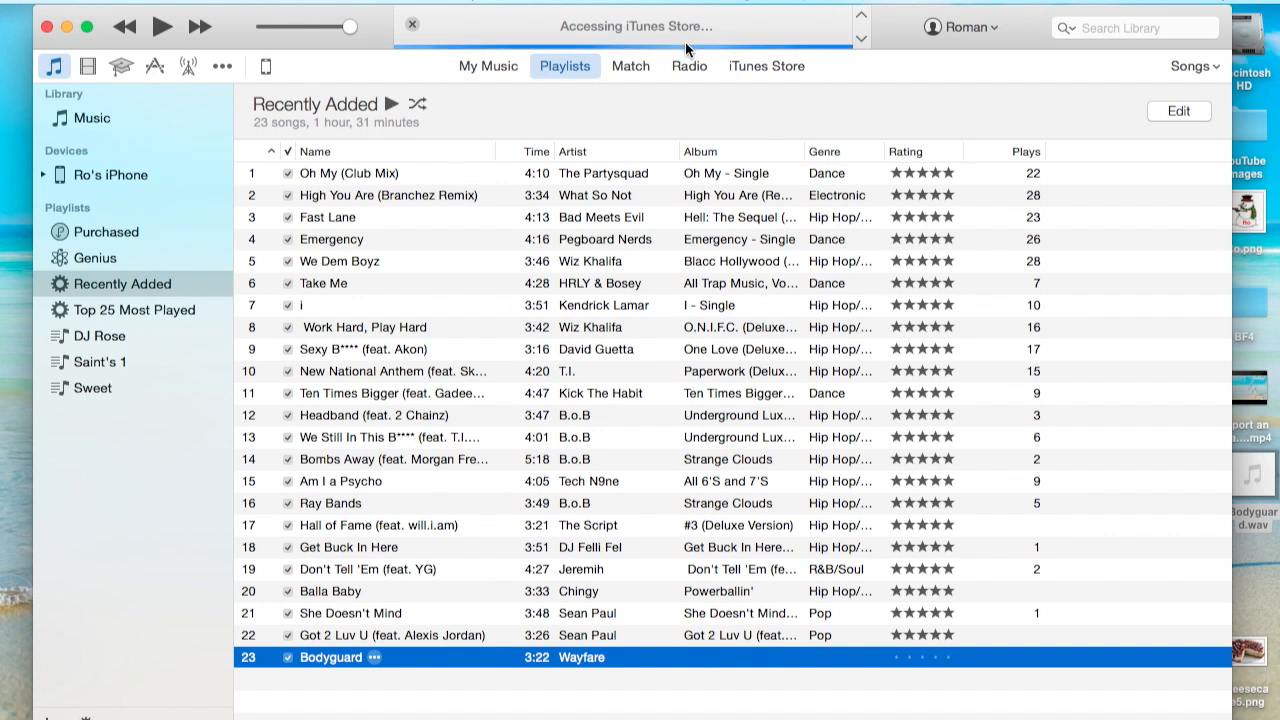
mouse_move(824, 109)
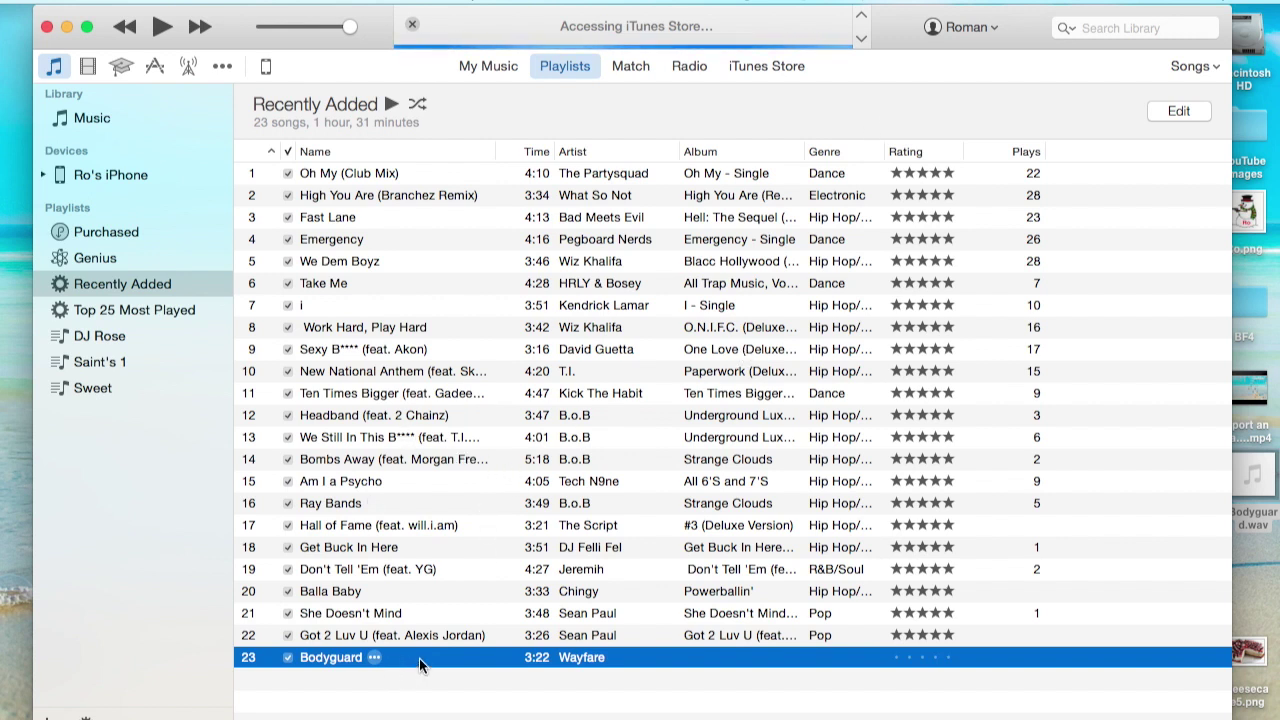
mouse_move(391, 668)
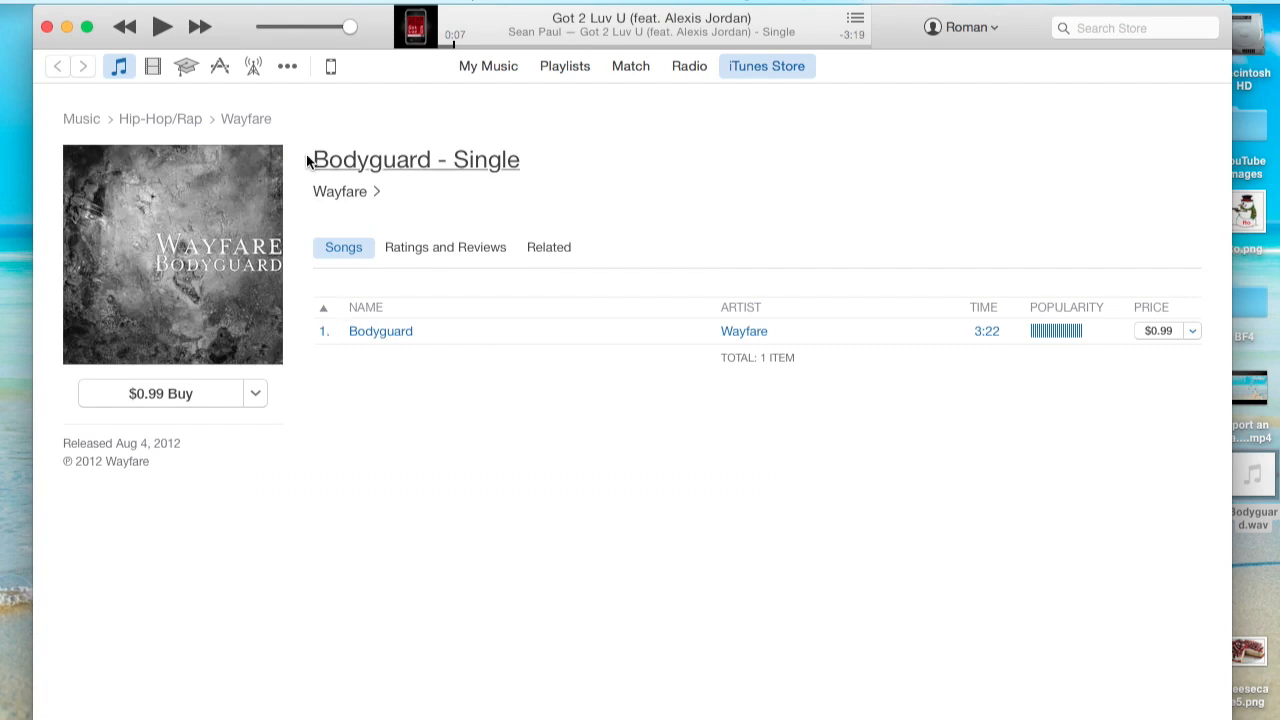
mouse_move(387, 331)
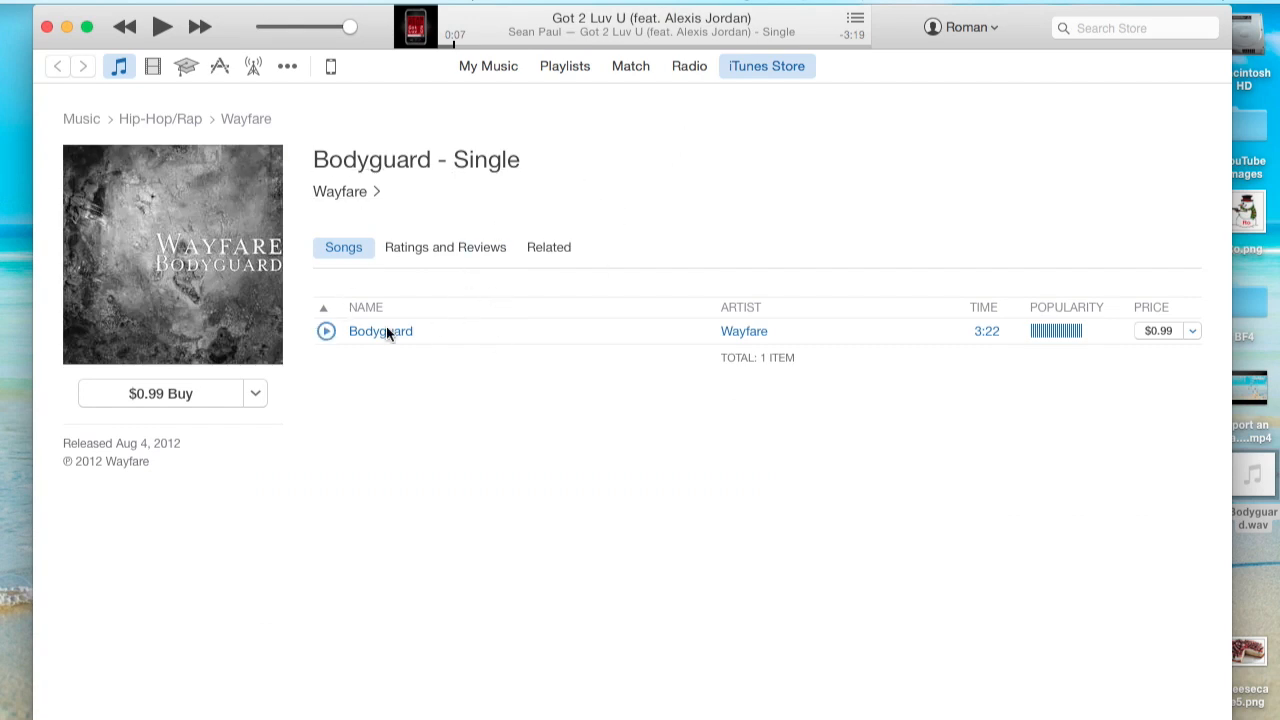
mouse_move(352, 328)
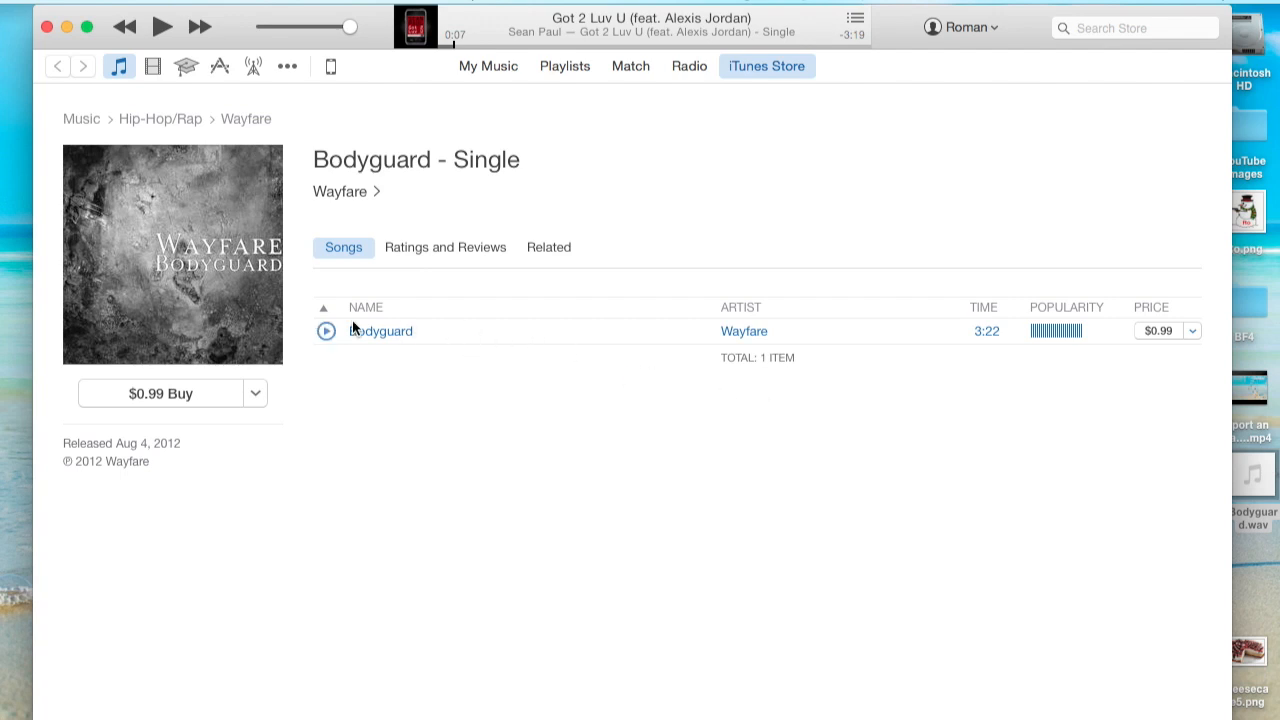
mouse_move(438, 325)
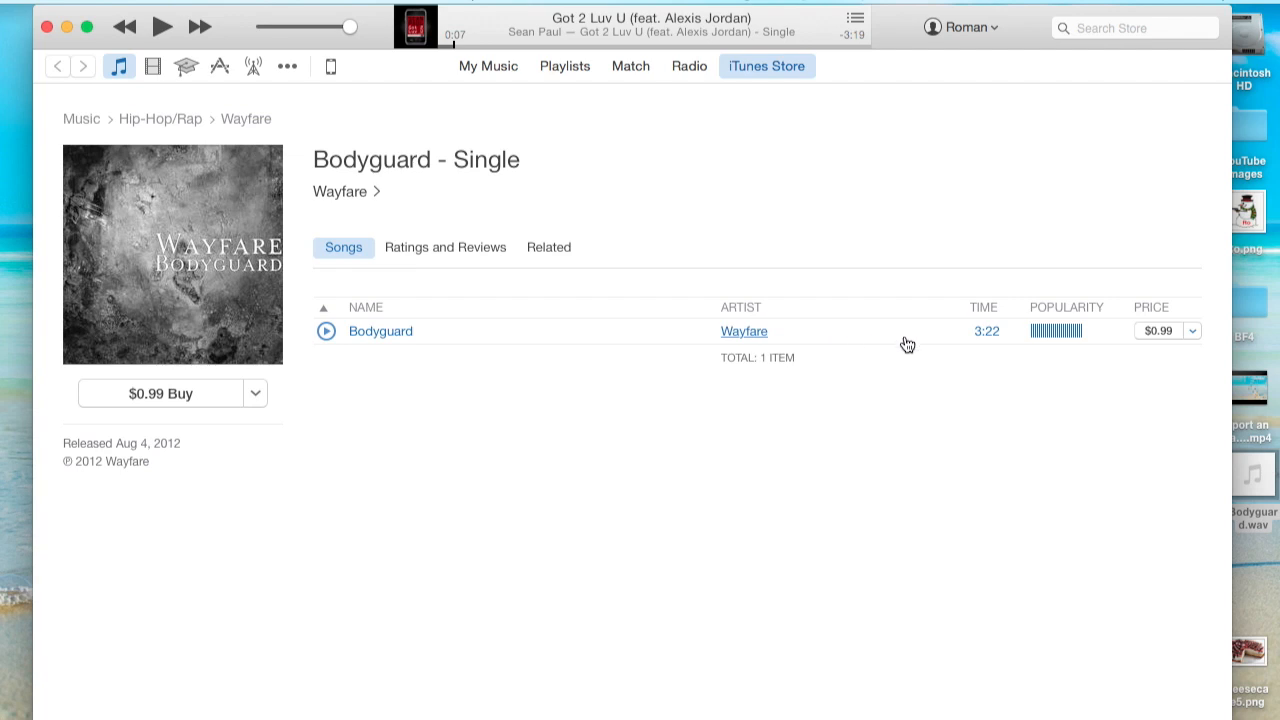
mouse_move(370, 156)
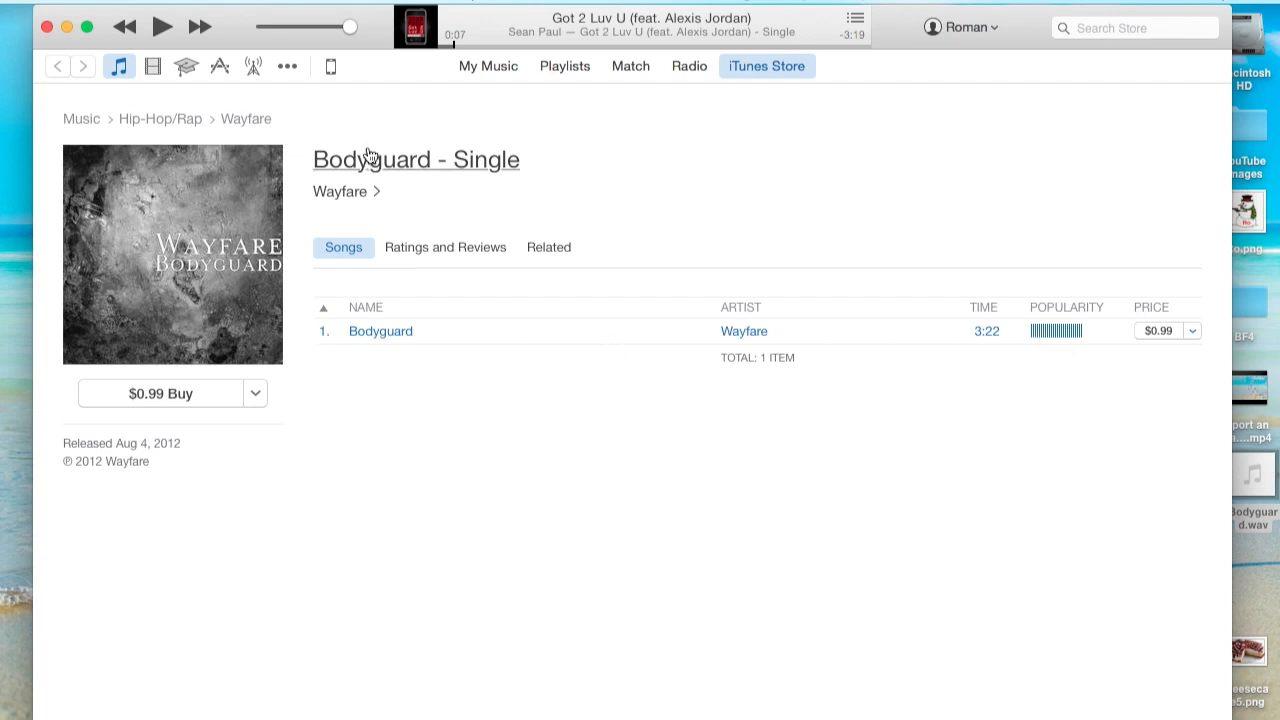
mouse_move(351, 163)
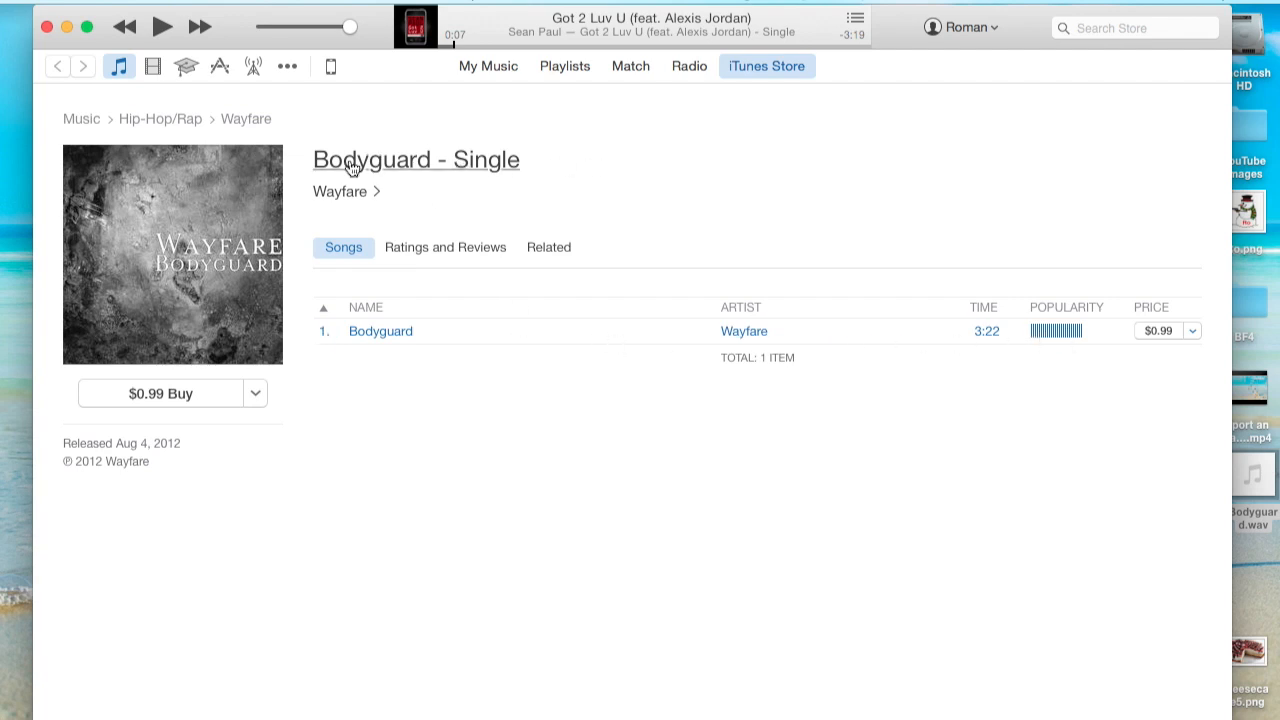
mouse_move(410, 268)
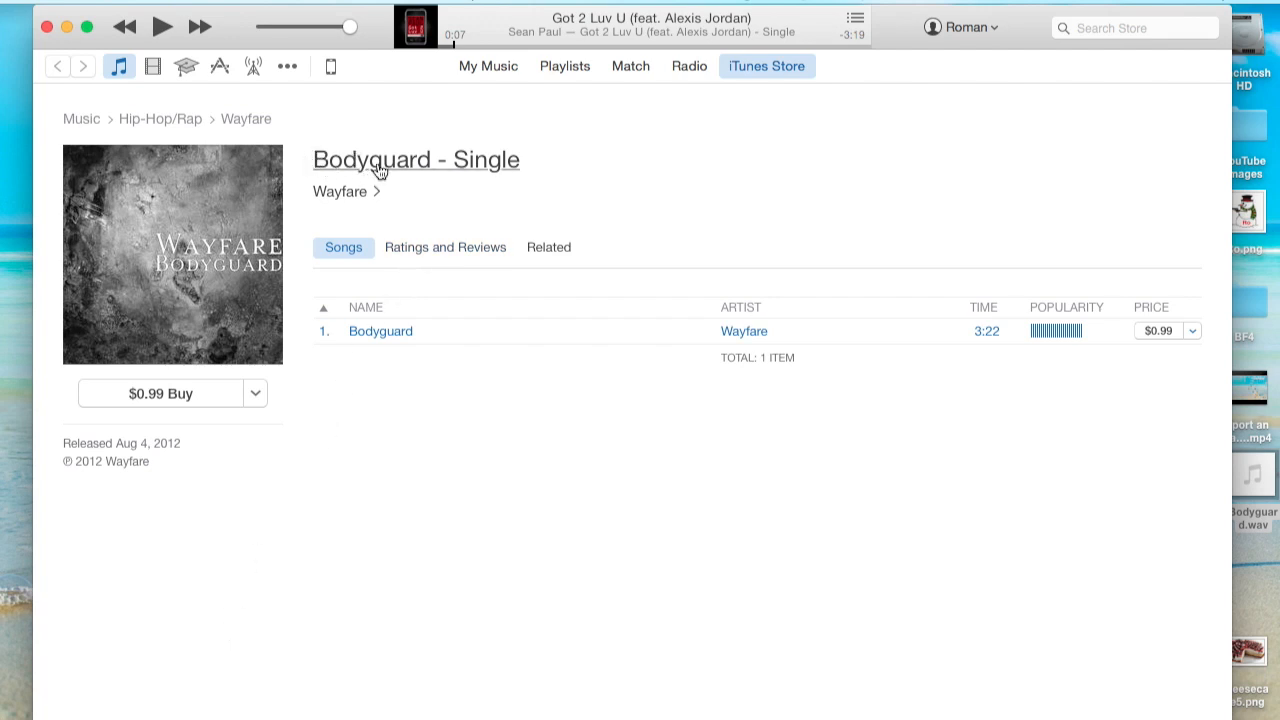
mouse_move(480, 174)
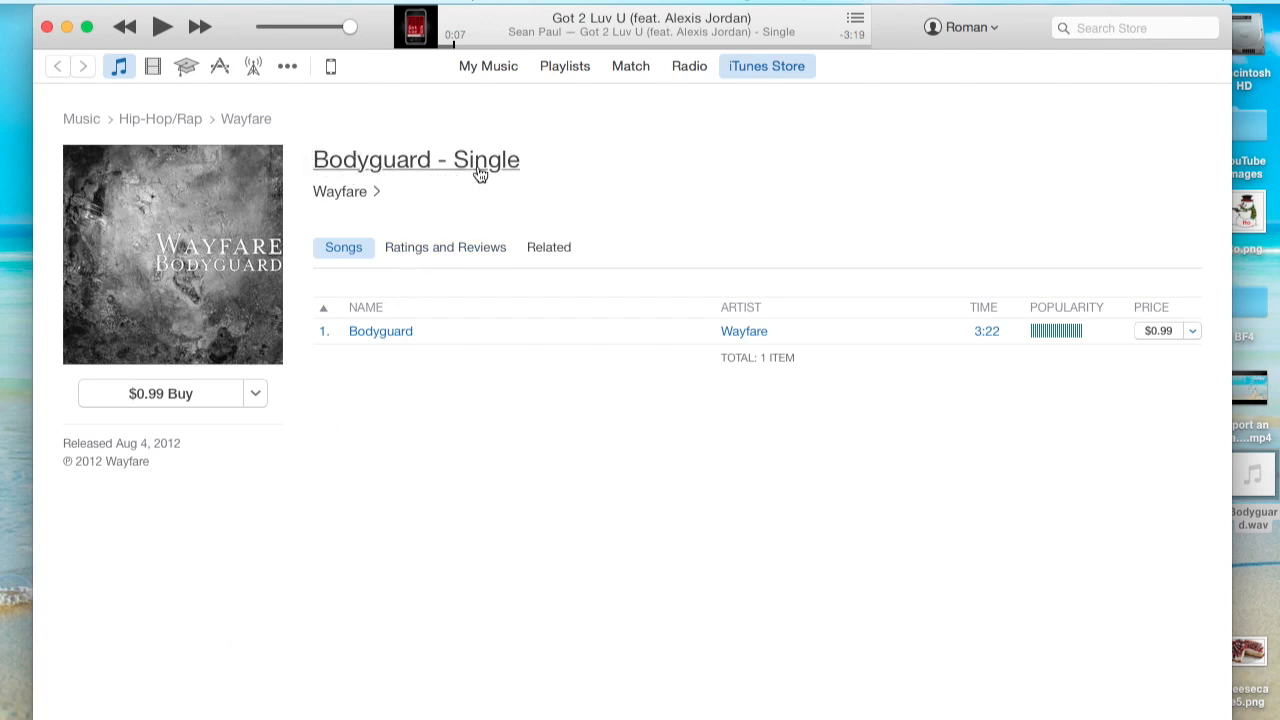
mouse_move(180, 126)
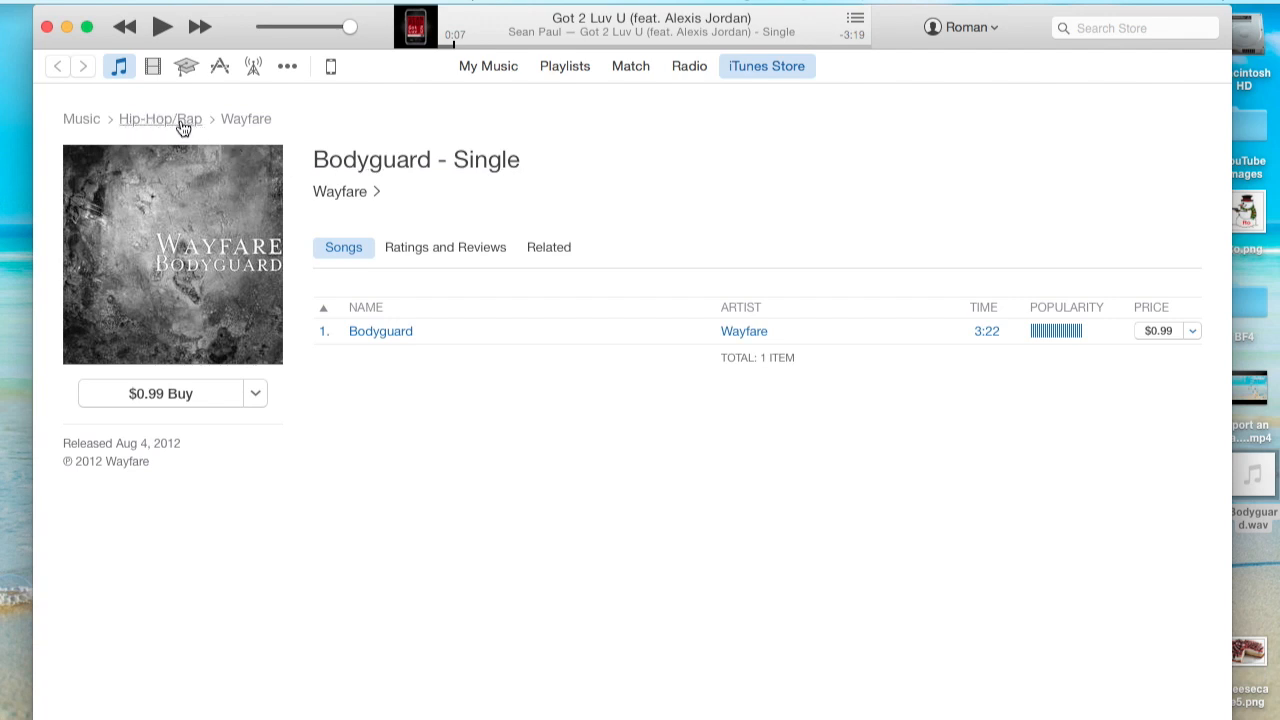
mouse_move(392, 341)
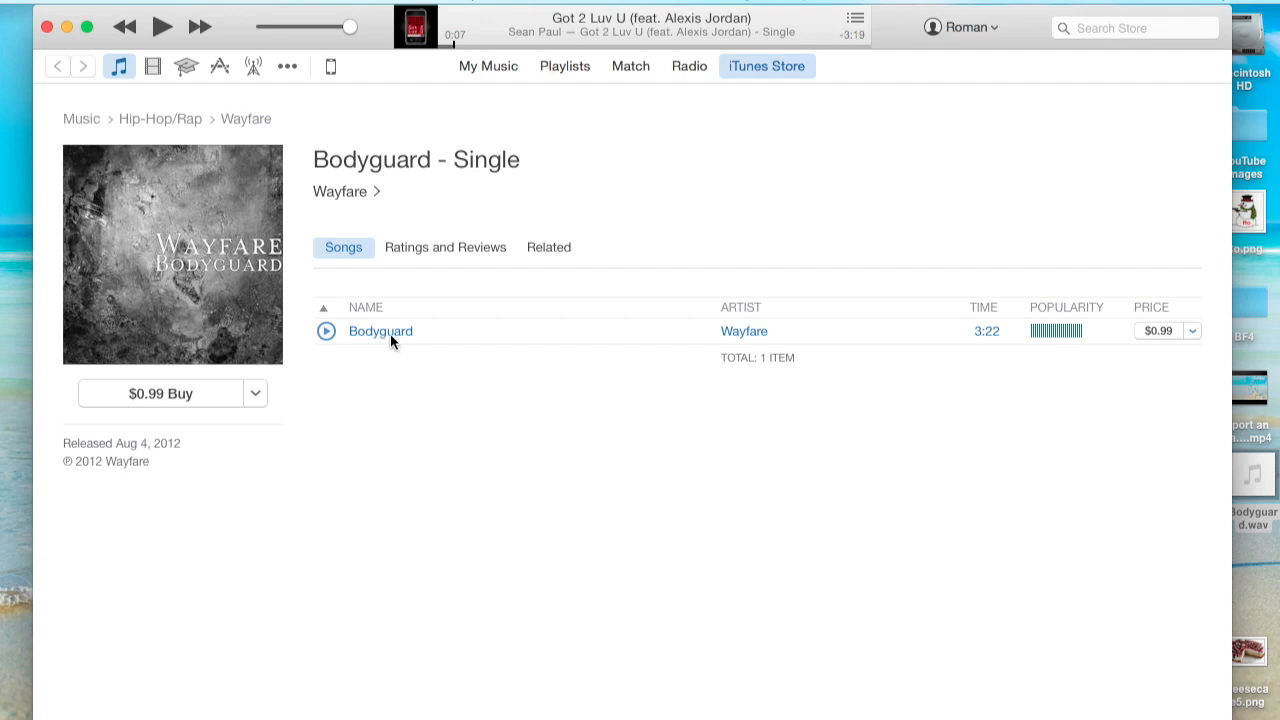
mouse_move(759, 342)
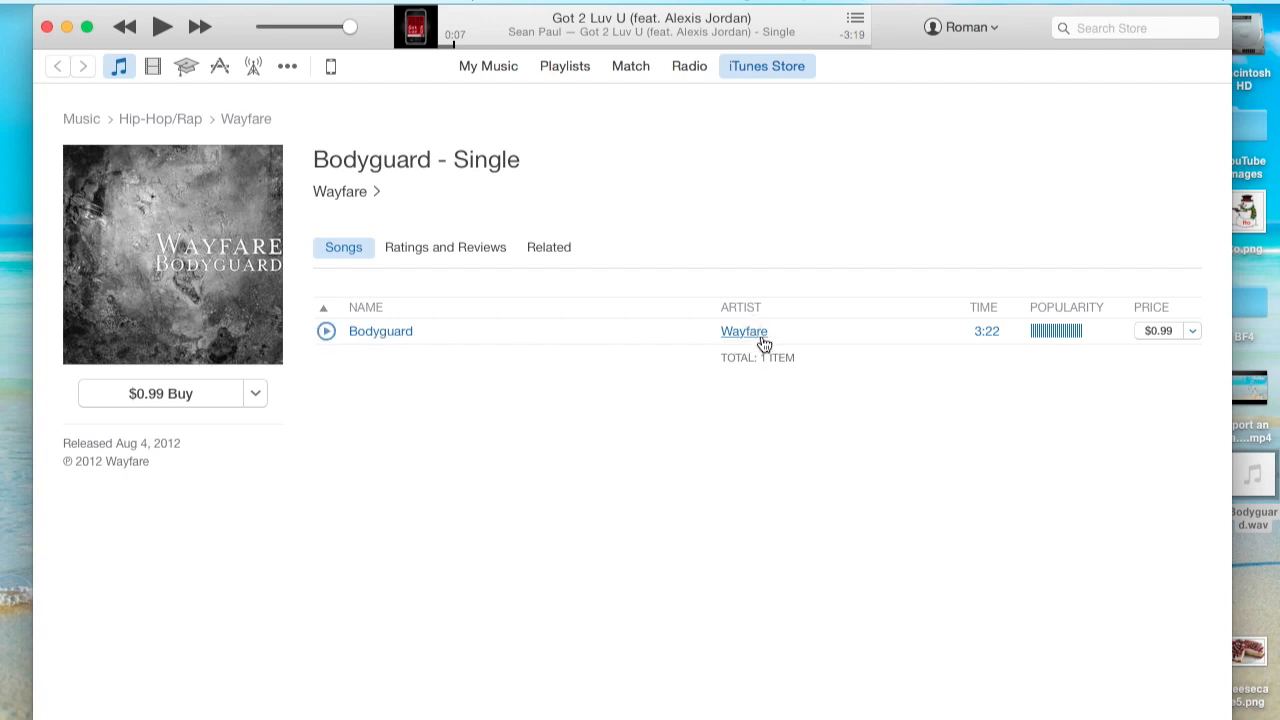
mouse_move(556, 221)
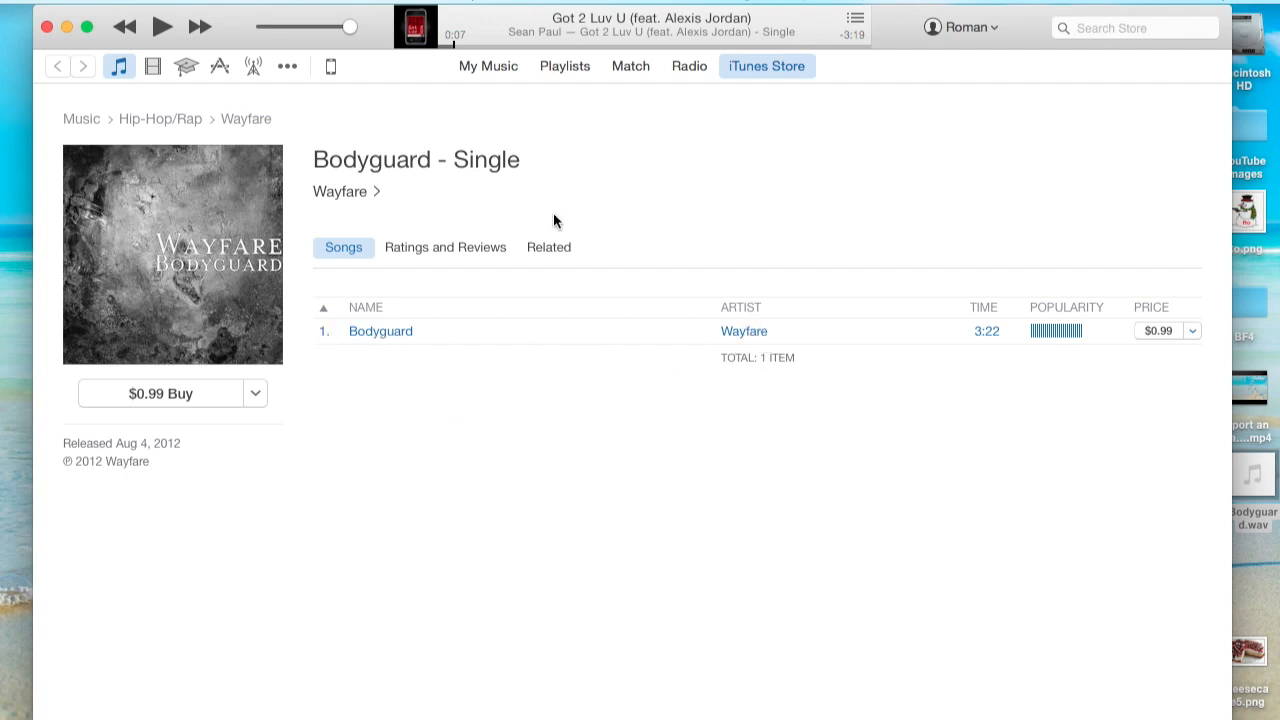
mouse_move(571, 72)
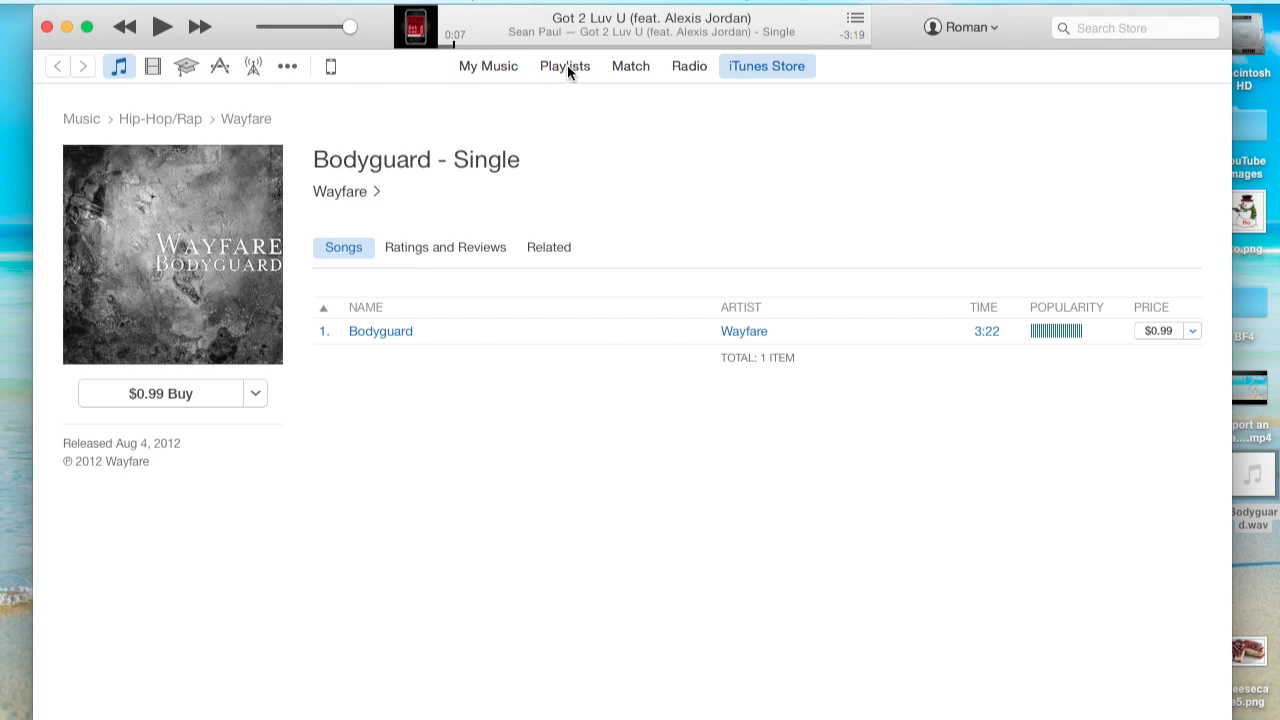
In Recently Added, append '- Single' to the Bodyguard track's album name.
click(766, 66)
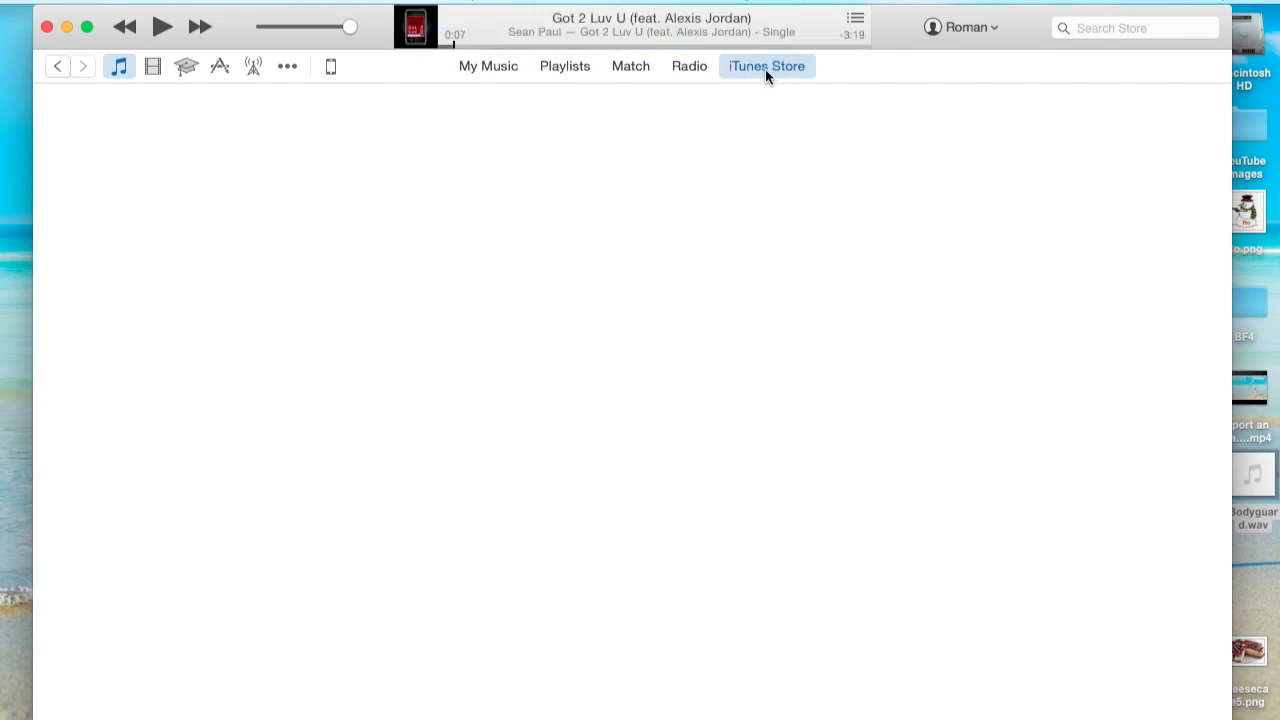
click(564, 66)
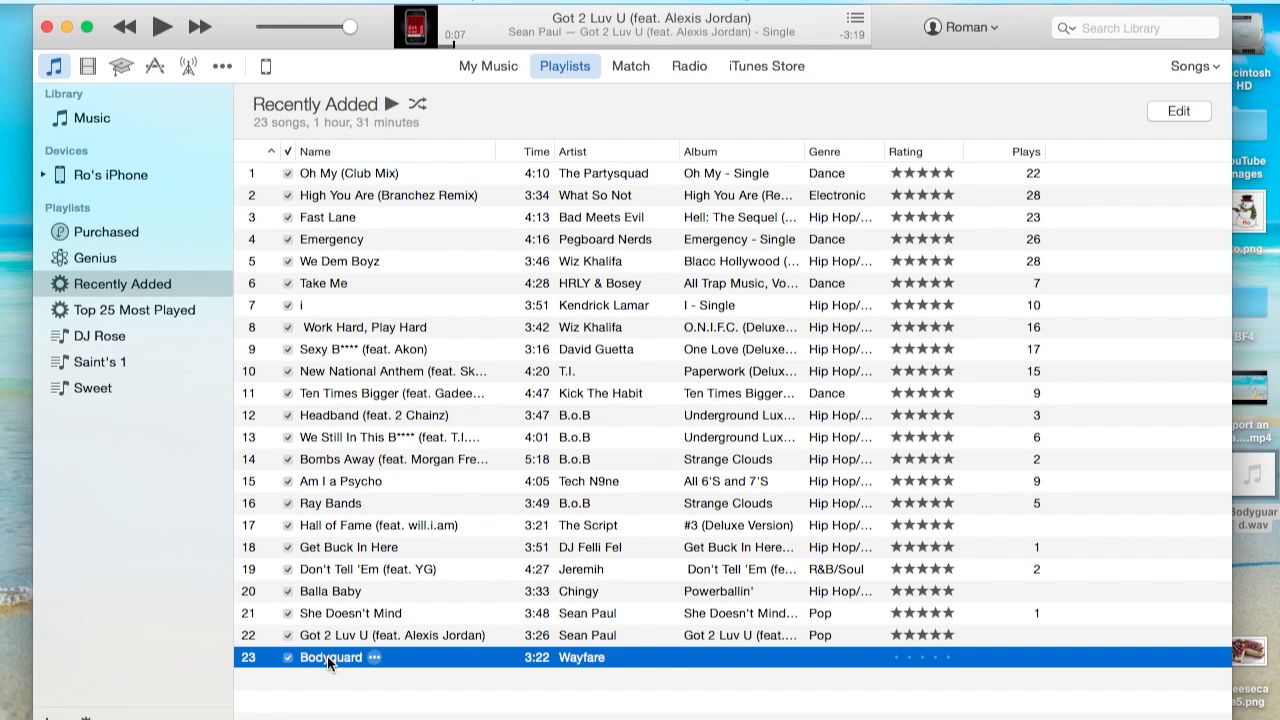
double_click(584, 658)
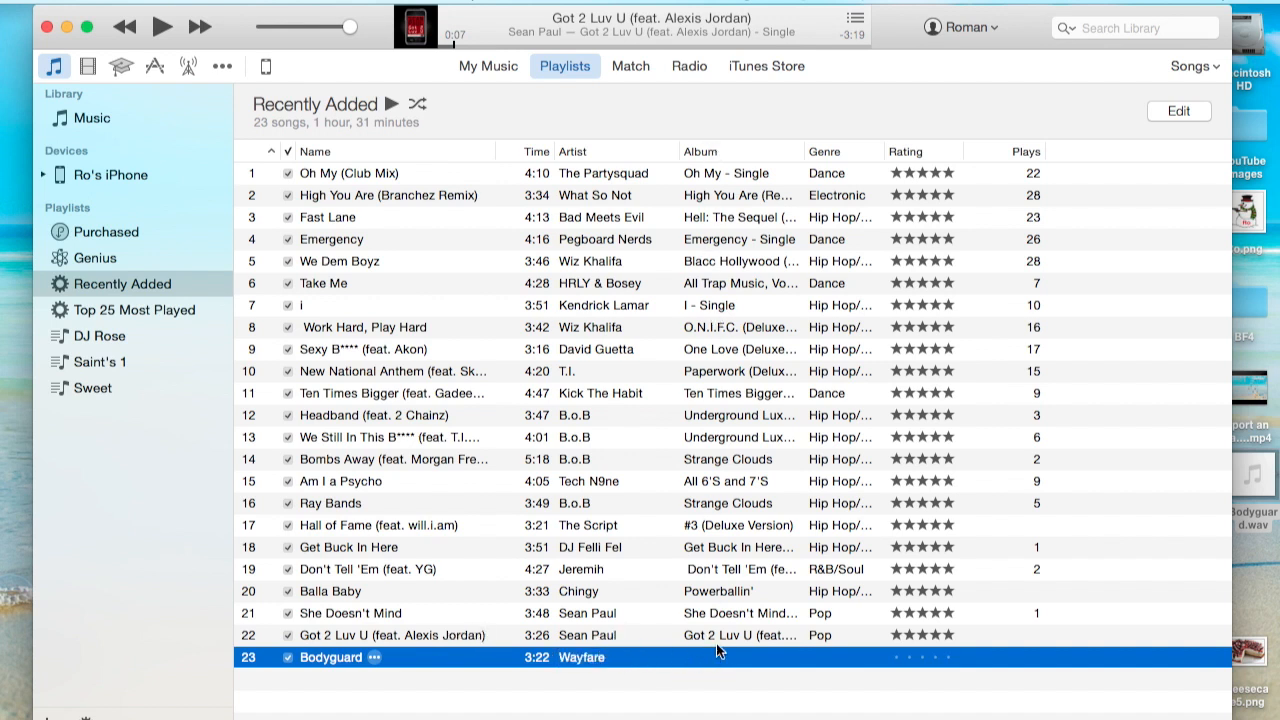
mouse_move(677, 623)
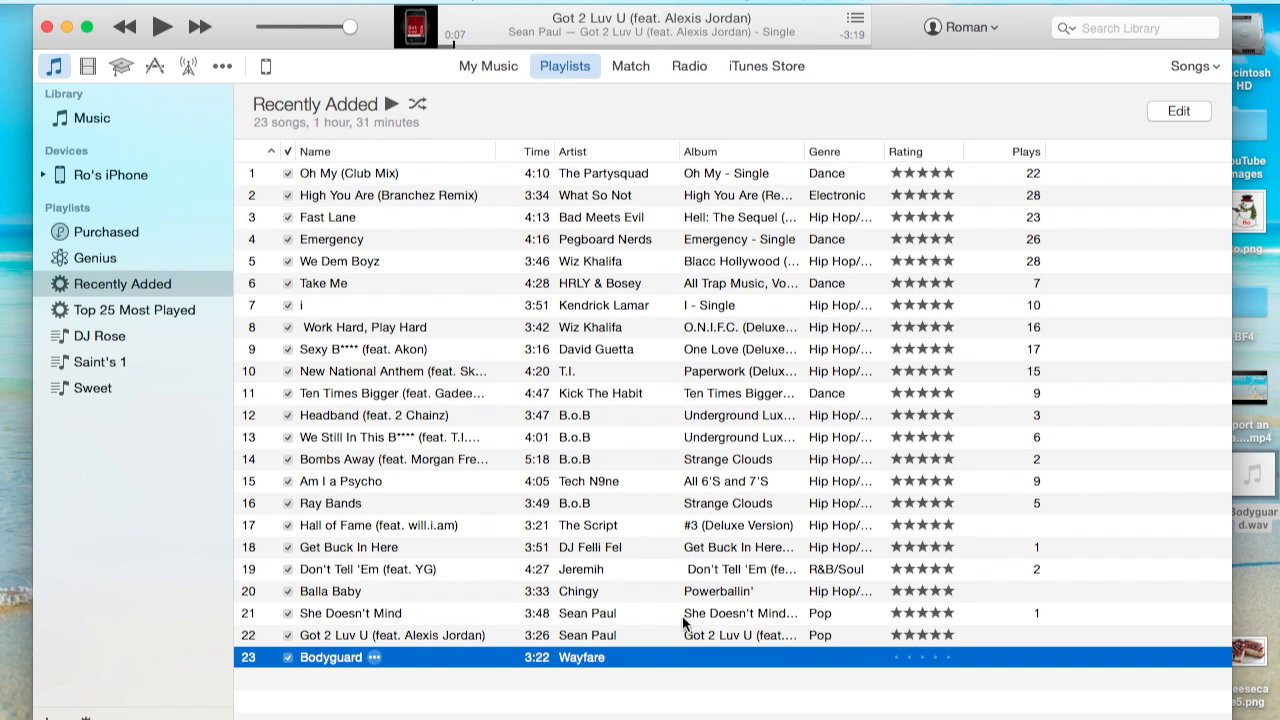
mouse_move(694, 665)
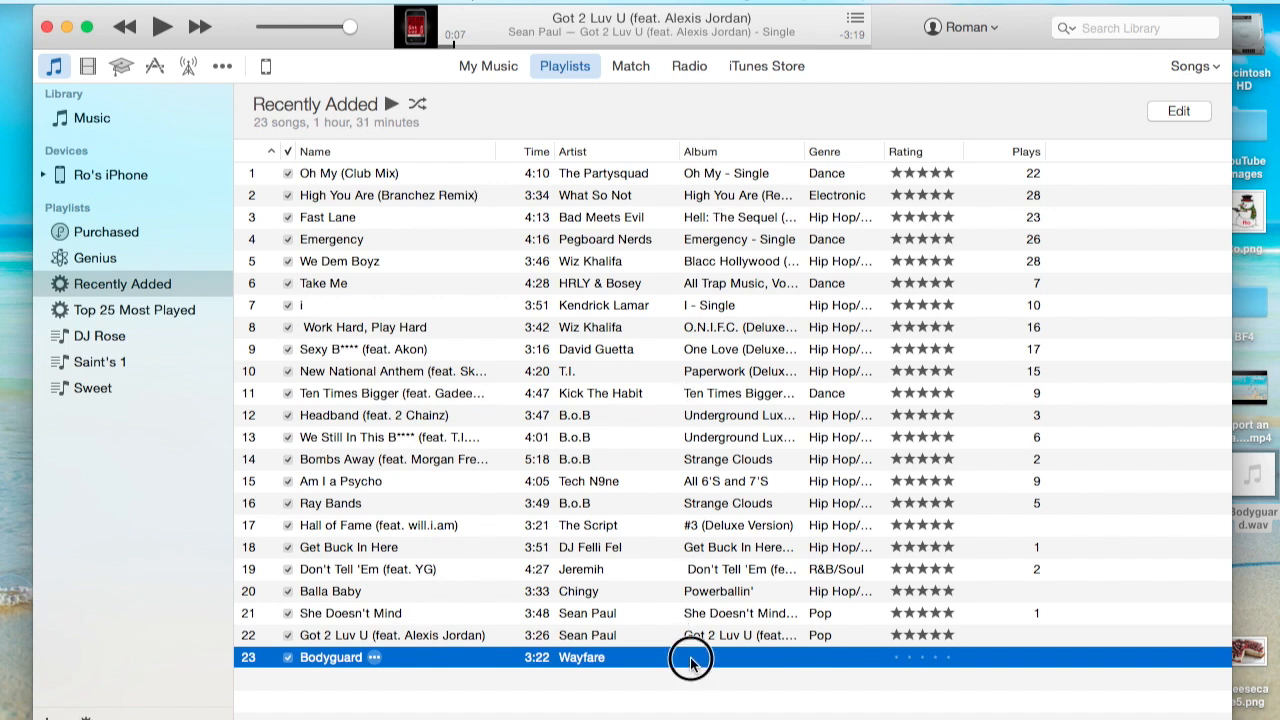
mouse_move(690, 663)
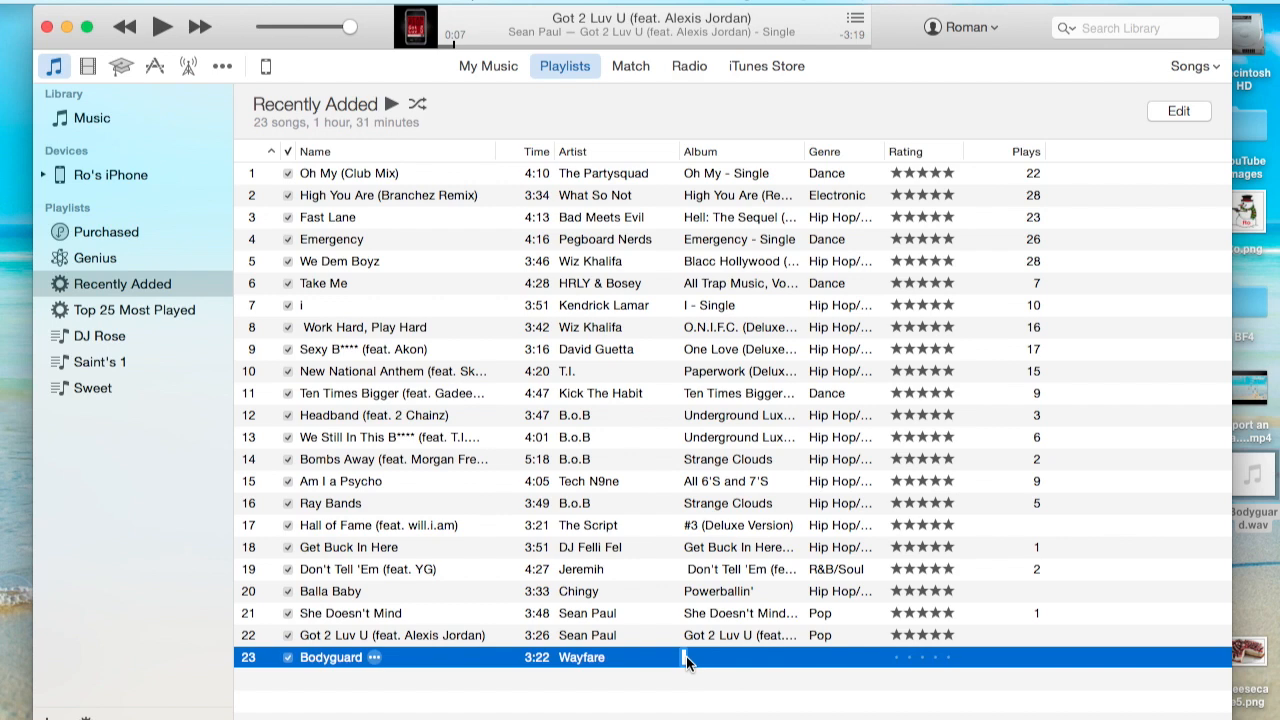
right_click(687, 657)
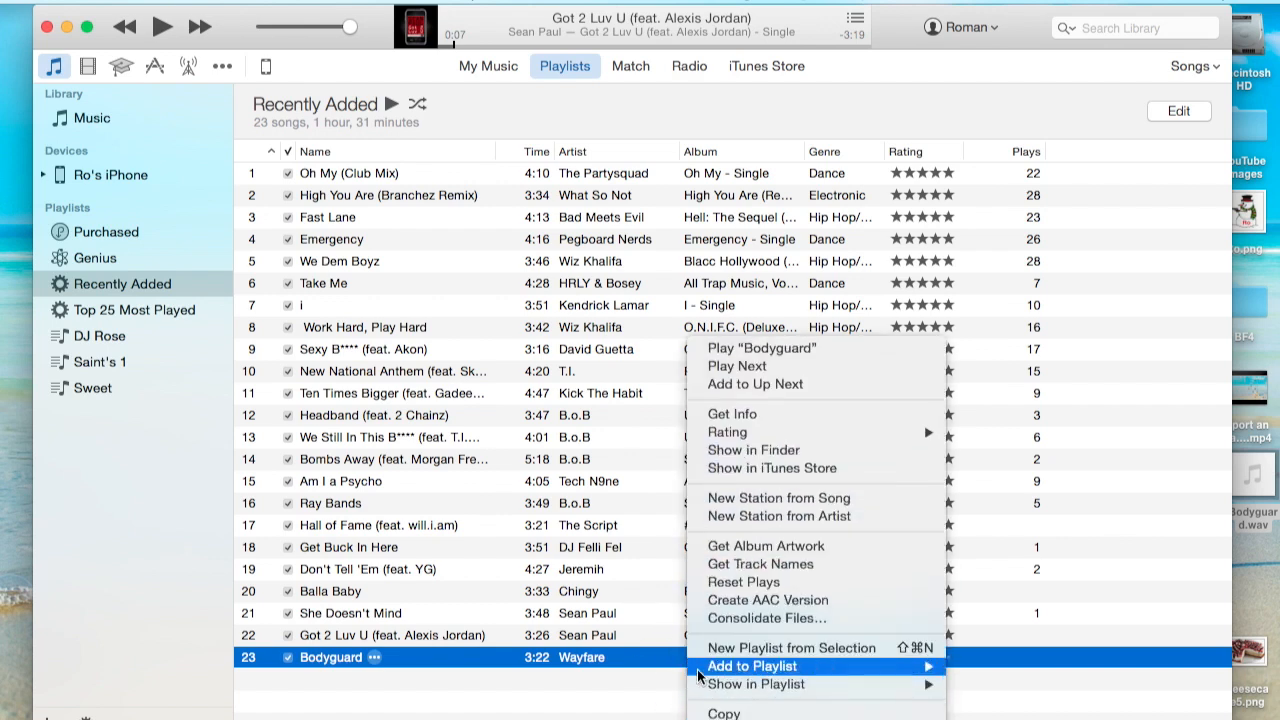
click(692, 658)
text(Bodyguard)
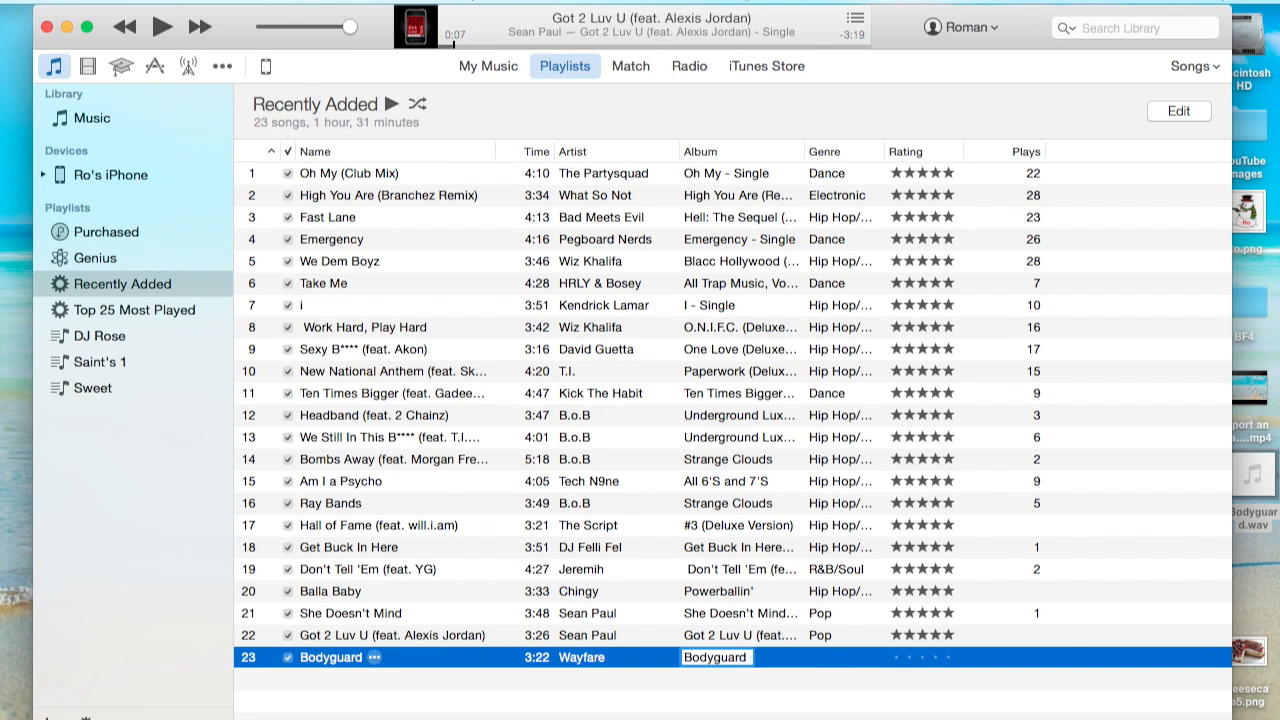
text(- Single)
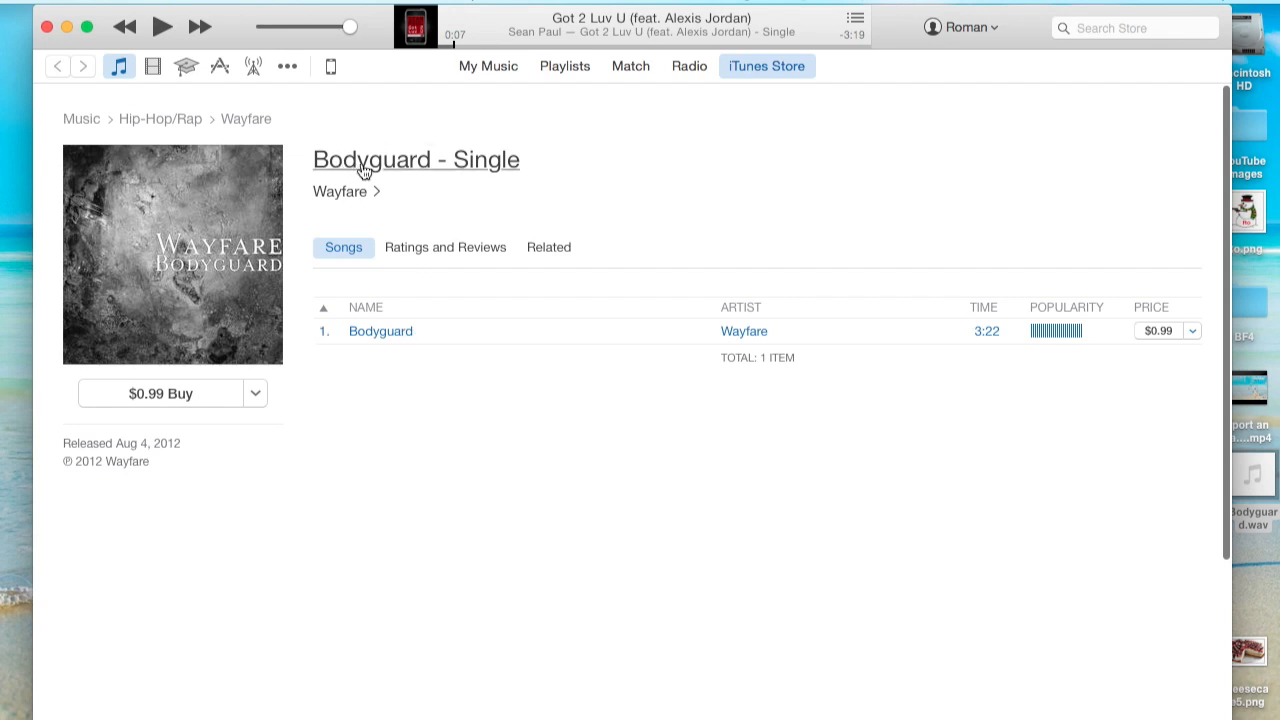
mouse_move(576, 66)
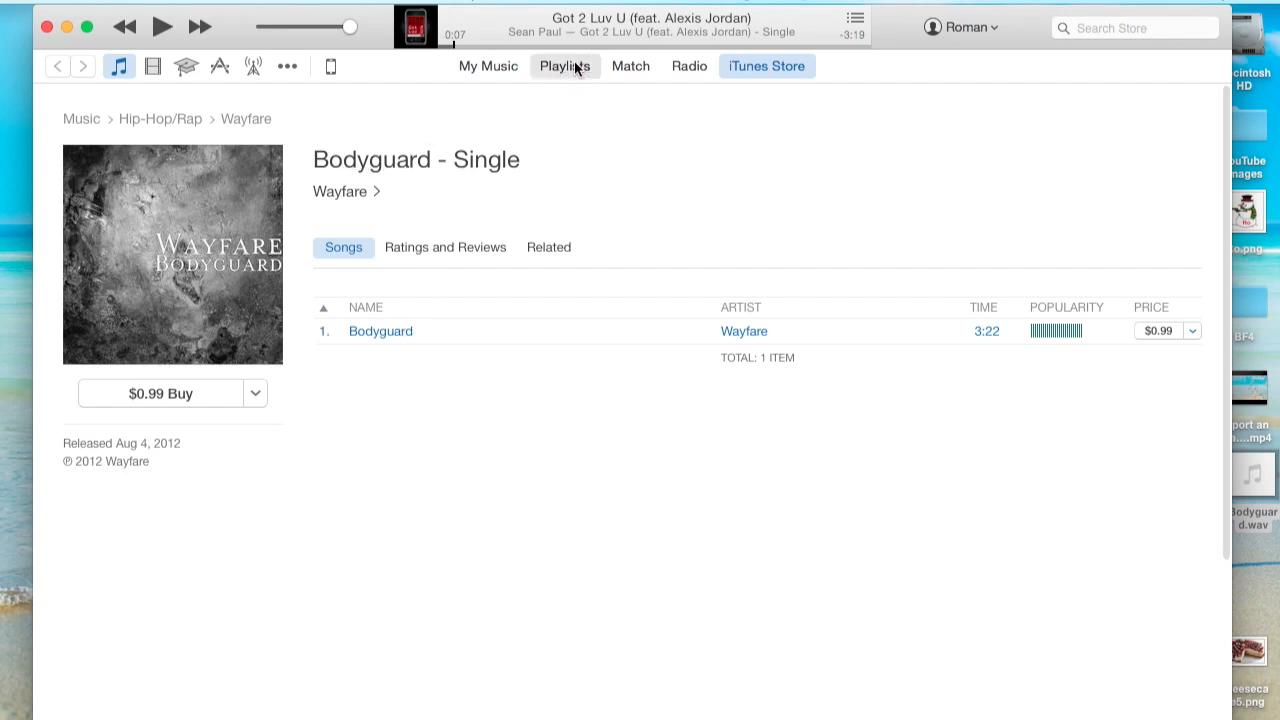
In Recently Added, set Bodyguard's genre to Hip Hop and rate it five stars.
click(564, 66)
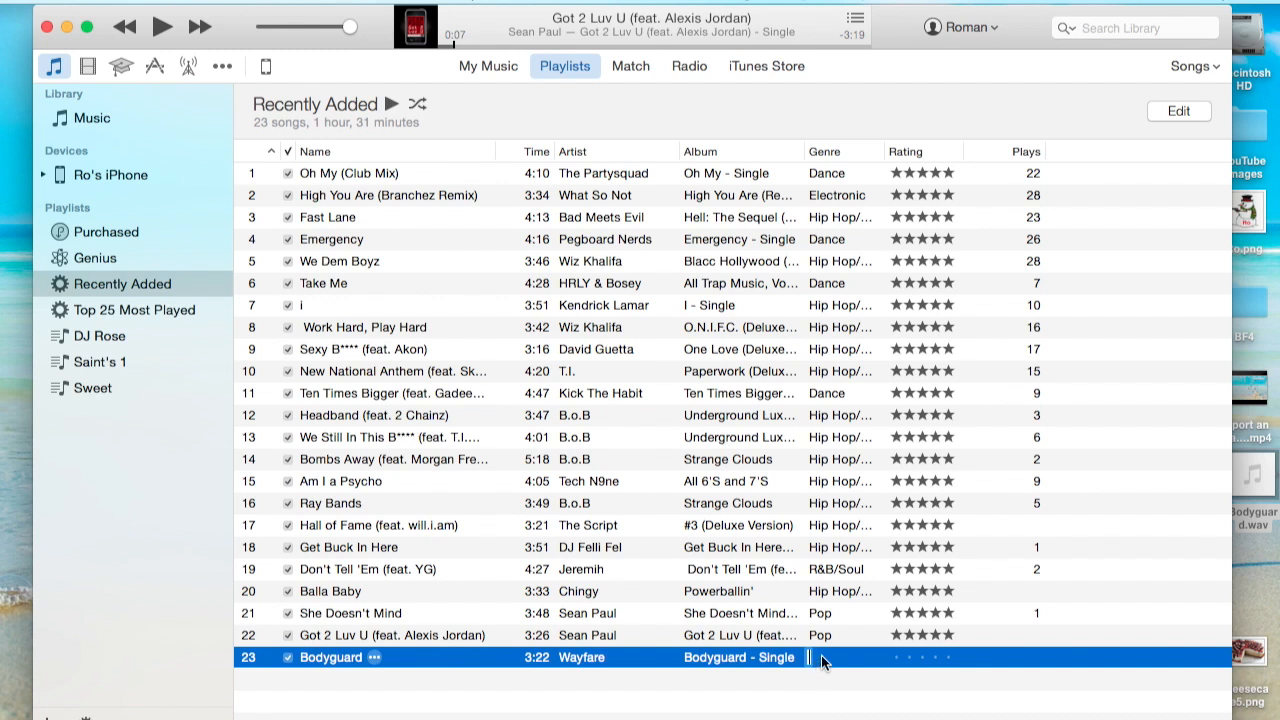
double_click(838, 658)
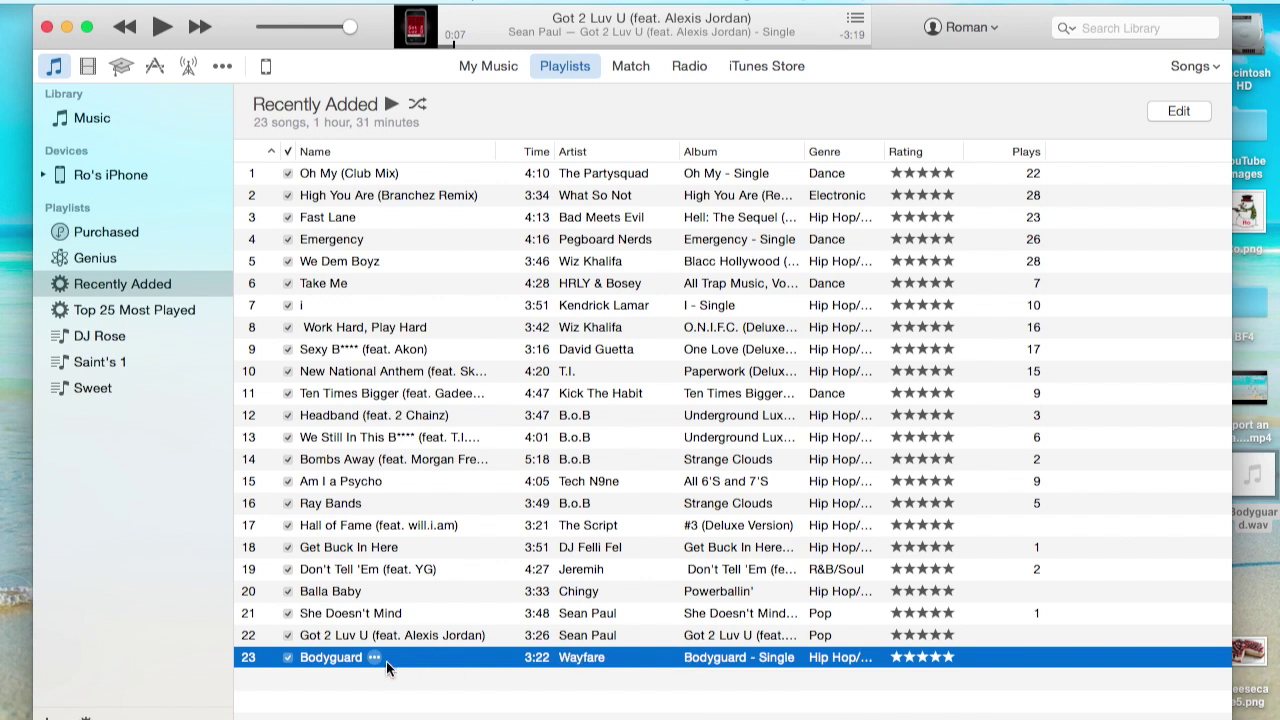
click(379, 658)
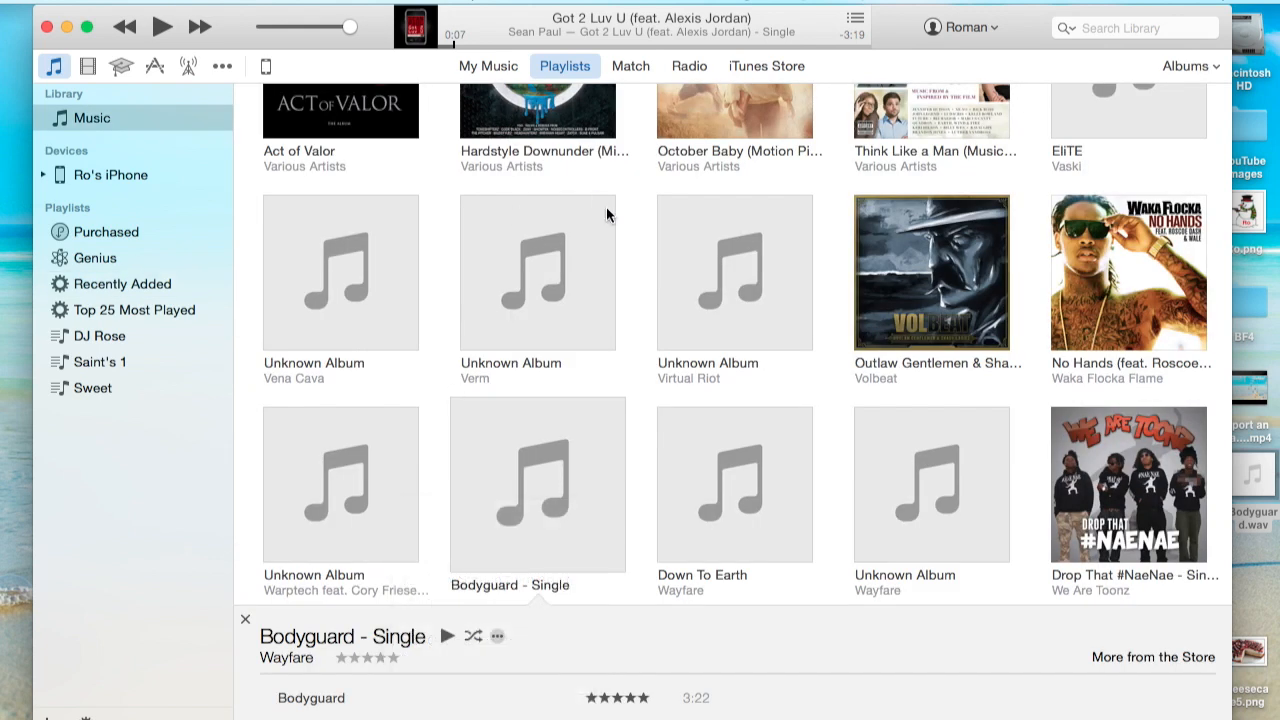
mouse_move(507, 485)
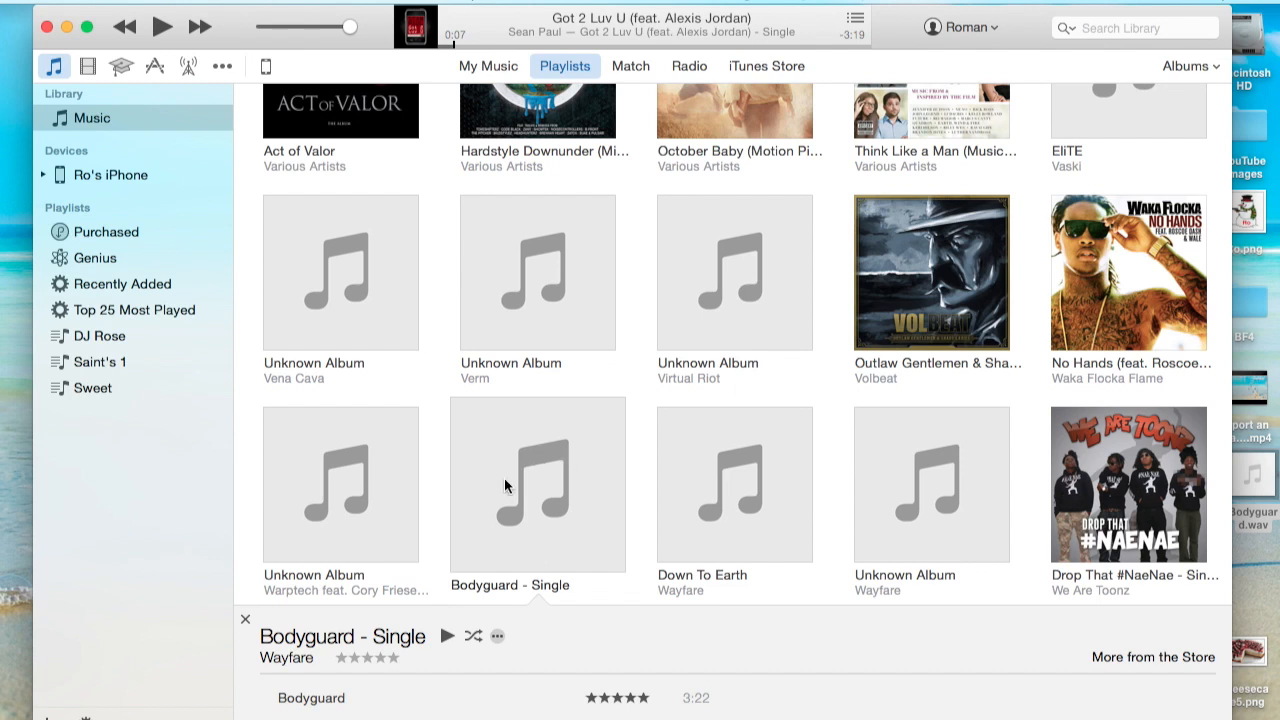
mouse_move(580, 489)
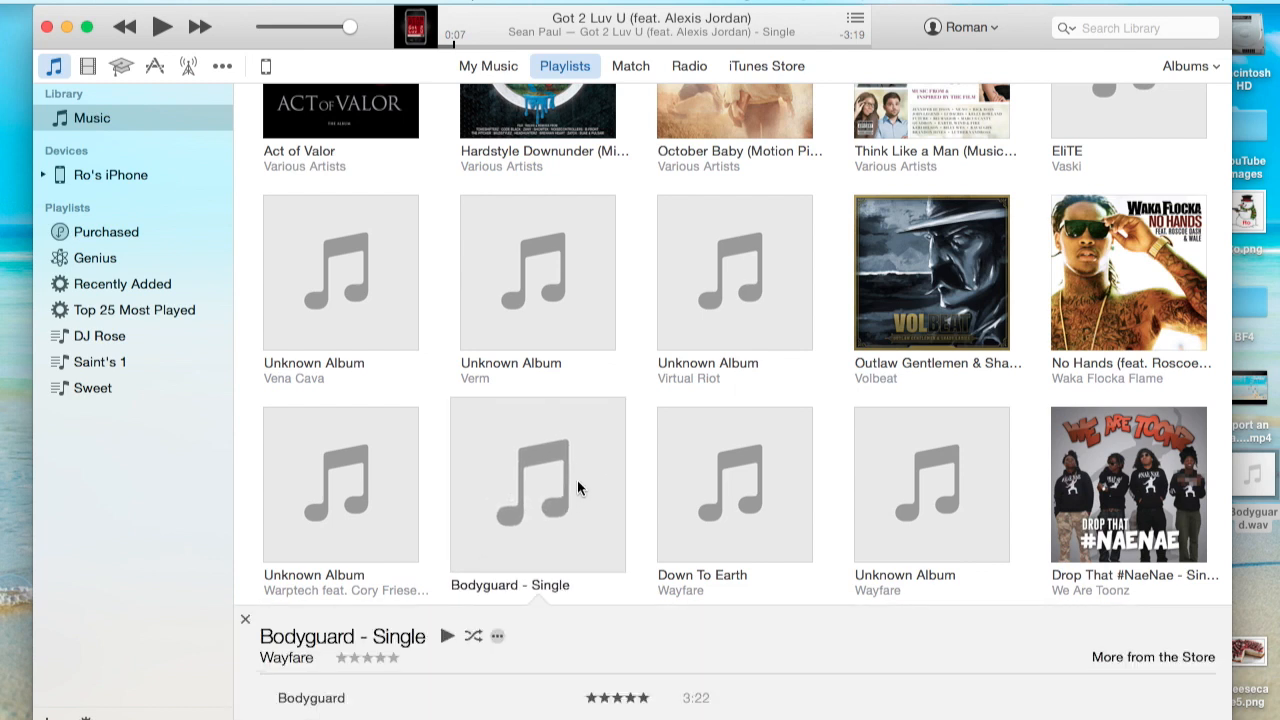
Show the Bodyguard - Single album from the Albums grid in the iTunes Store.
scroll(down, 3)
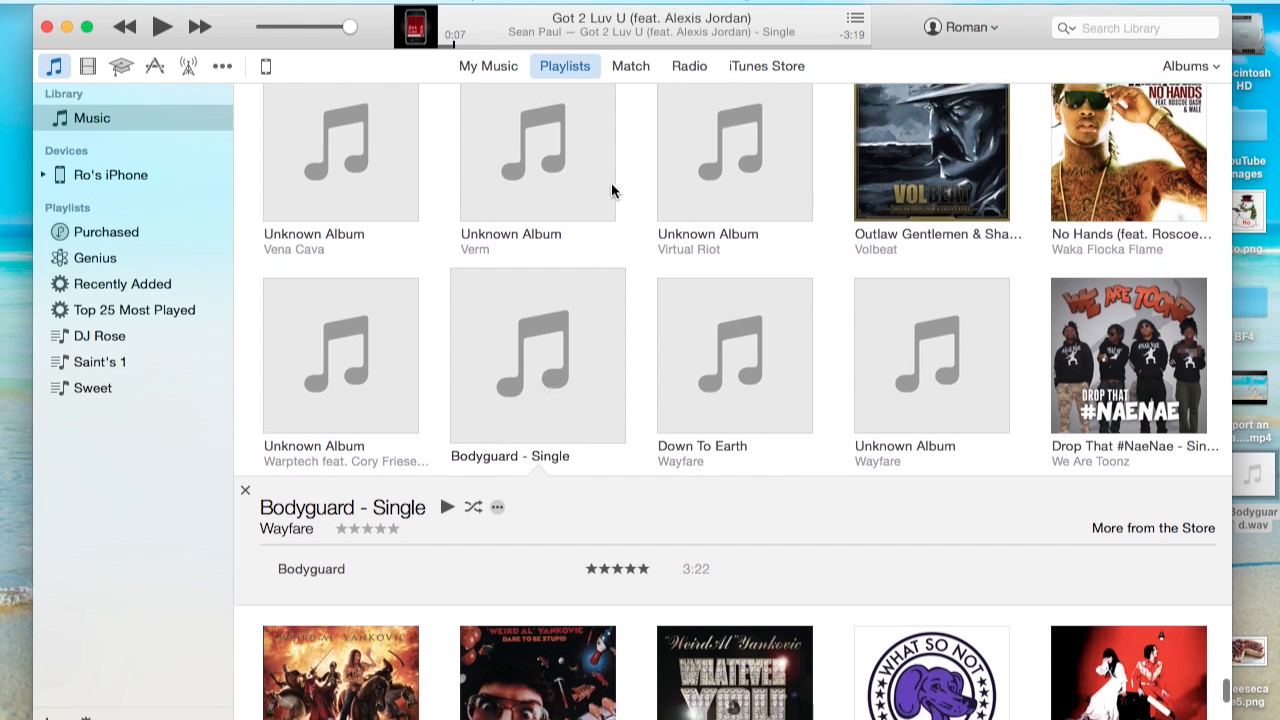
right_click(537, 355)
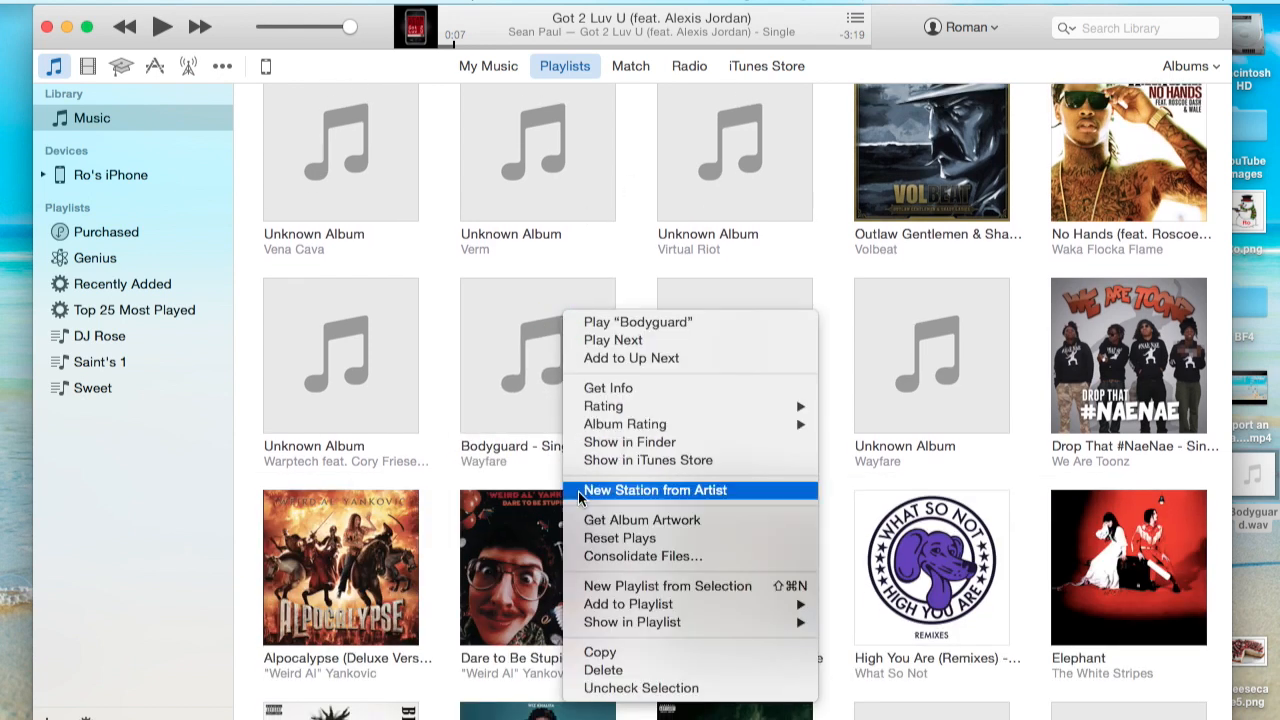
mouse_move(538, 427)
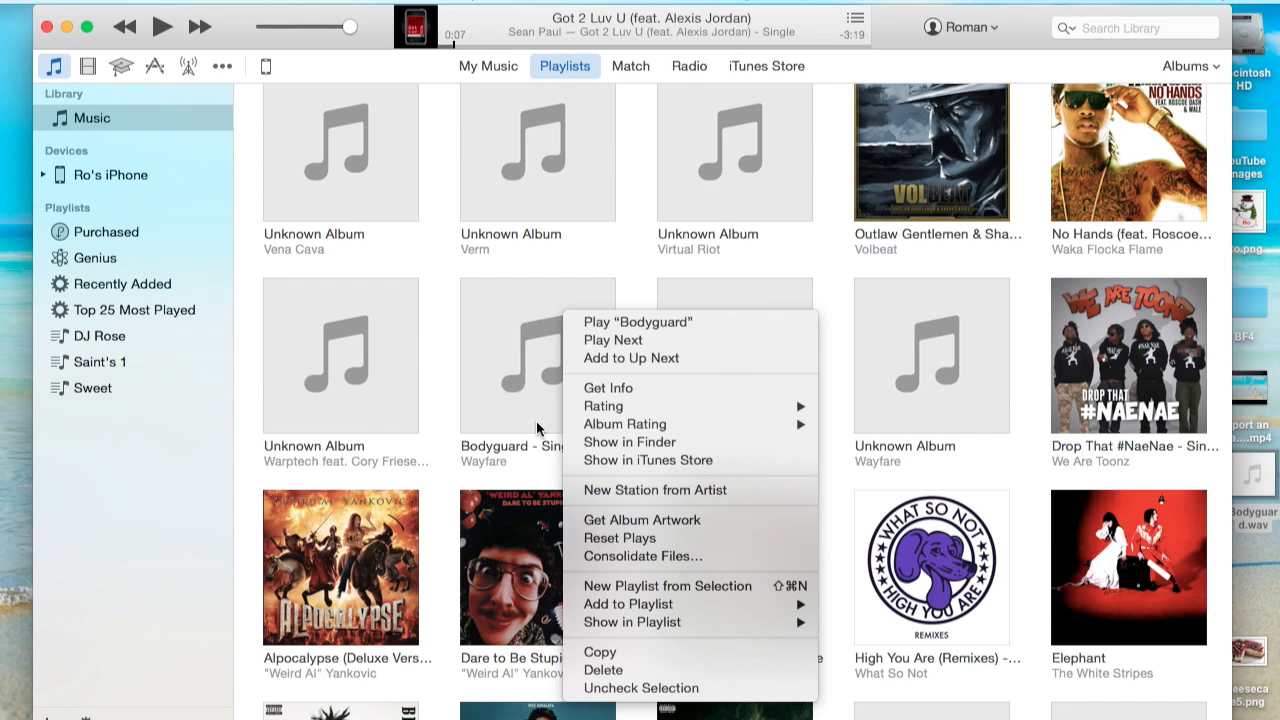
click(647, 460)
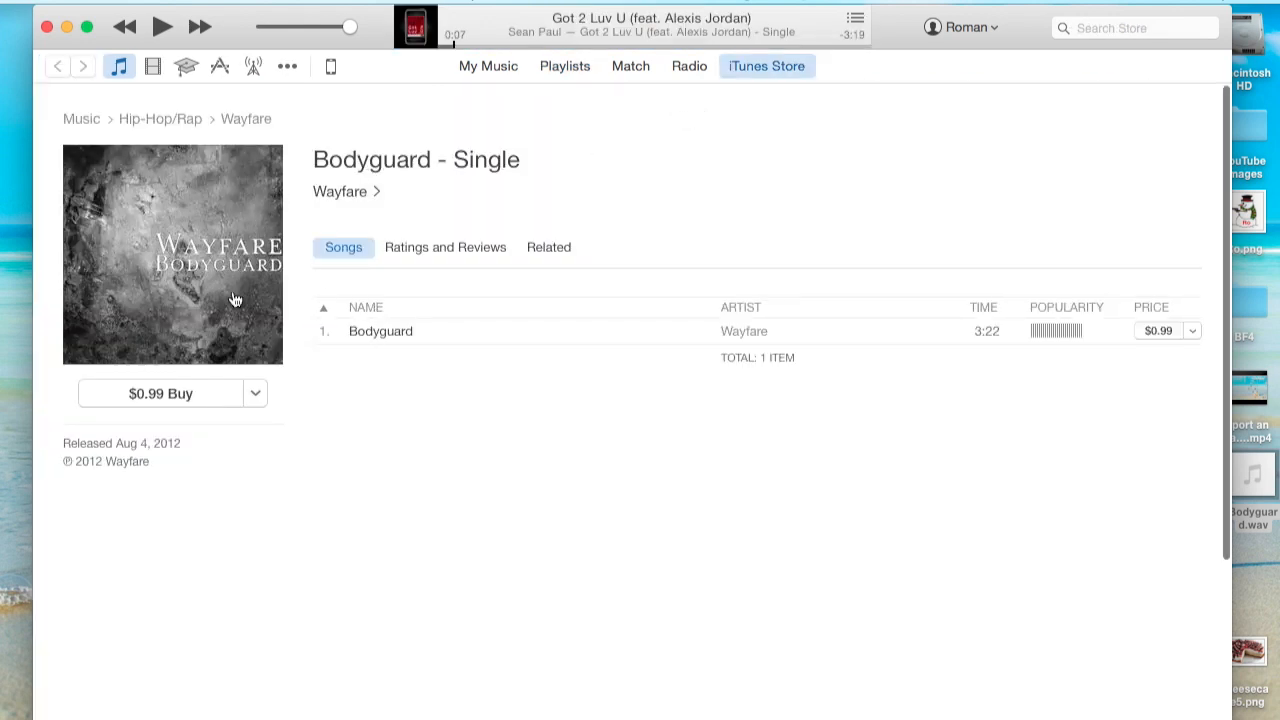
mouse_move(581, 72)
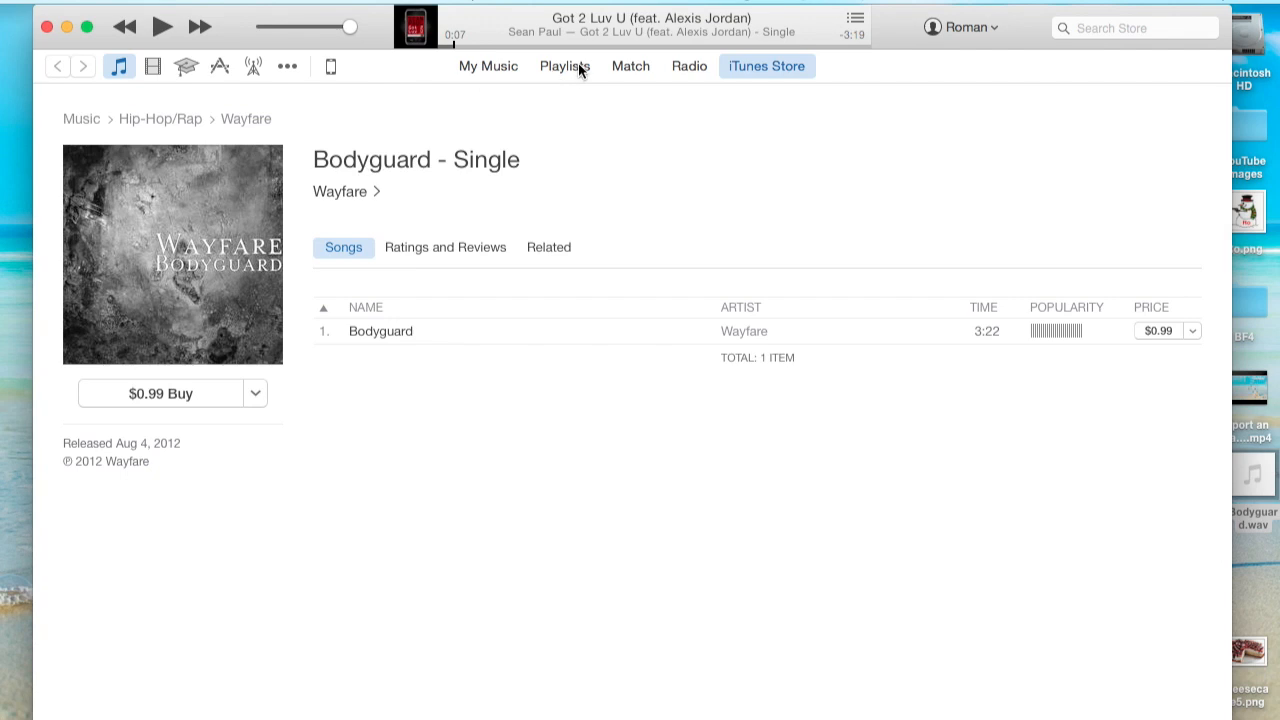
Back in the library, fetch album artwork for Bodyguard - Single.
click(563, 66)
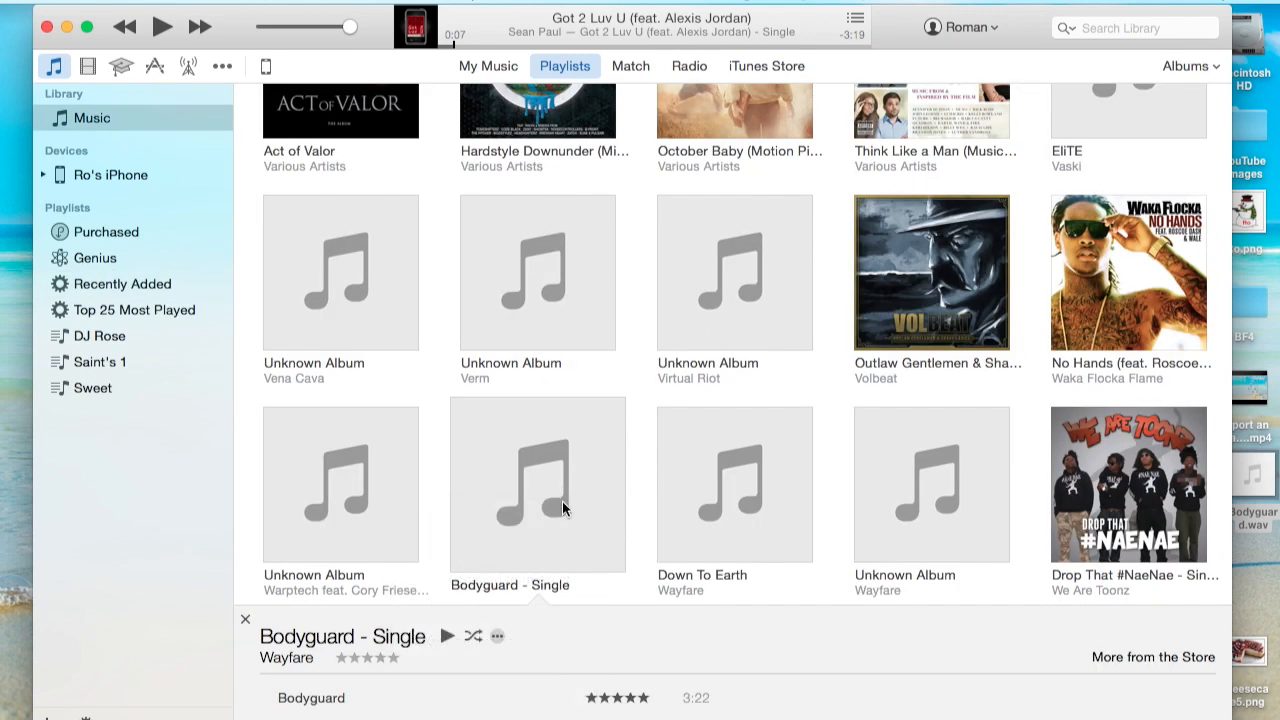
scroll(down, 3)
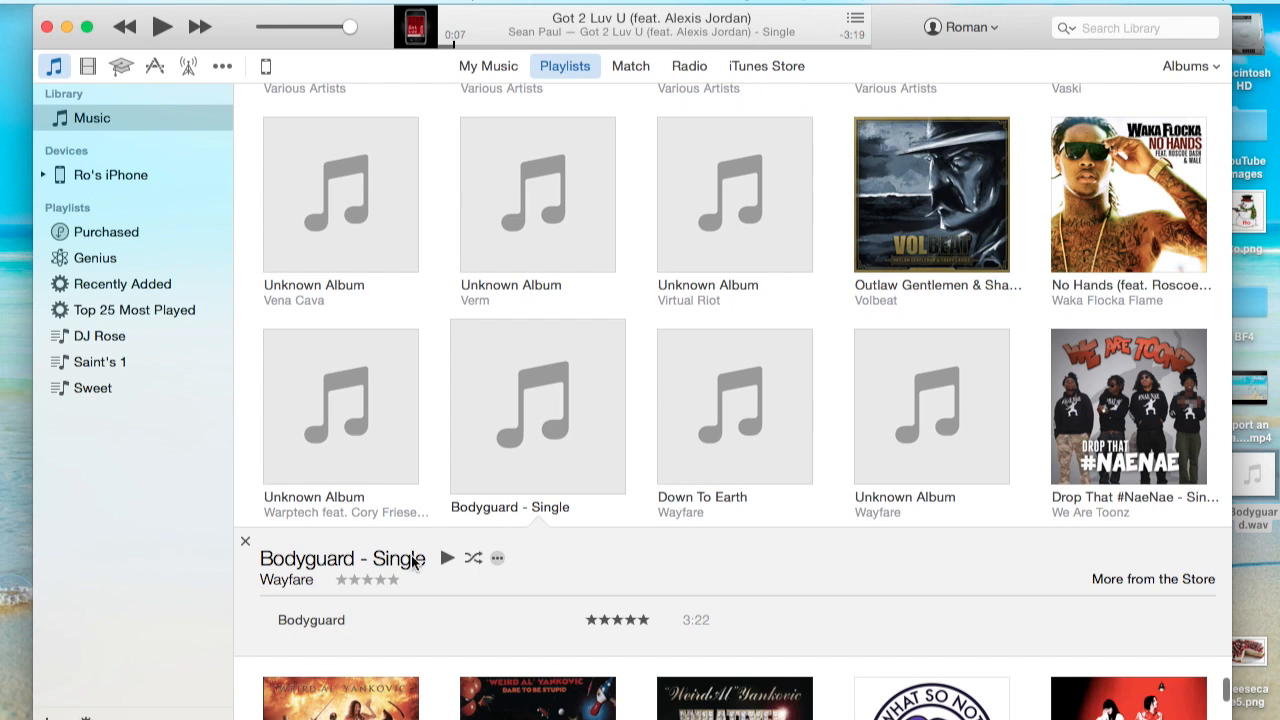
mouse_move(348, 566)
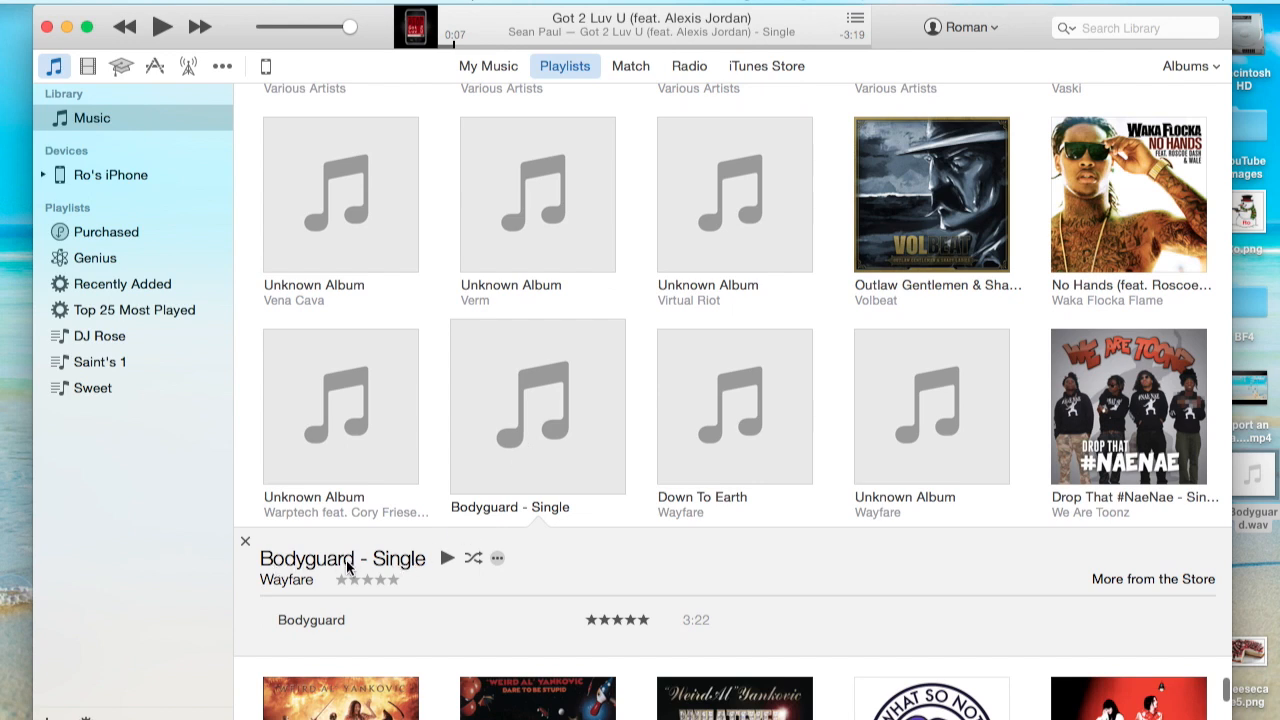
mouse_move(333, 632)
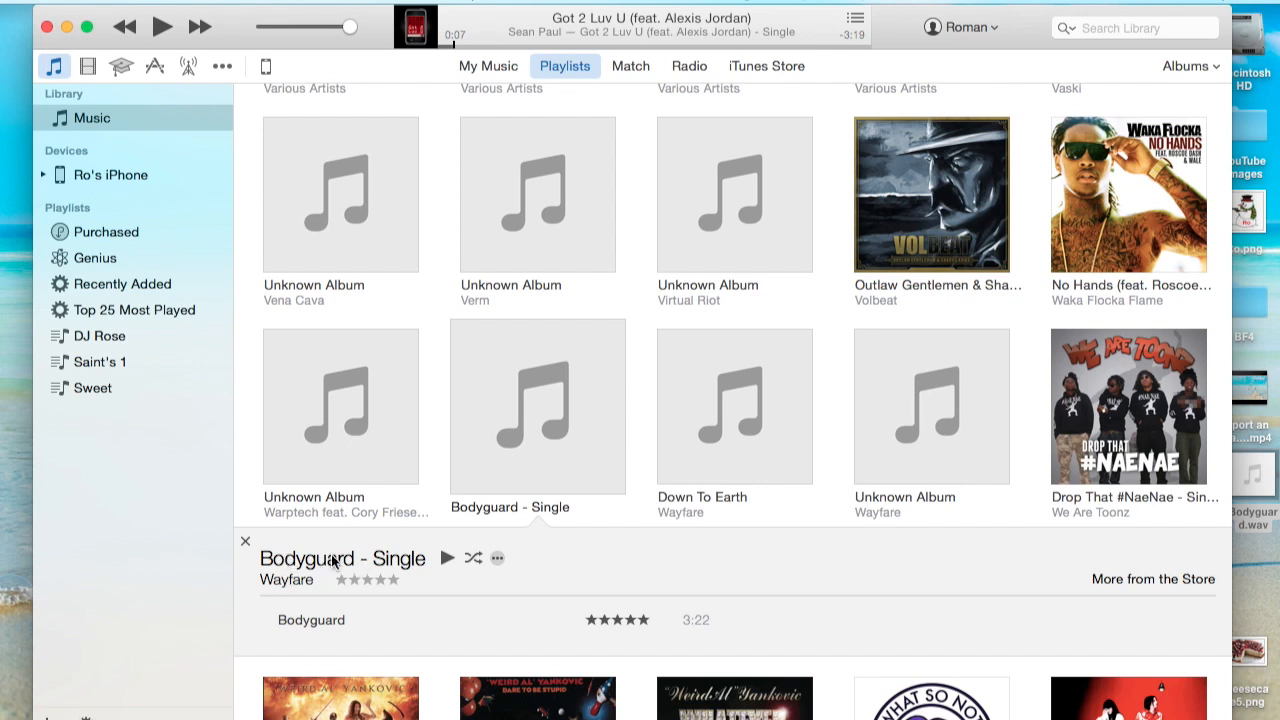
mouse_move(785, 625)
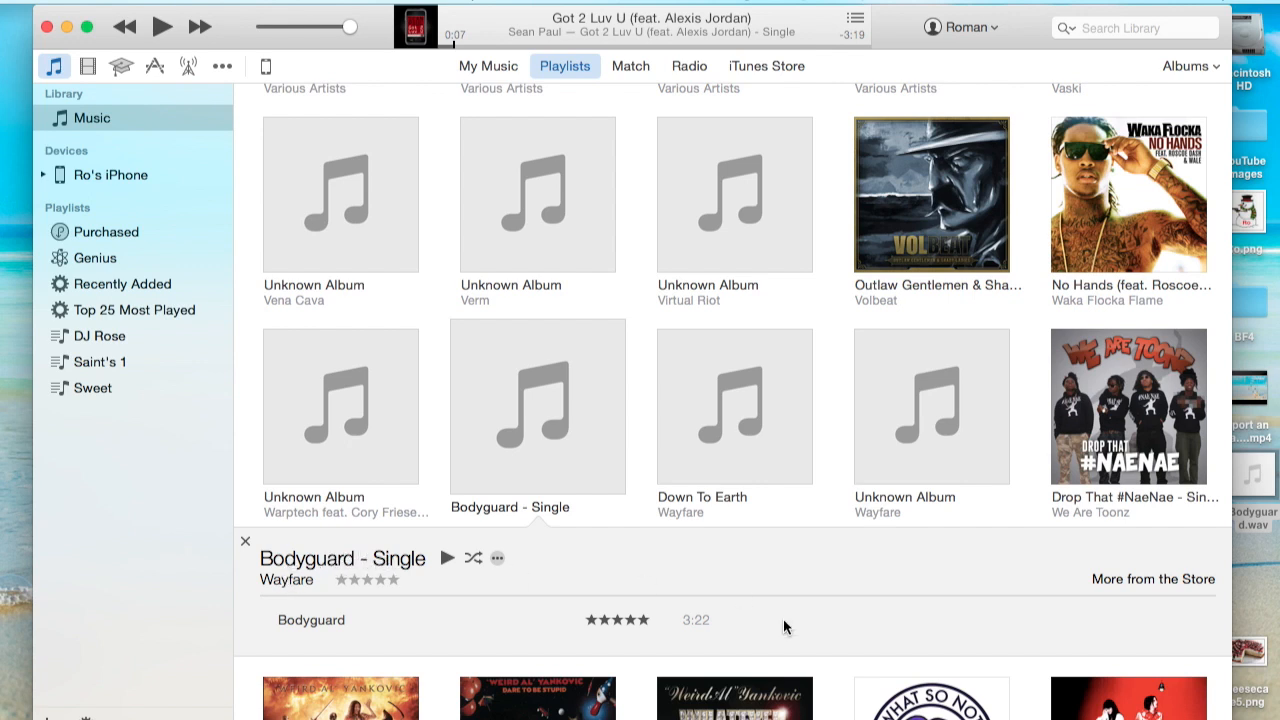
mouse_move(542, 403)
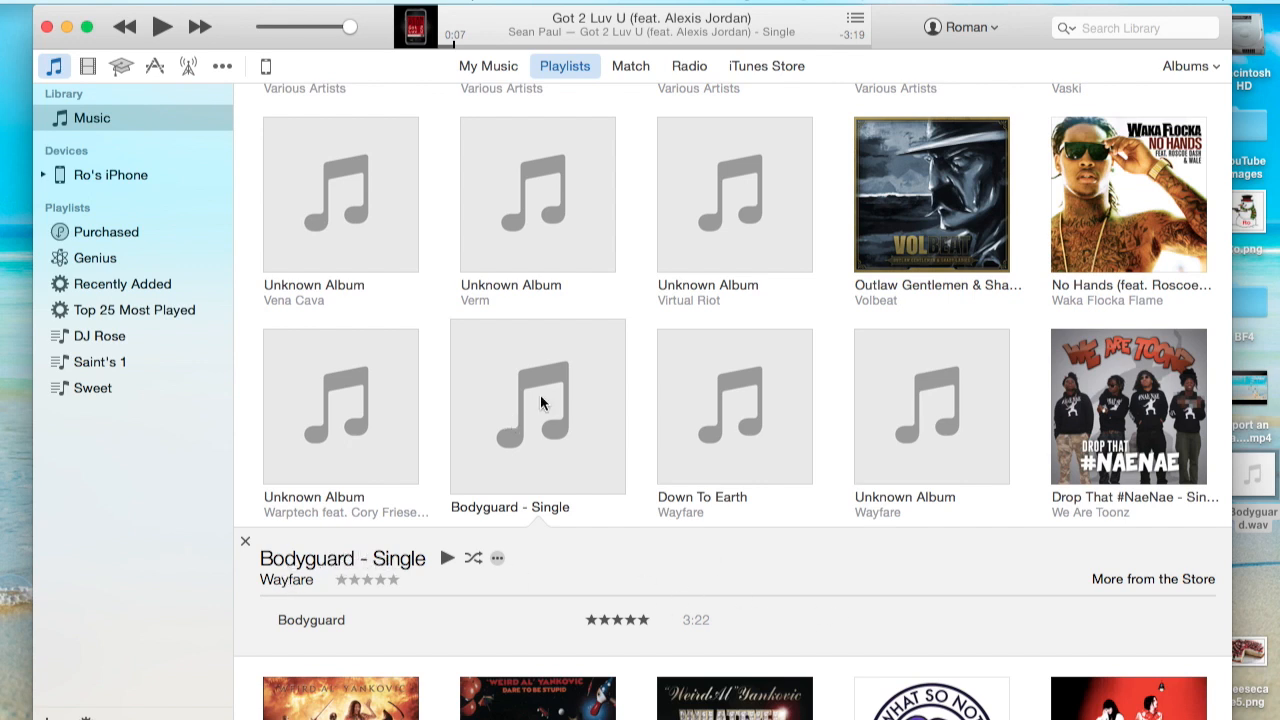
right_click(540, 403)
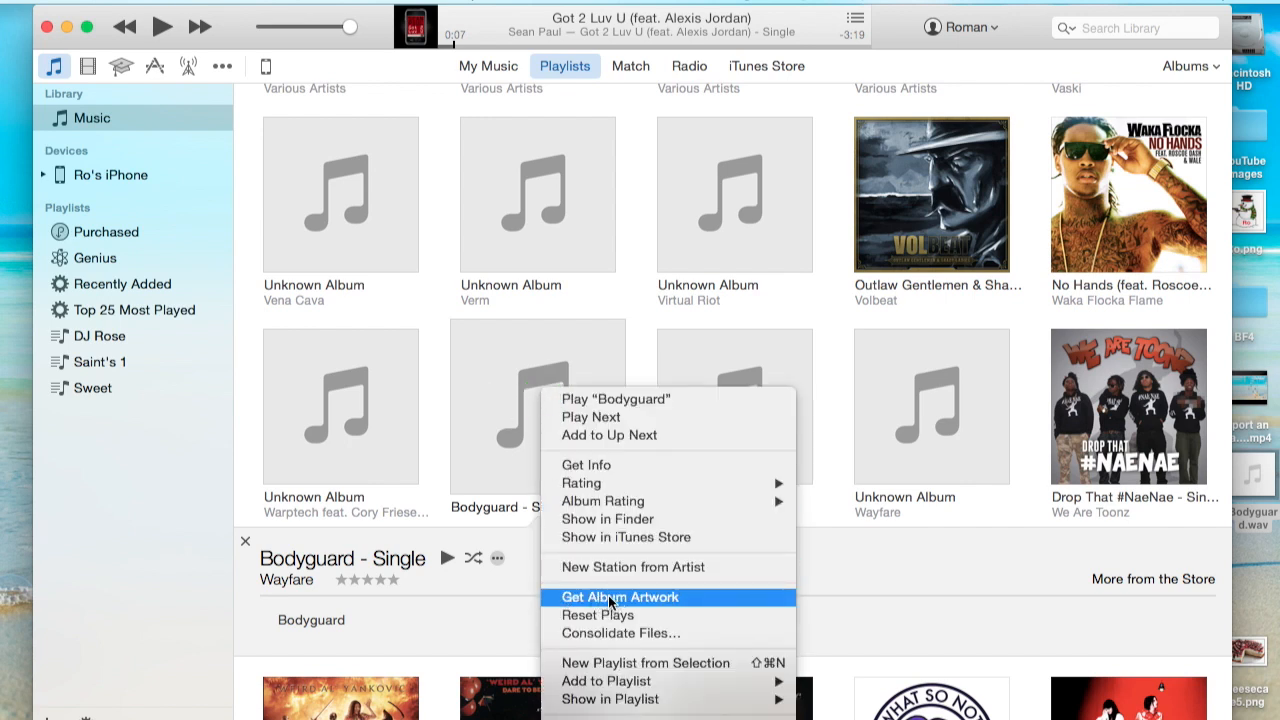
mouse_move(644, 599)
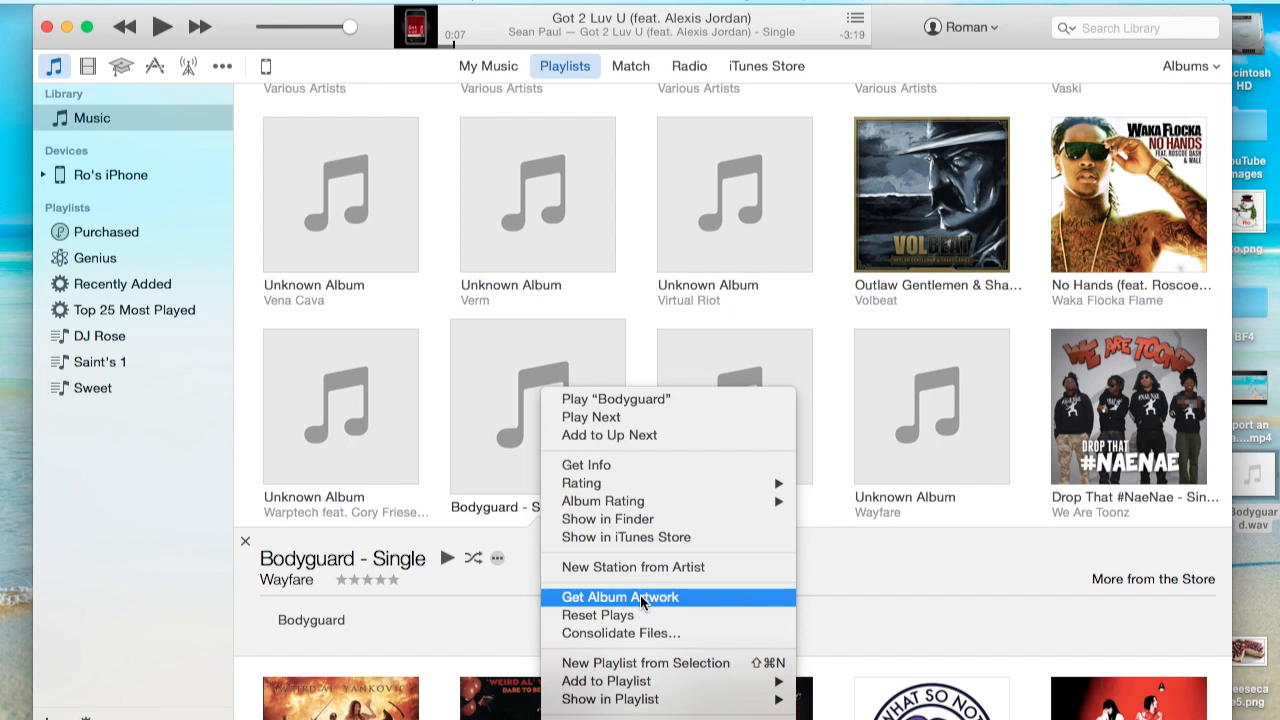
click(618, 597)
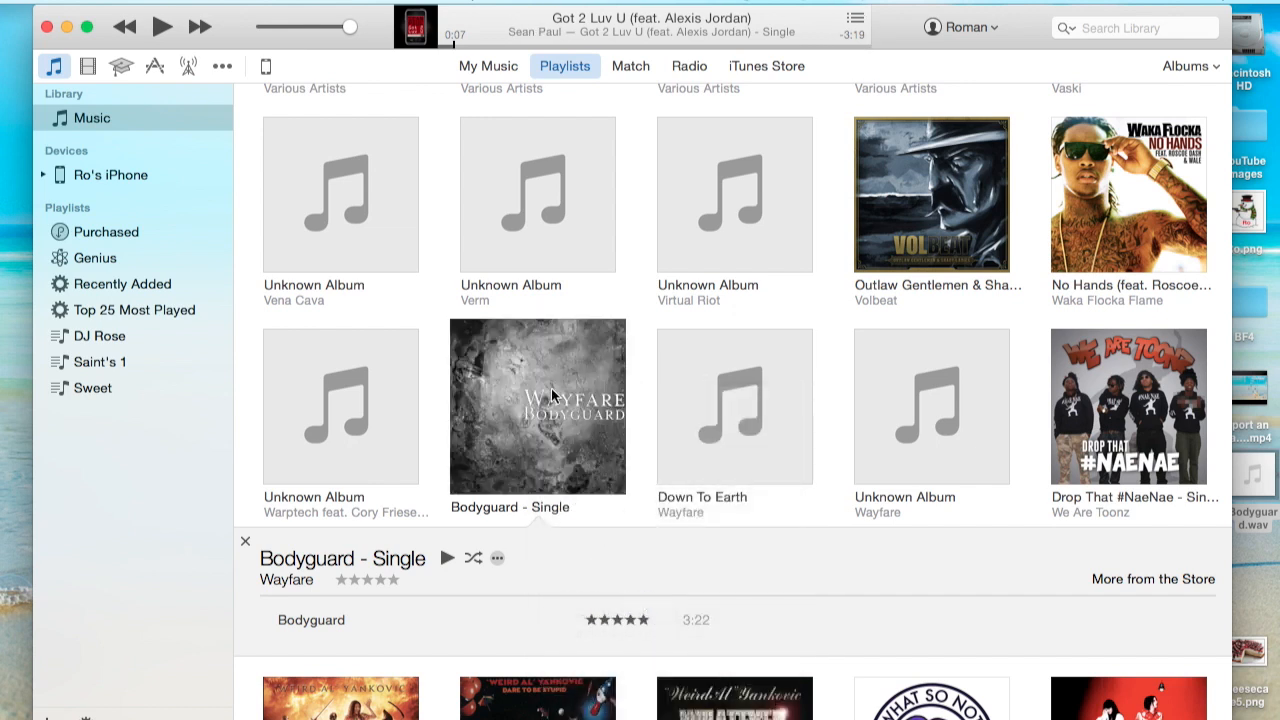
mouse_move(585, 434)
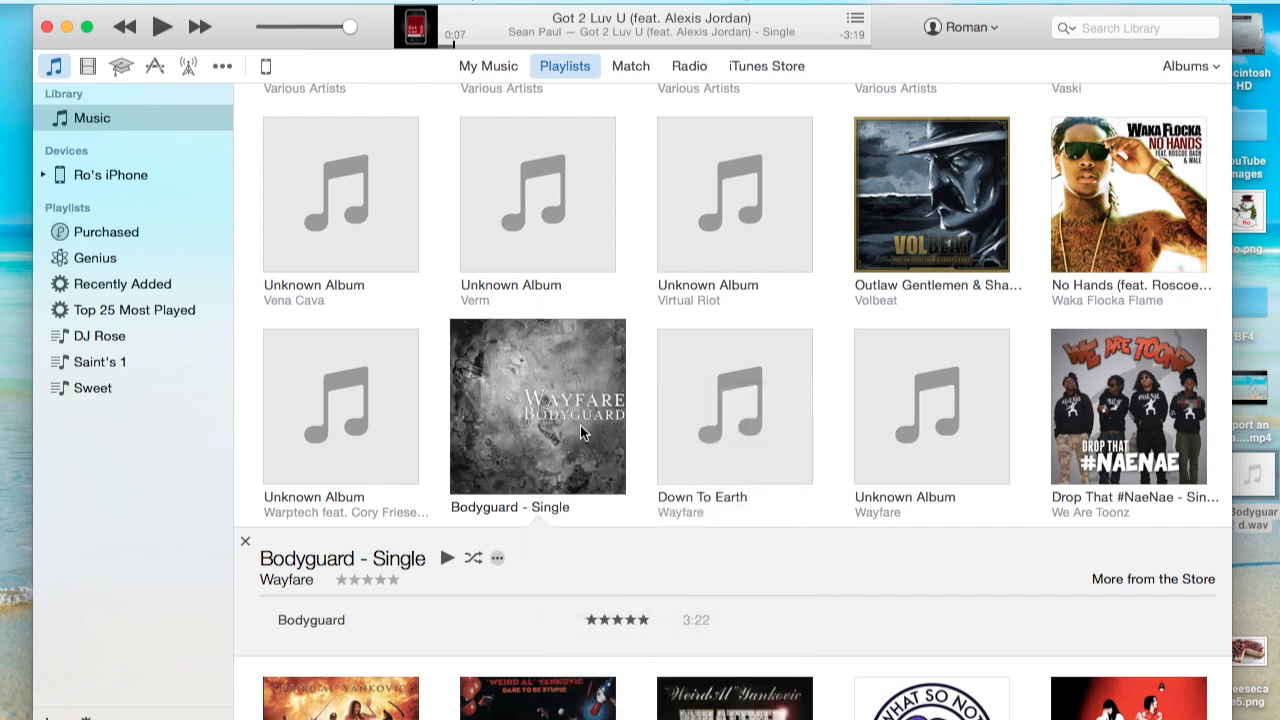
mouse_move(579, 440)
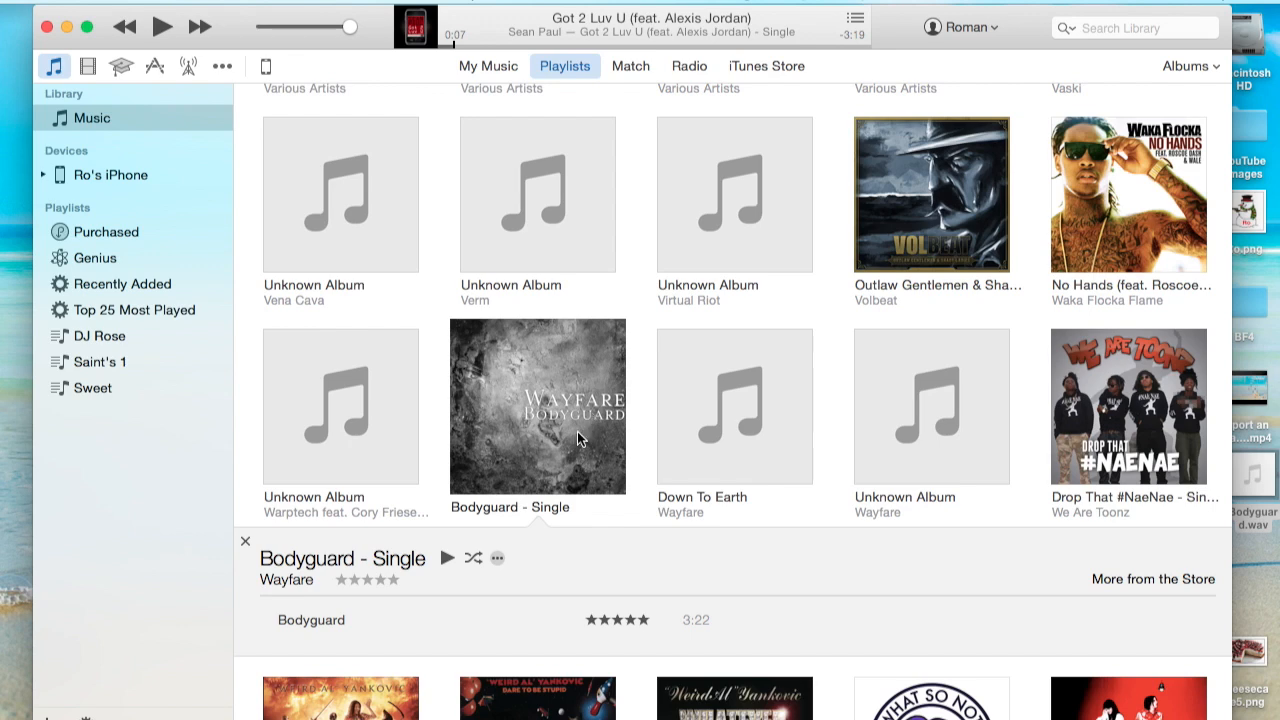
Rate the Bodyguard - Single album five stars, then open the Saint's 1 playlist.
click(734, 406)
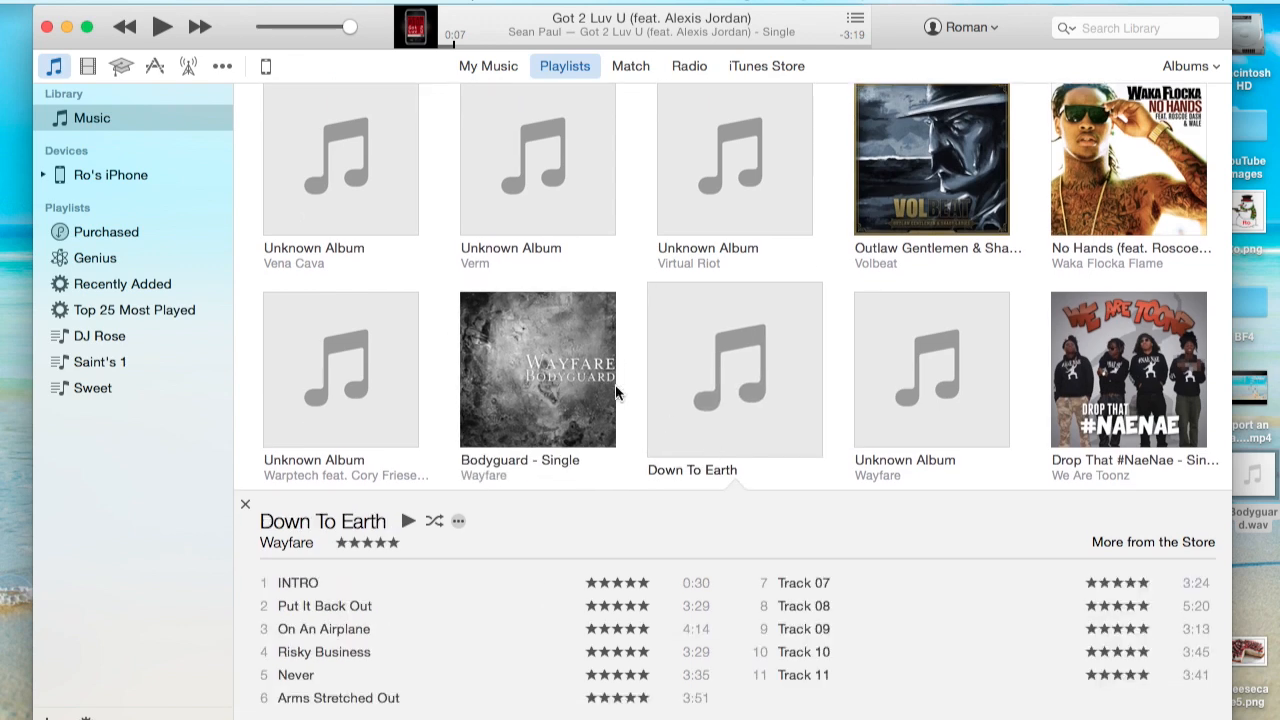
click(537, 369)
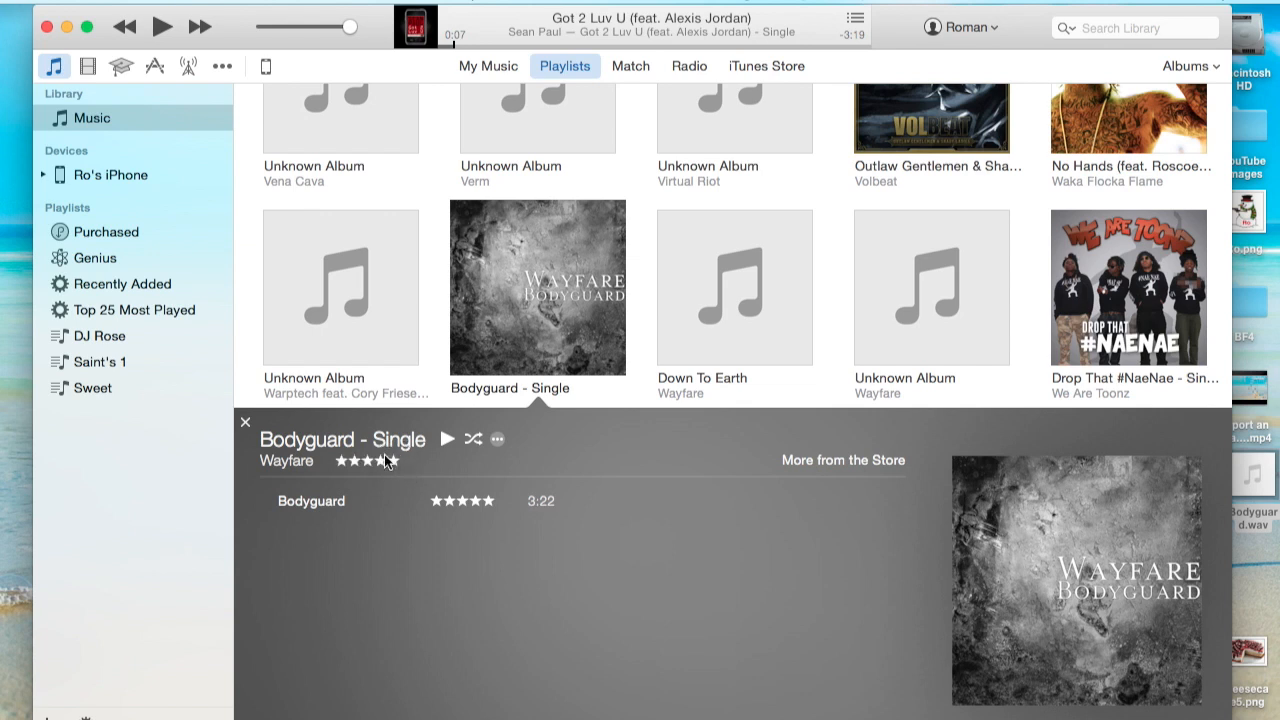
click(390, 462)
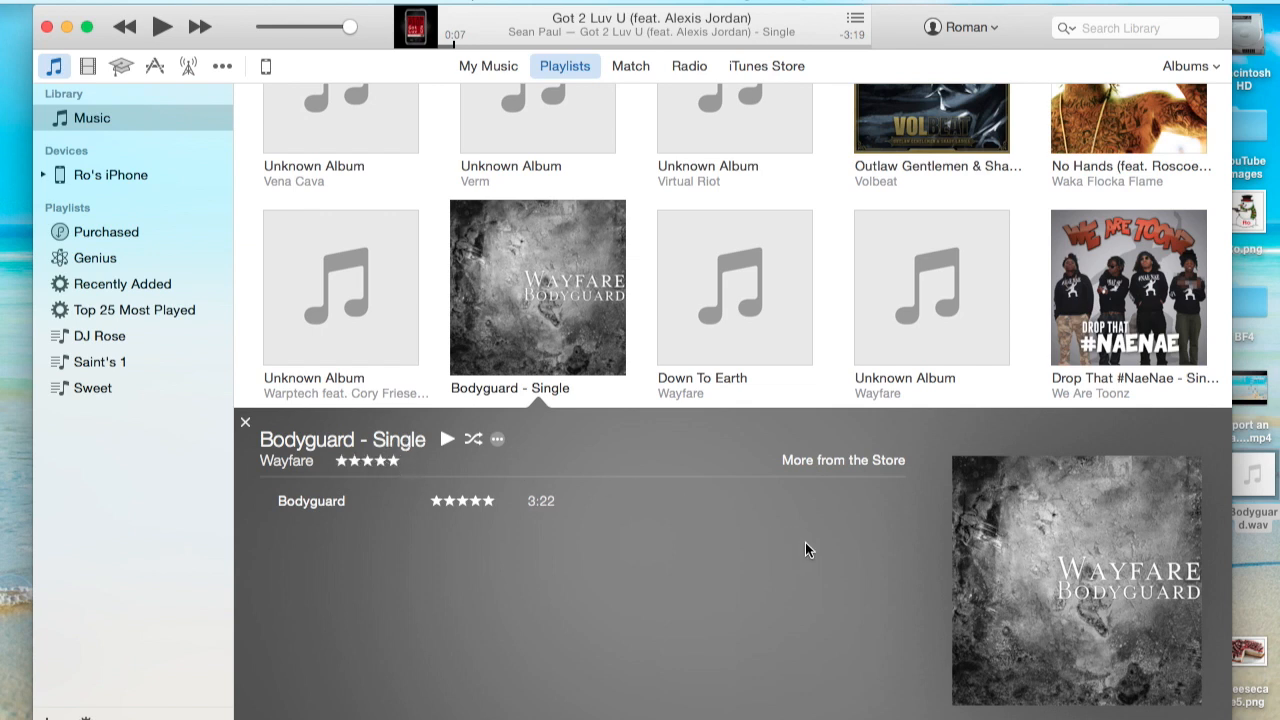
mouse_move(357, 510)
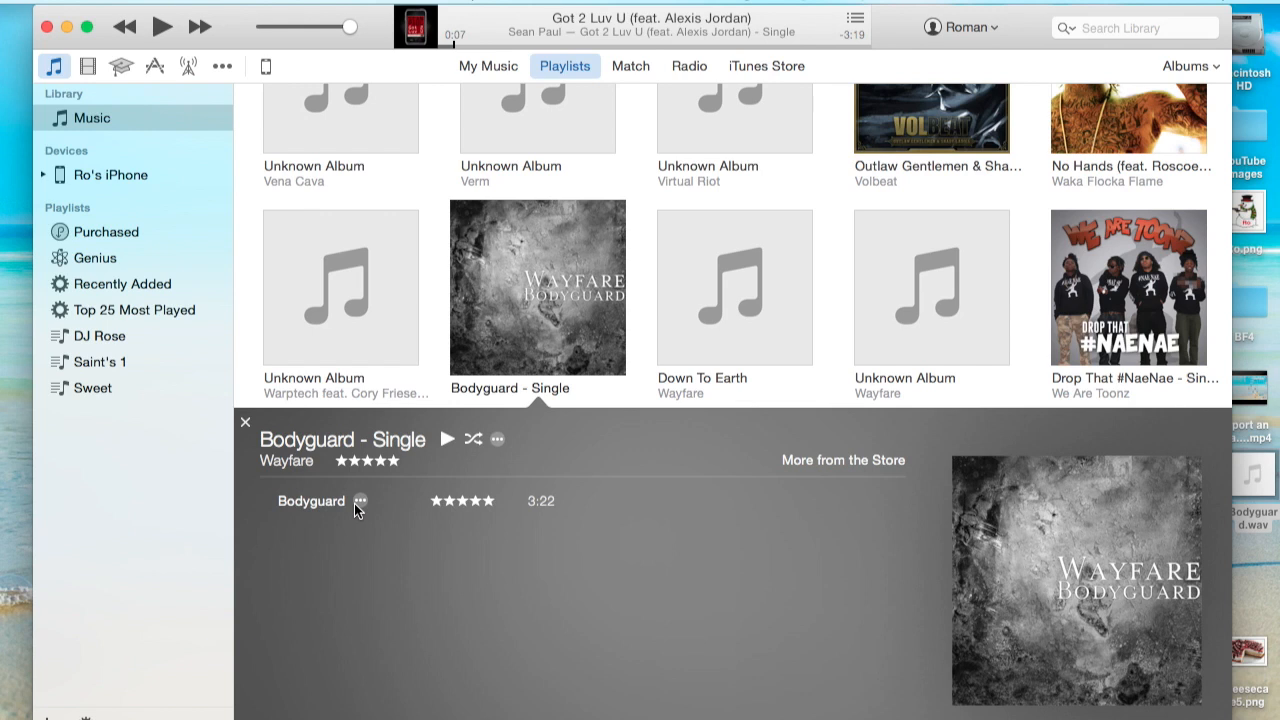
mouse_move(426, 489)
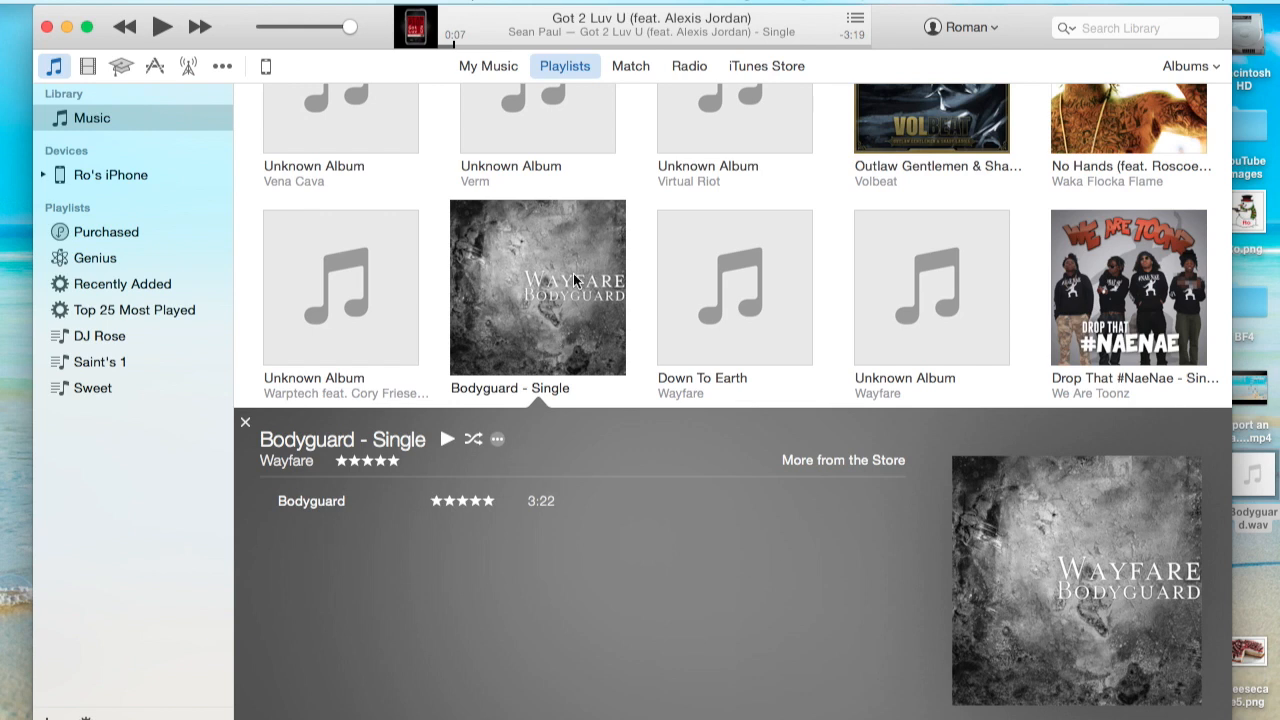
mouse_move(526, 355)
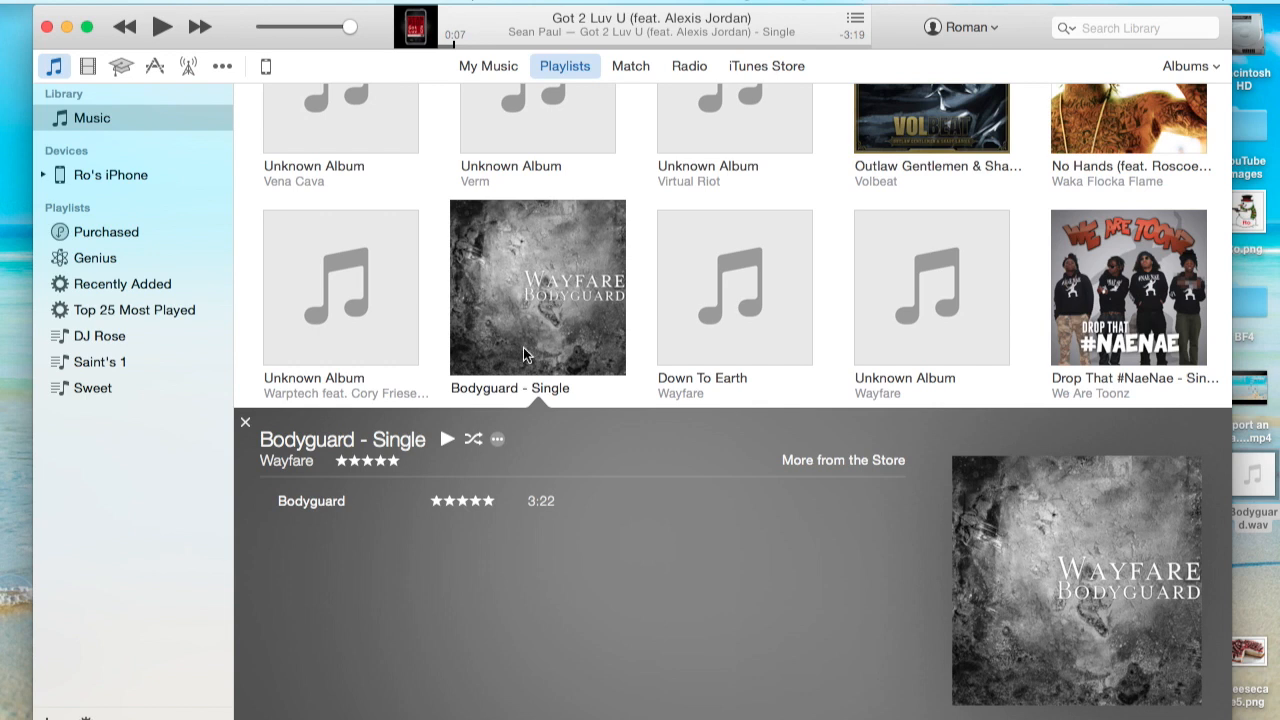
mouse_move(558, 332)
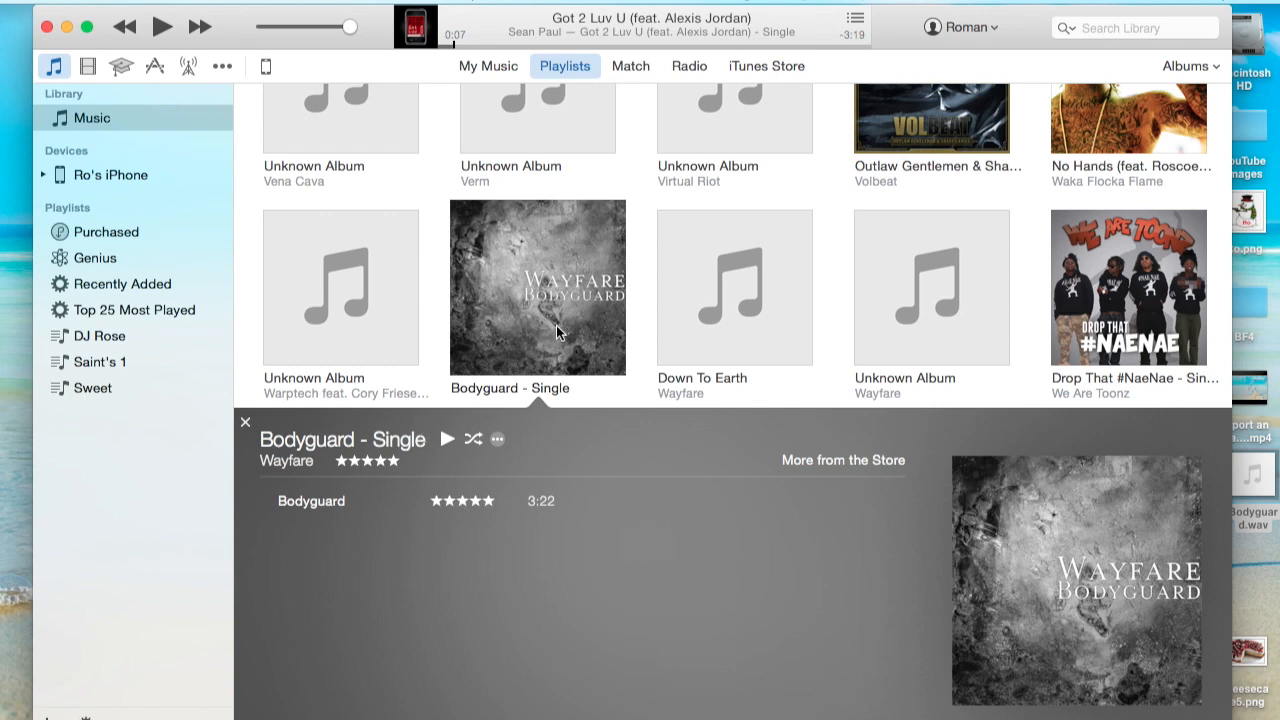
mouse_move(494, 298)
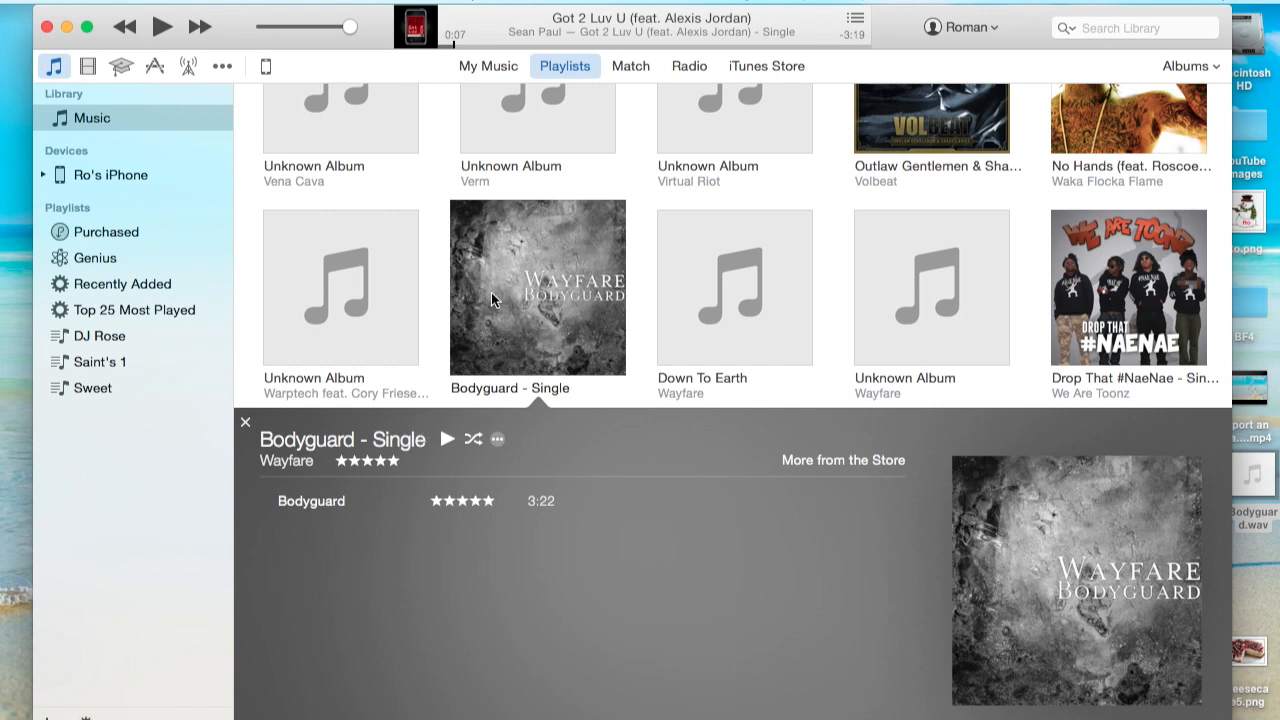
mouse_move(139, 287)
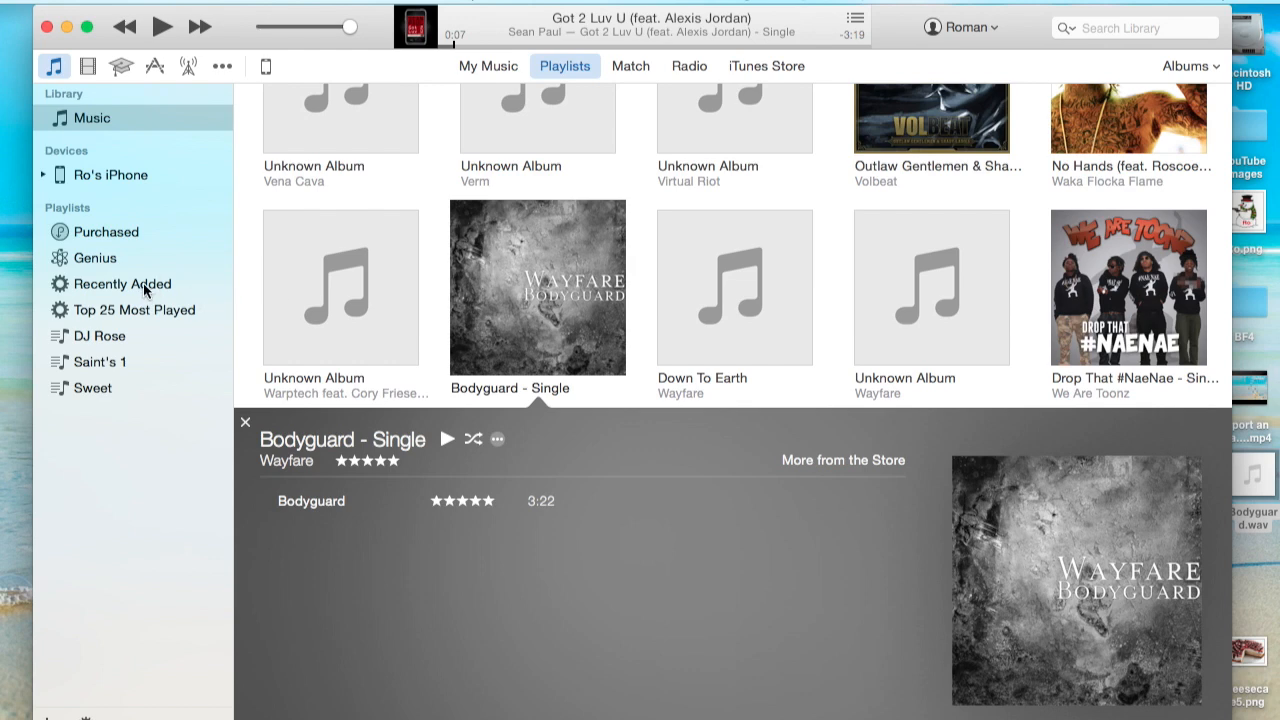
click(99, 362)
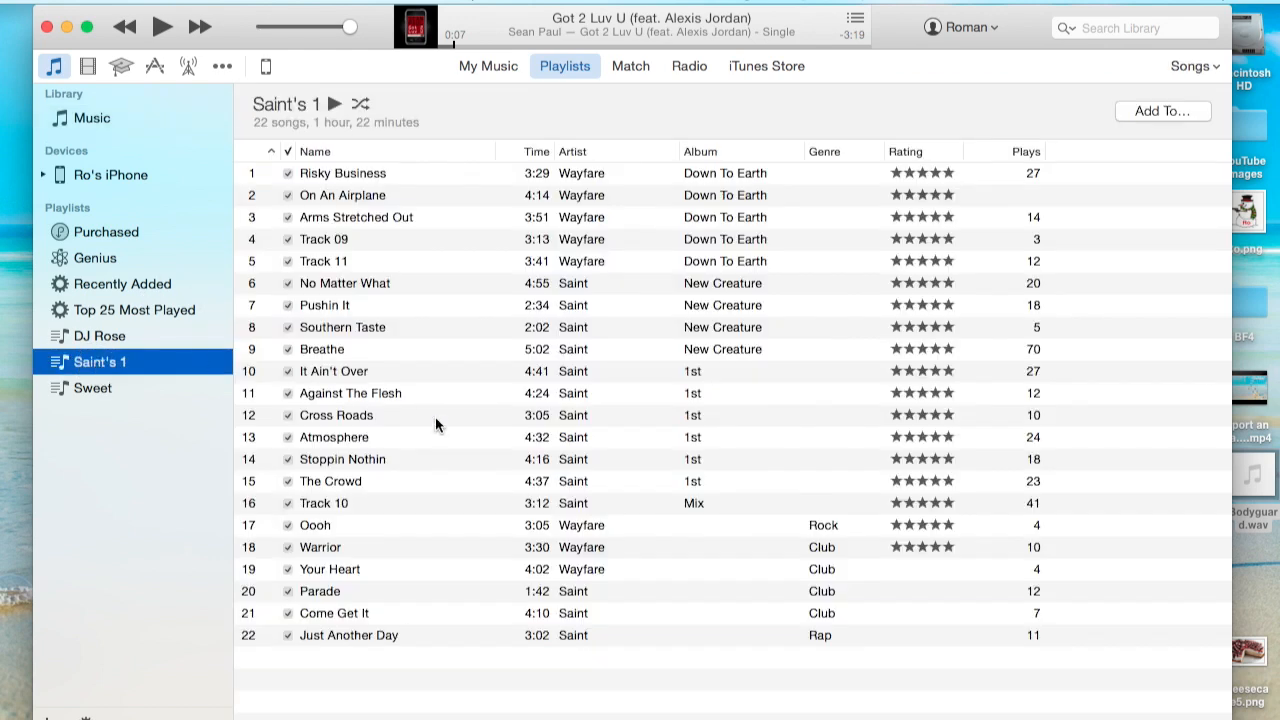
mouse_move(377, 641)
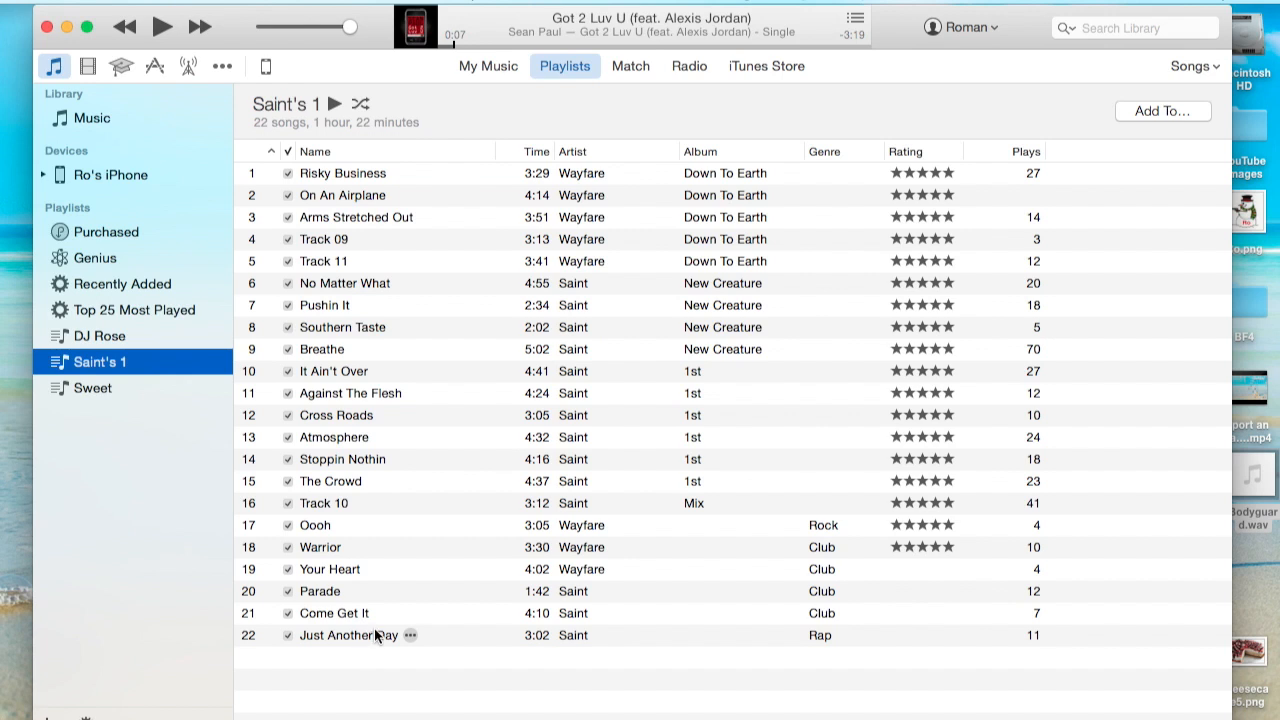
mouse_move(344, 532)
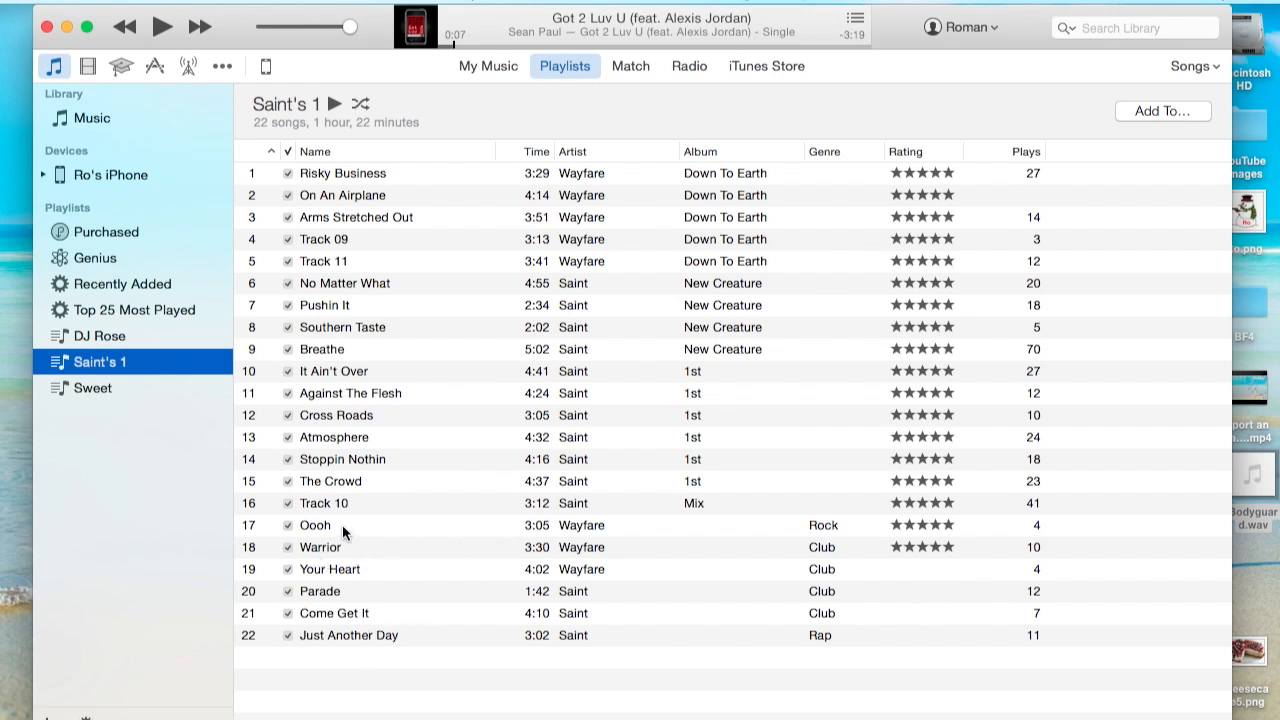
Move Warrior into Bodyguard - Single and replace its Club genre with Hip Hop.
click(319, 547)
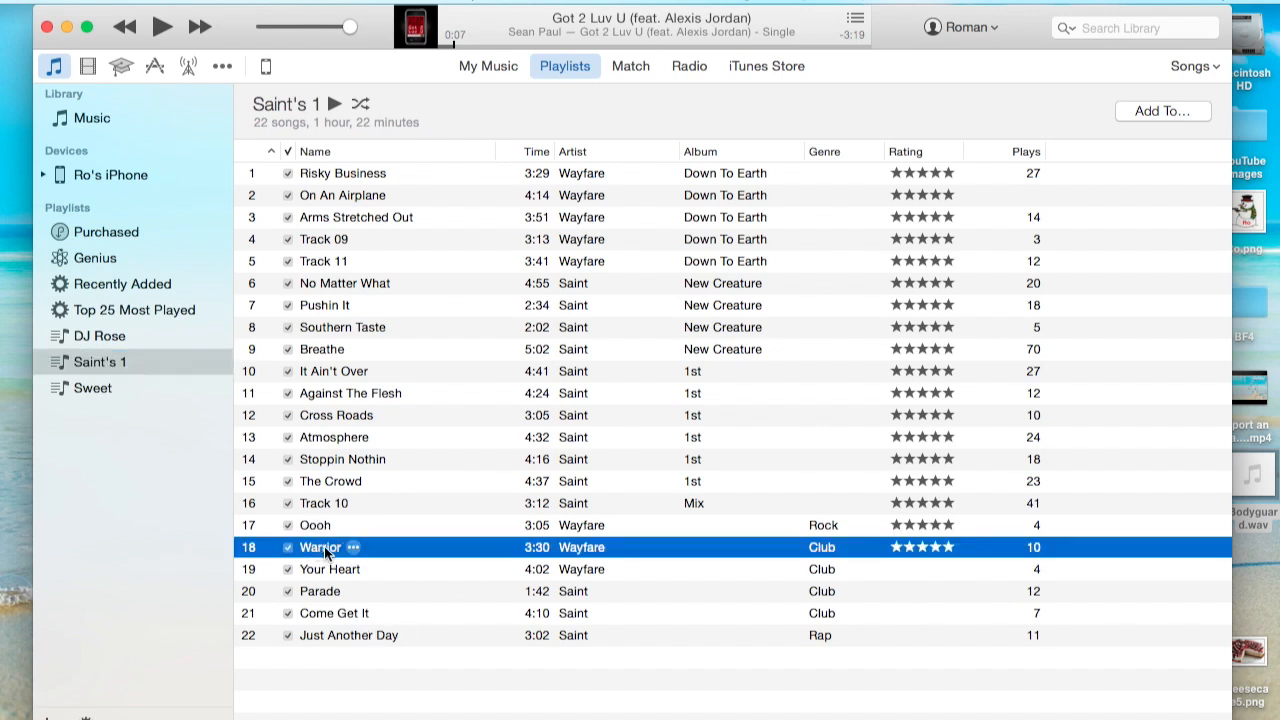
double_click(320, 547)
text(Bodyguard - Single)
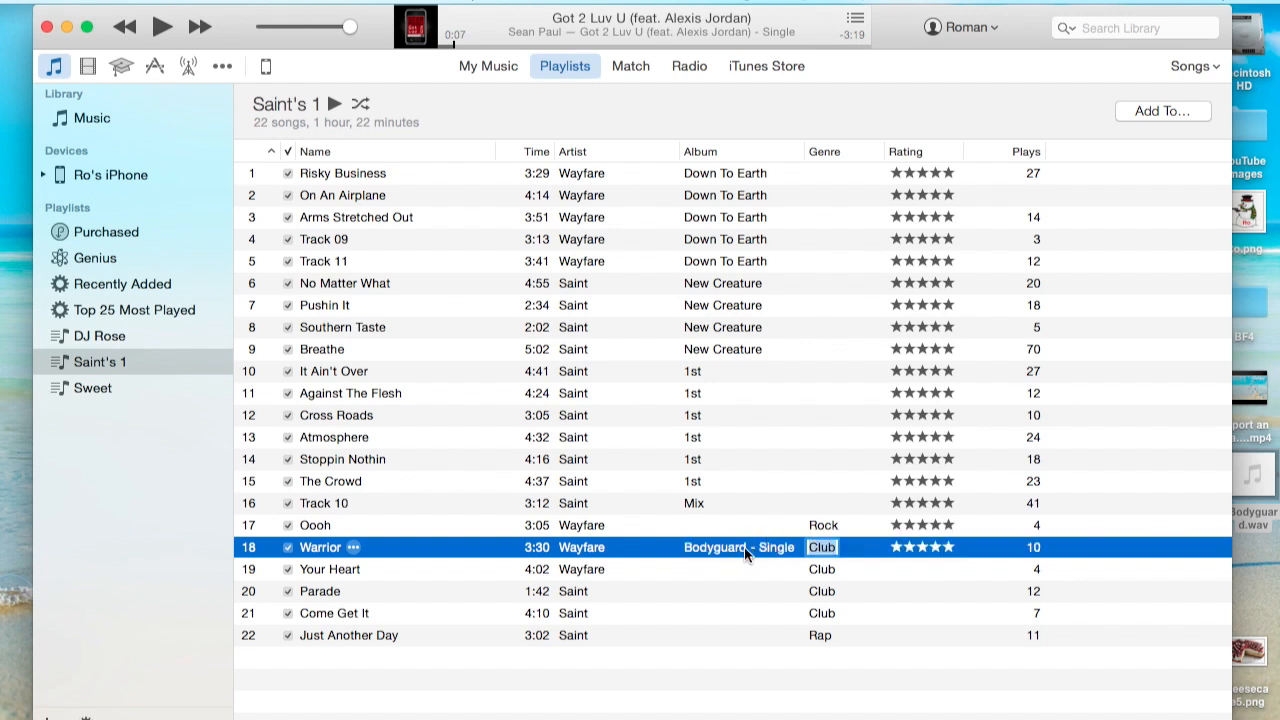
double_click(827, 547)
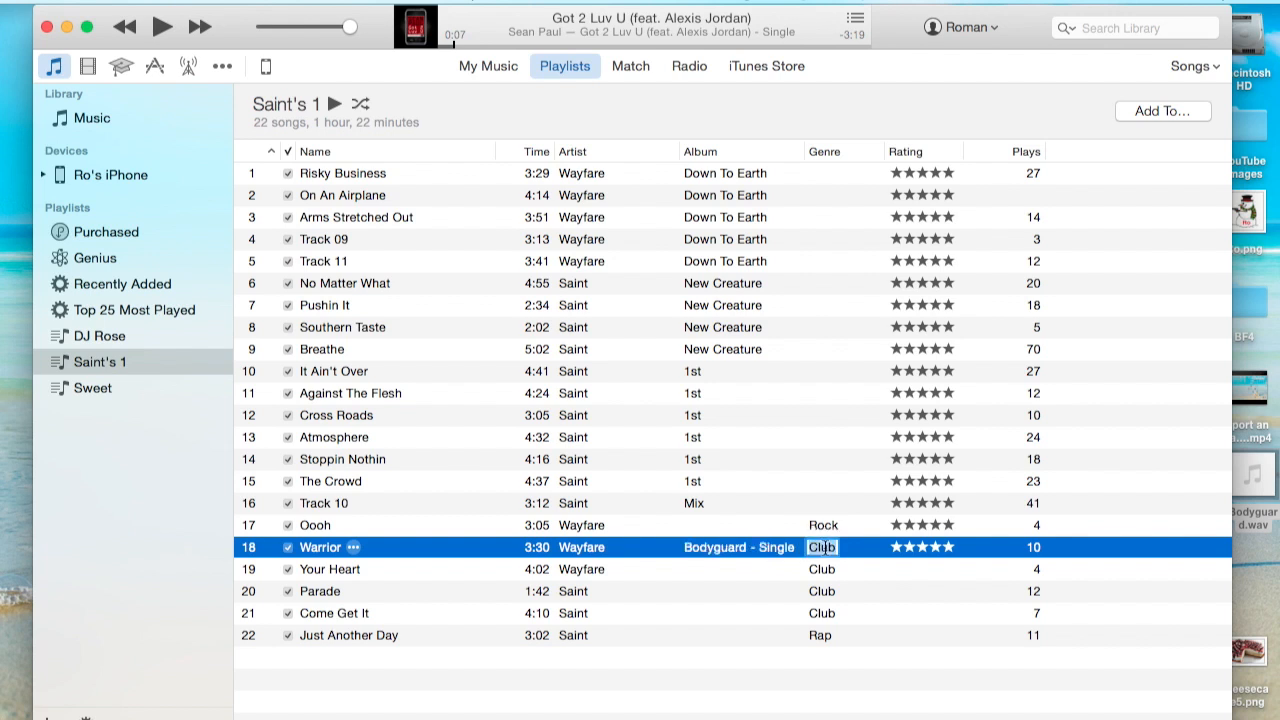
text(Health & Fitness)
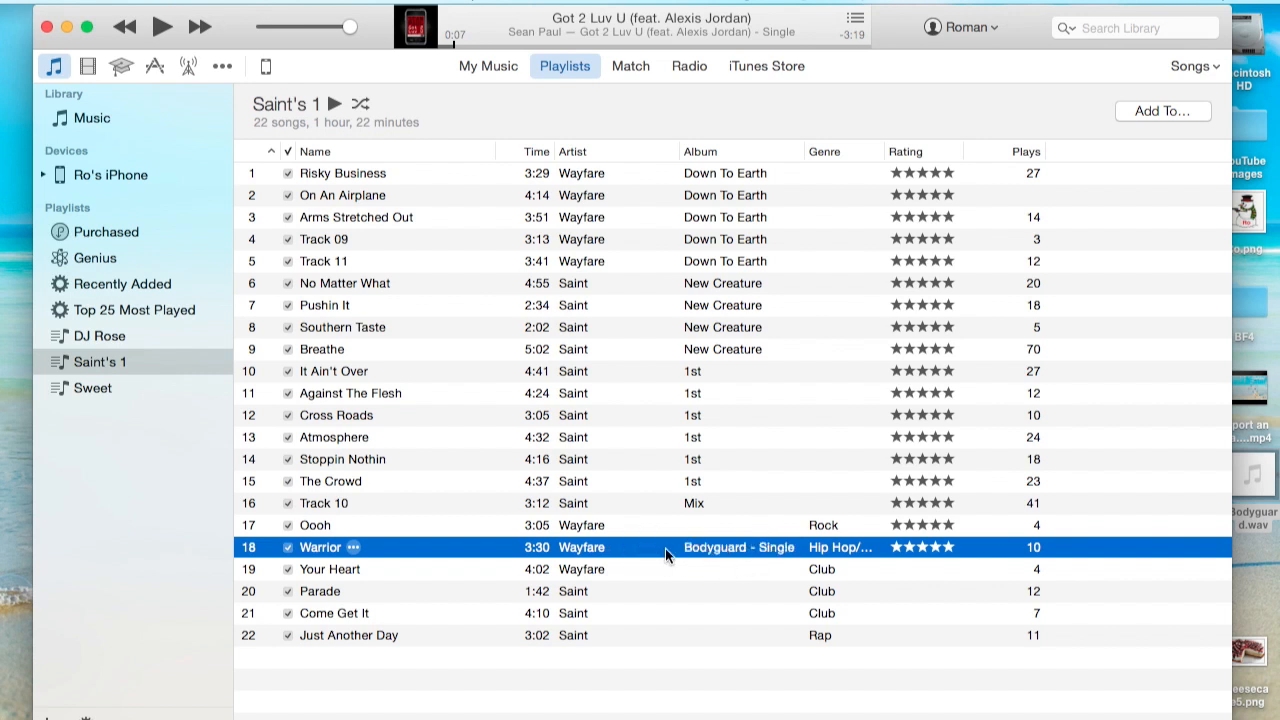
mouse_move(778, 554)
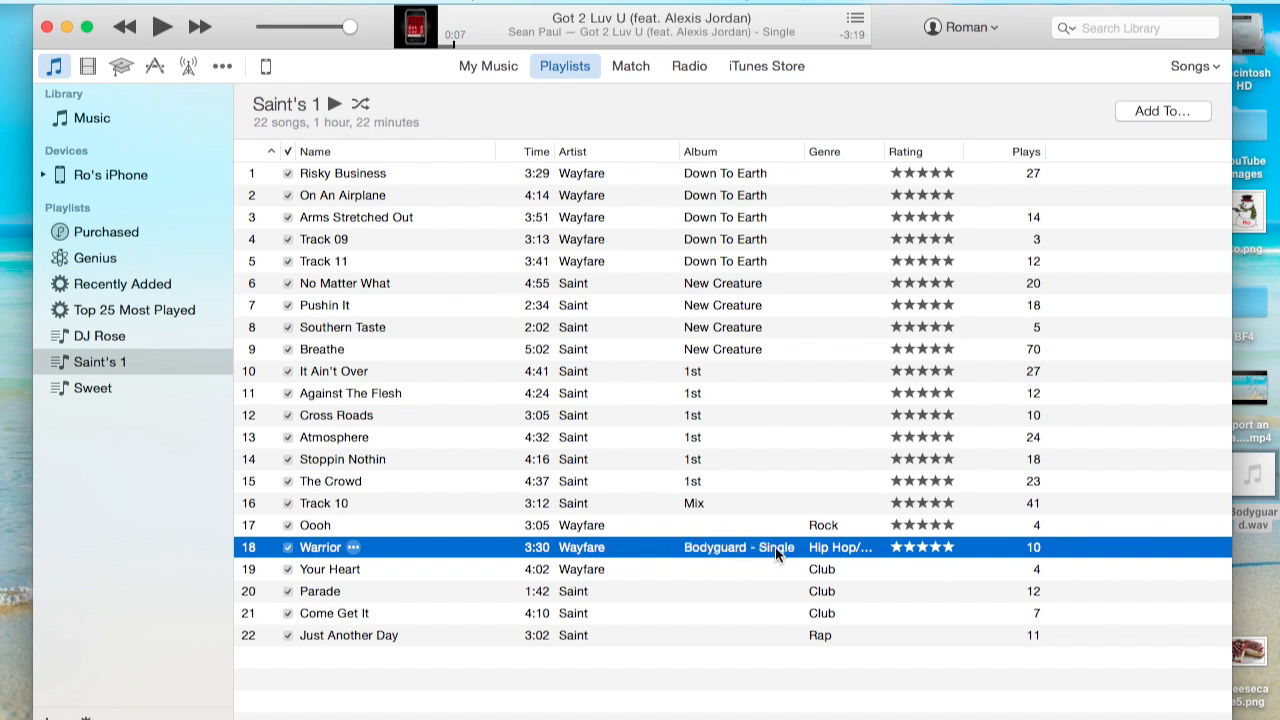
mouse_move(512, 553)
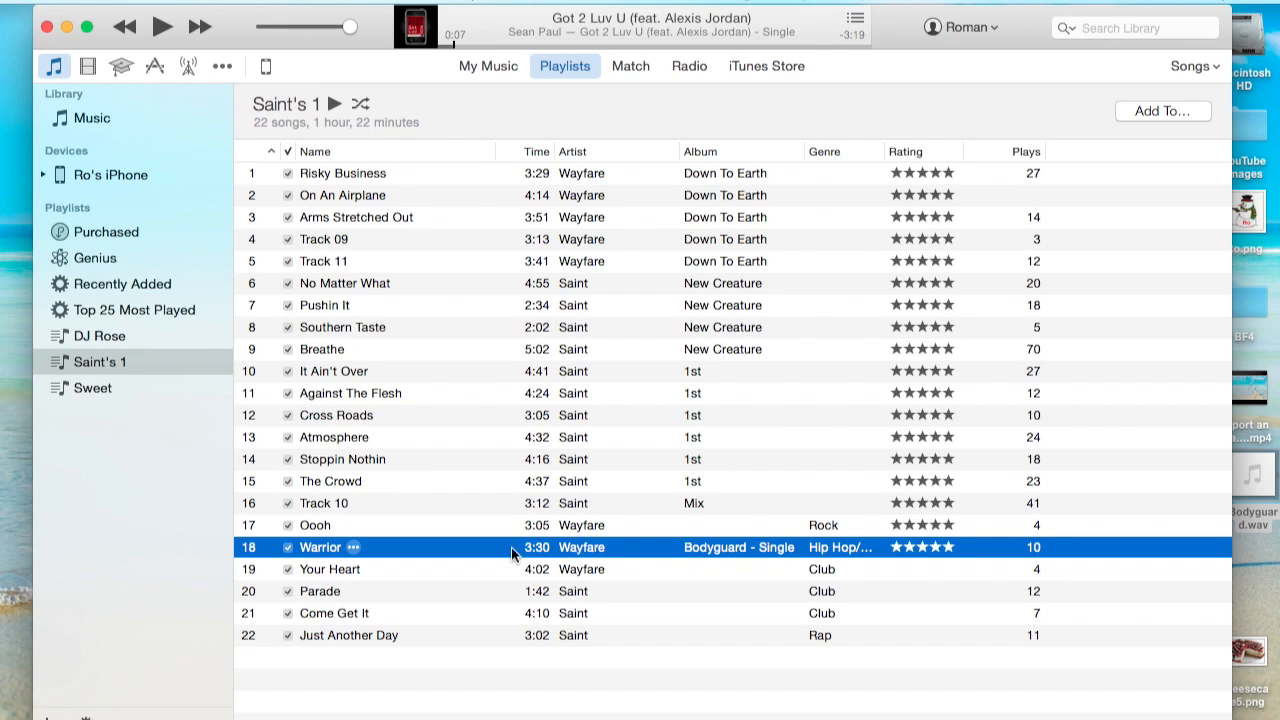
right_click(510, 548)
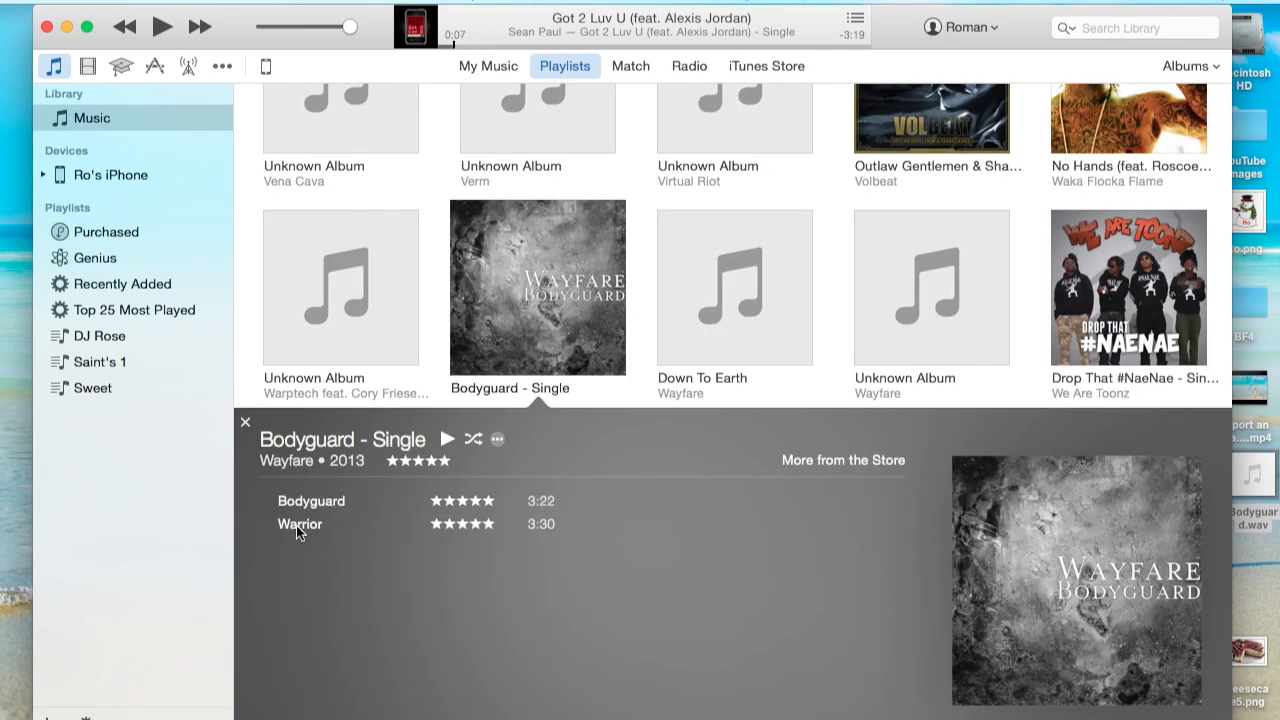
mouse_move(556, 298)
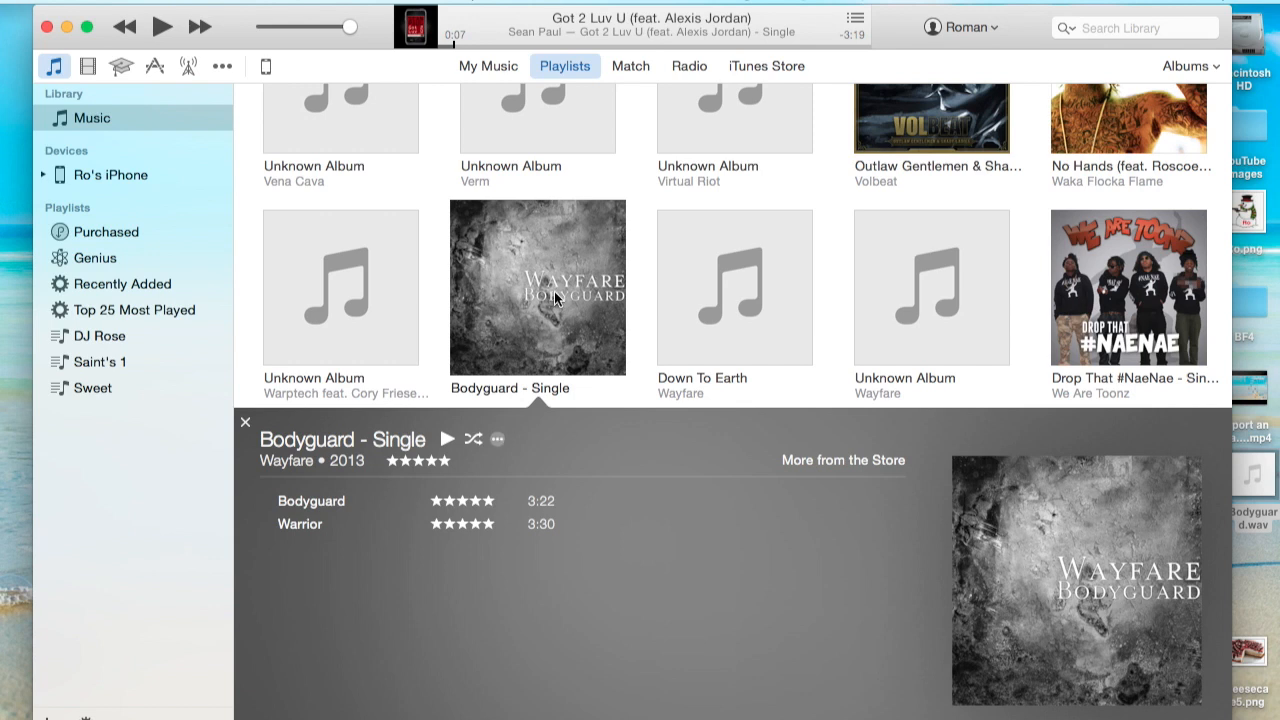
mouse_move(427, 356)
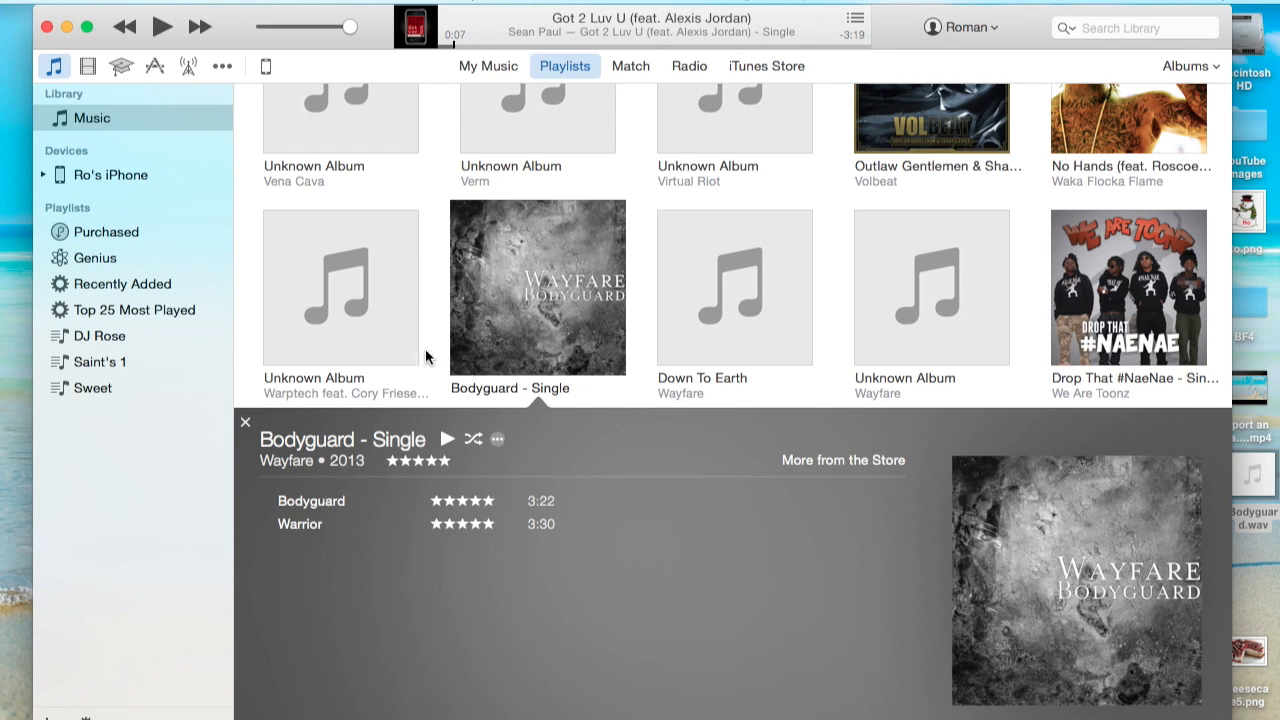
mouse_move(508, 284)
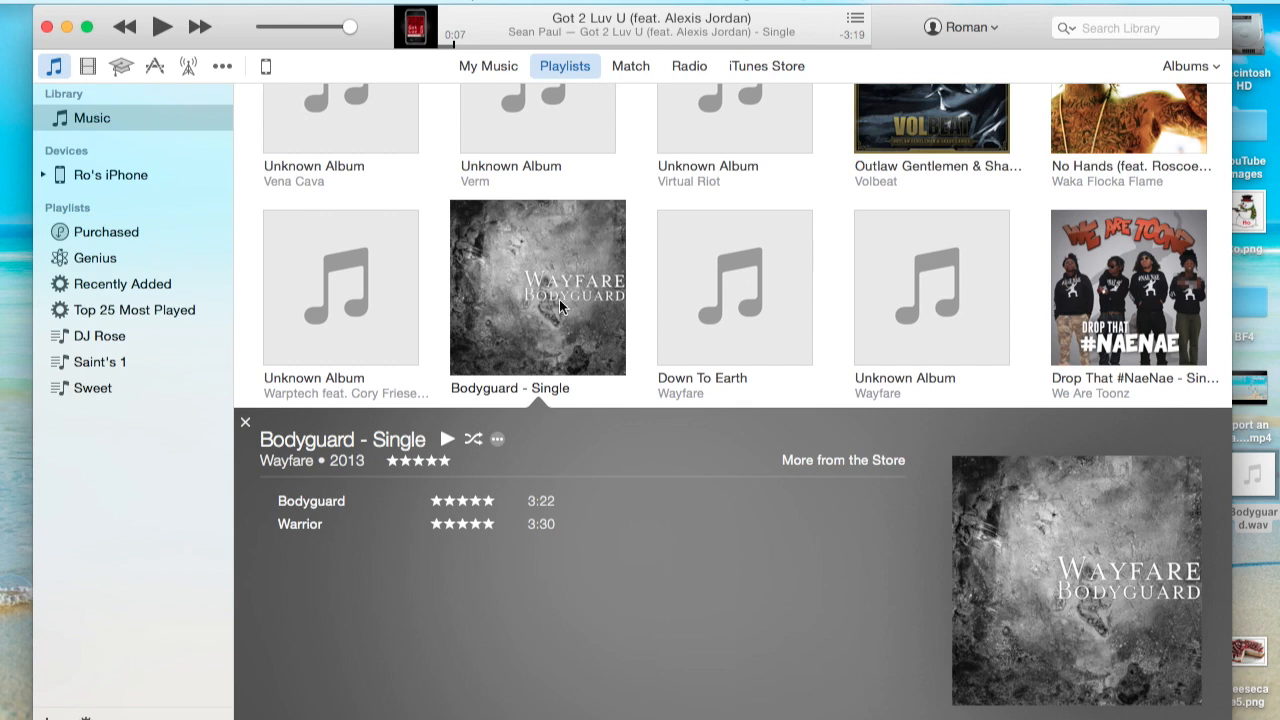
mouse_move(332, 532)
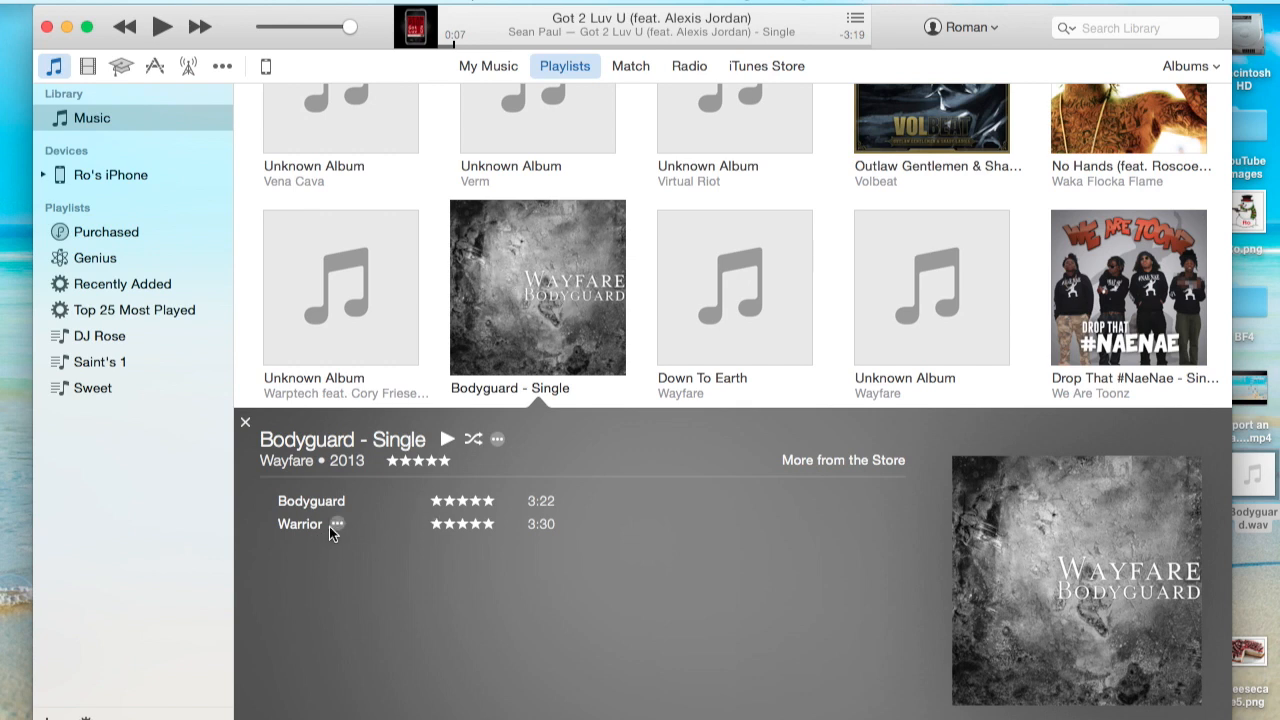
mouse_move(555, 393)
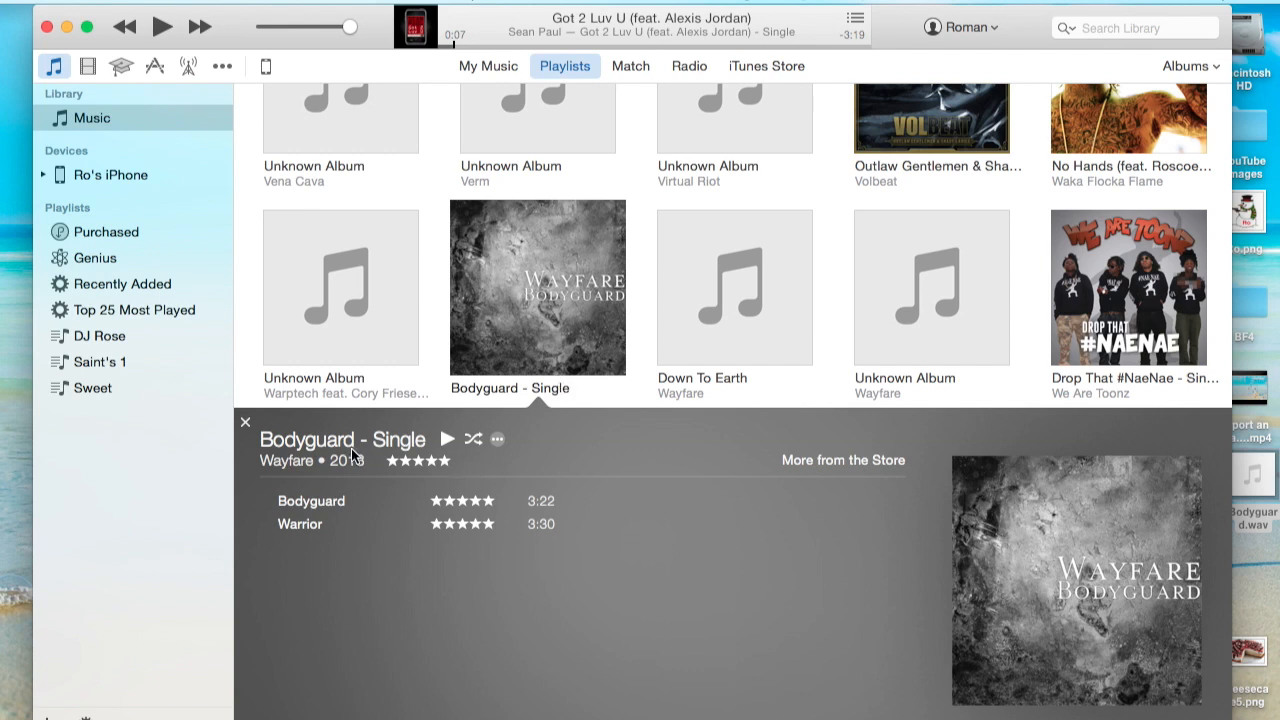
mouse_move(374, 448)
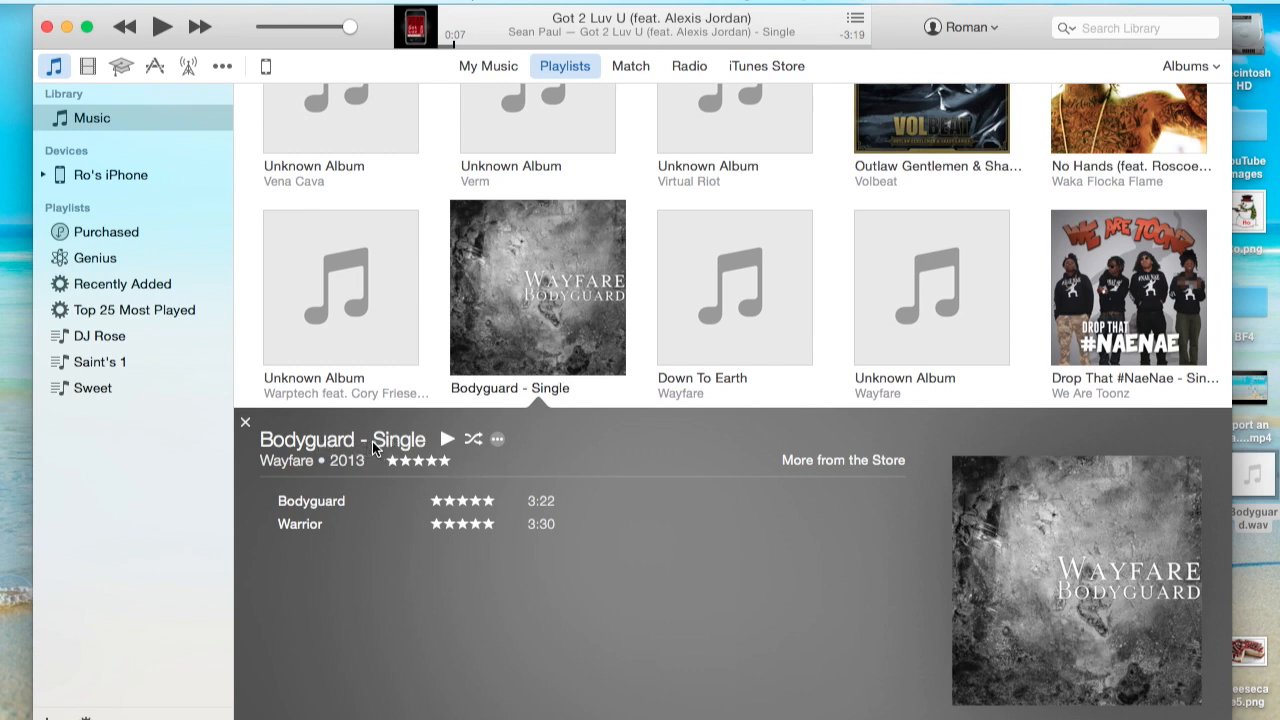
mouse_move(452, 405)
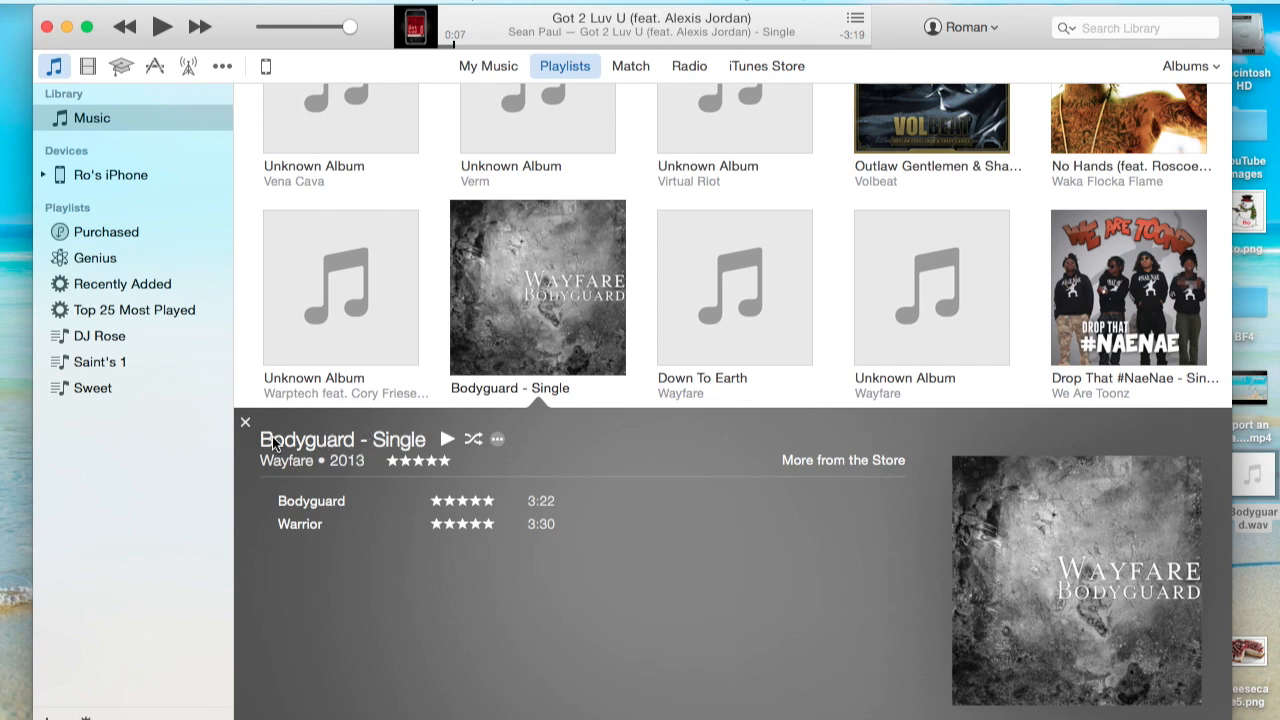
mouse_move(590, 94)
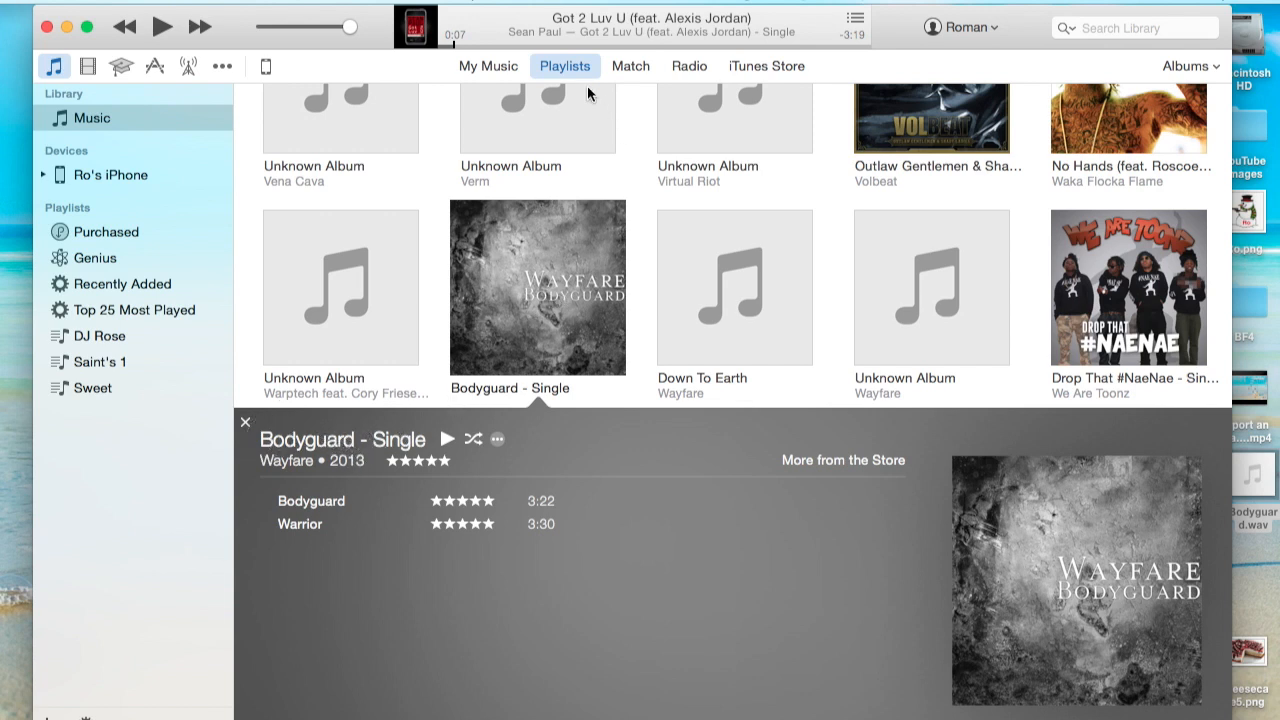
Scroll the album grid and return to My Music's Recently Added and All Albums.
scroll(down, 3)
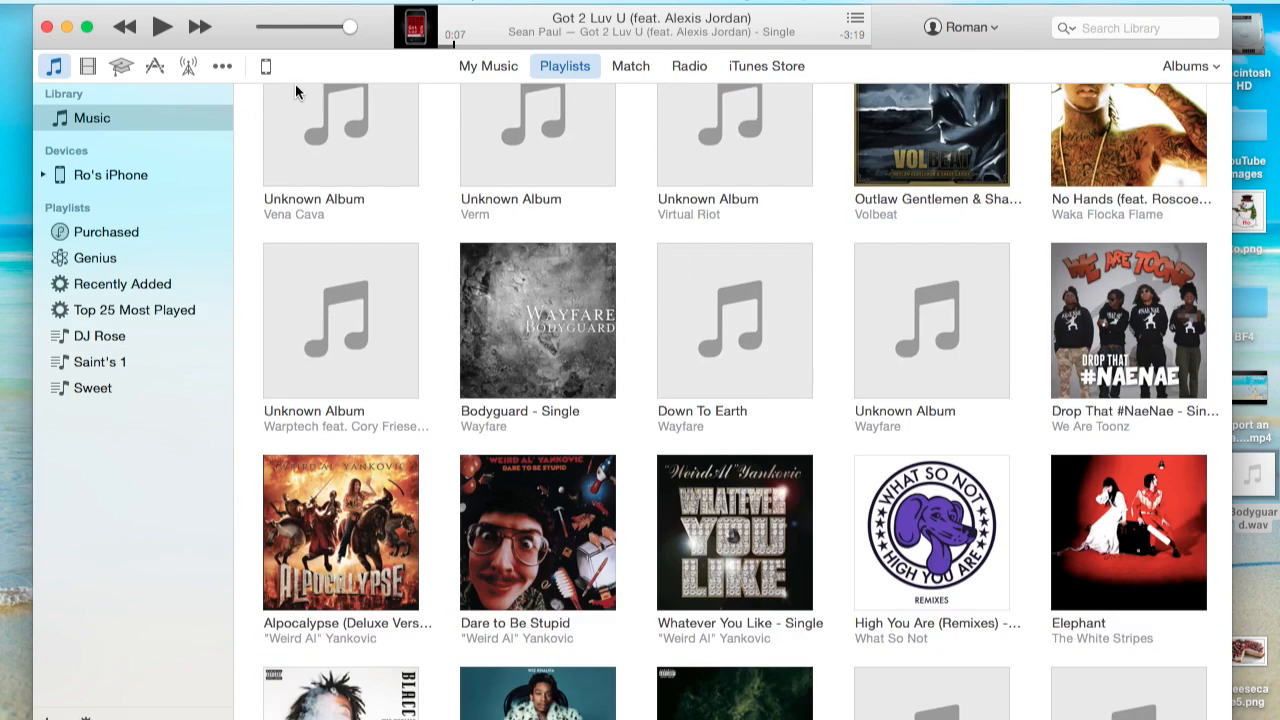
click(488, 66)
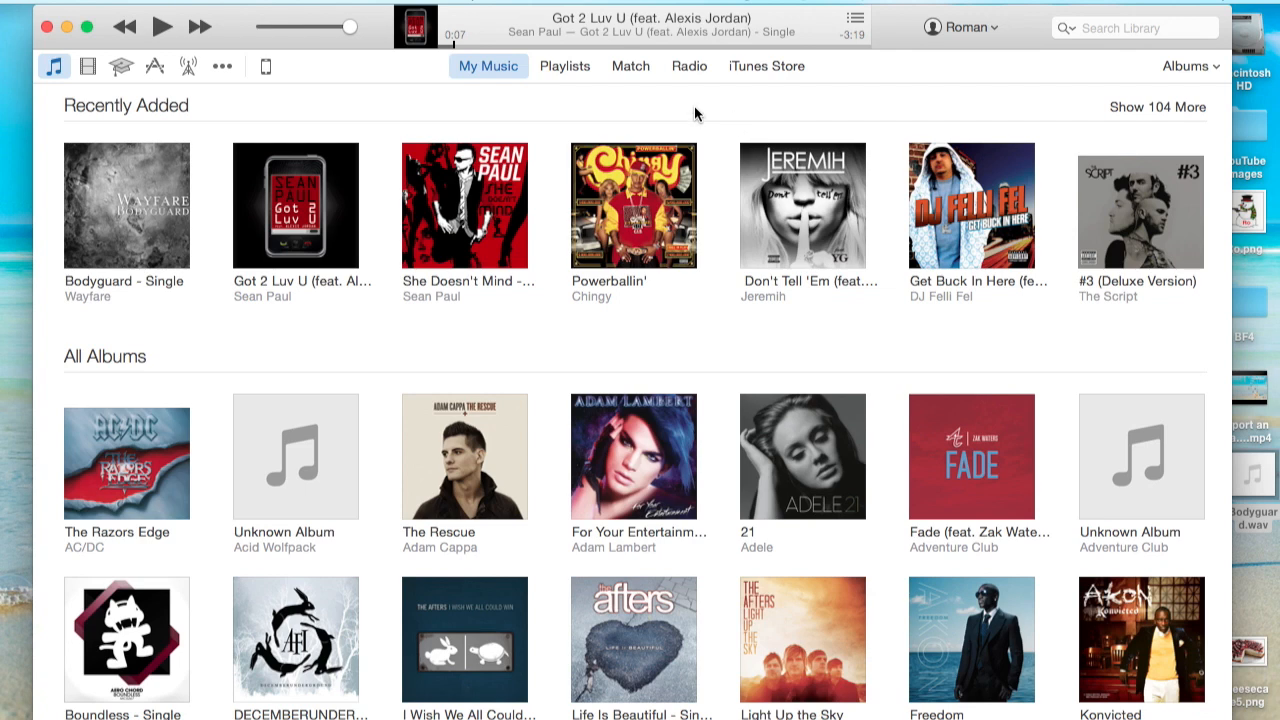
mouse_move(1223, 75)
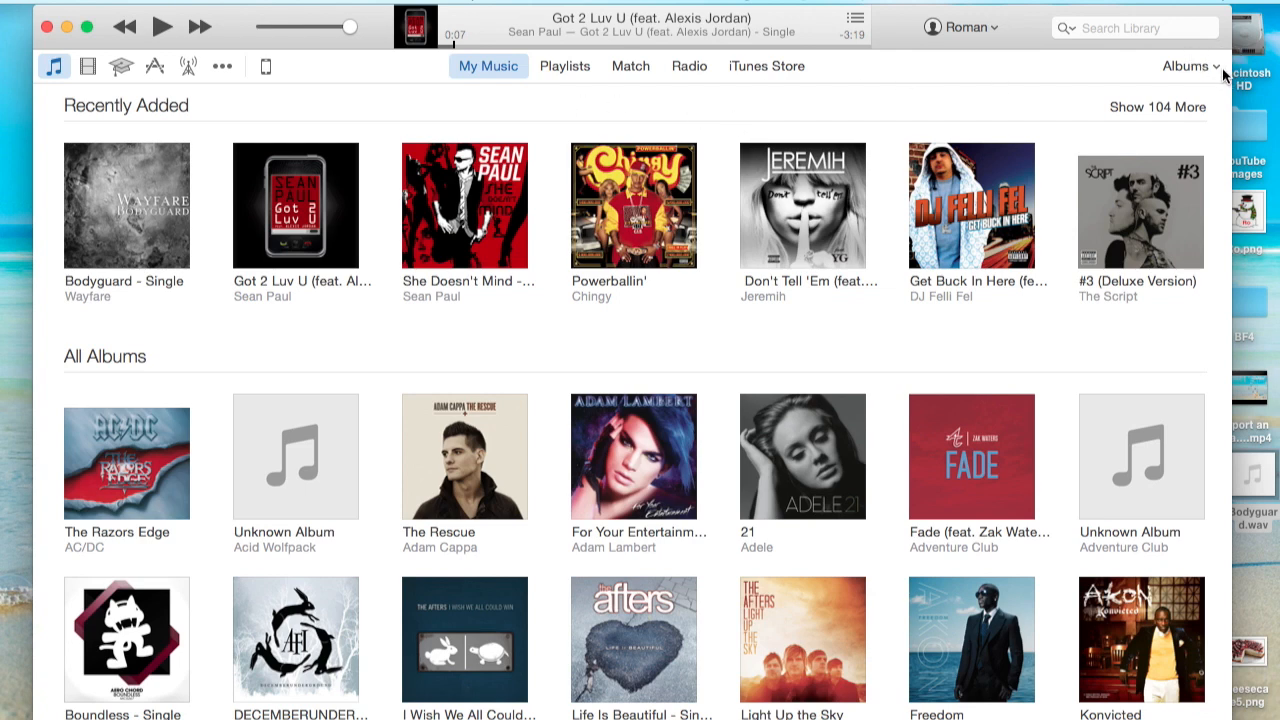
Inspect Lift Me Up's name, album and artist in Songs view, then reopen Saint's 1.
click(1185, 66)
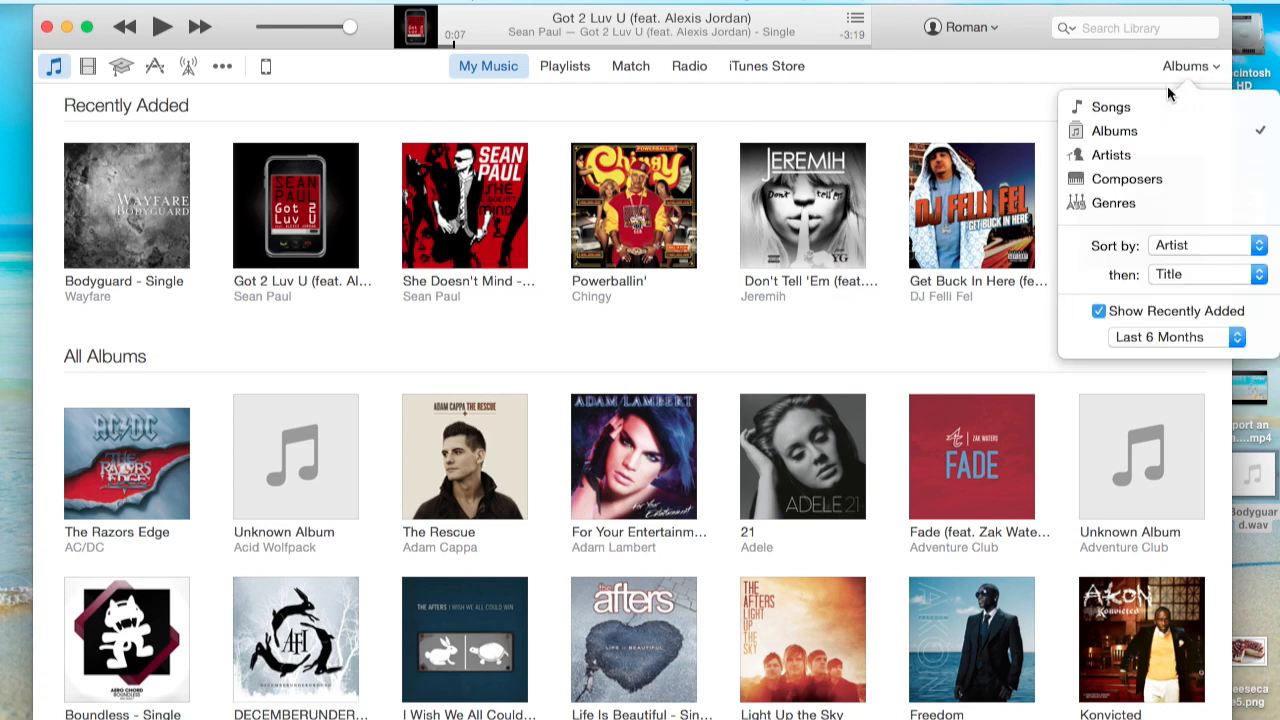
click(1108, 106)
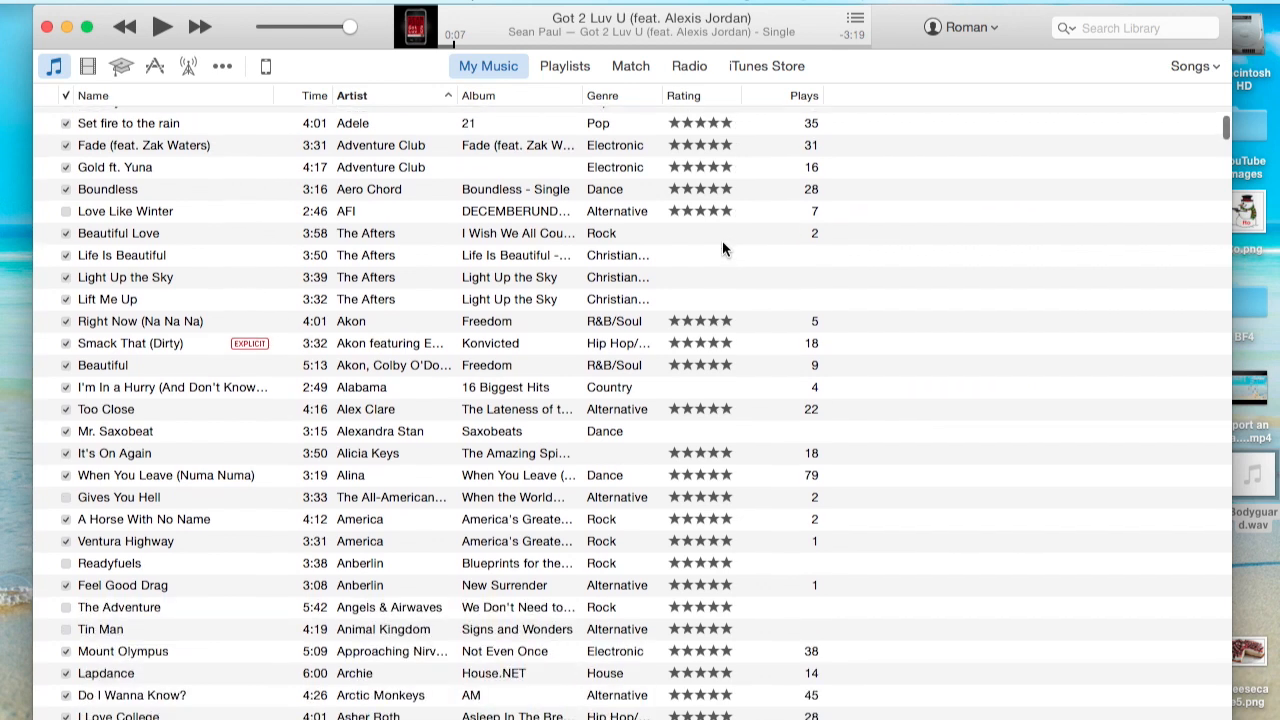
click(107, 299)
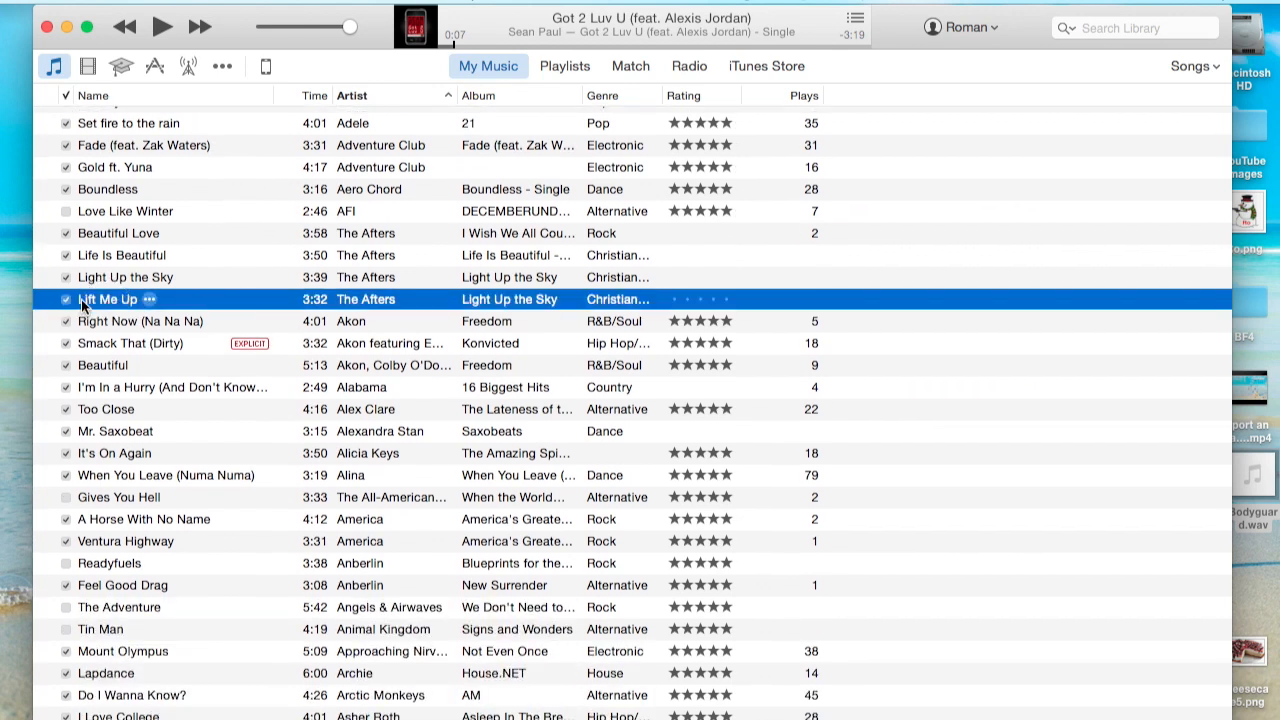
double_click(107, 299)
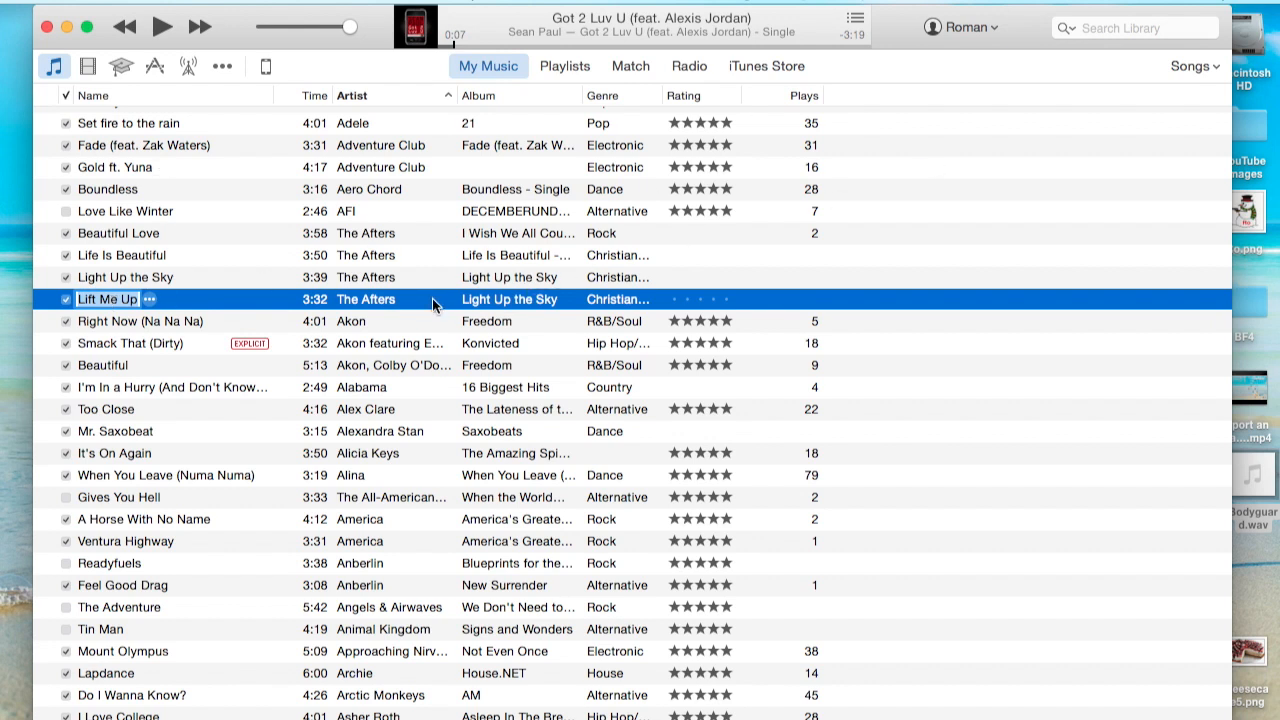
double_click(509, 299)
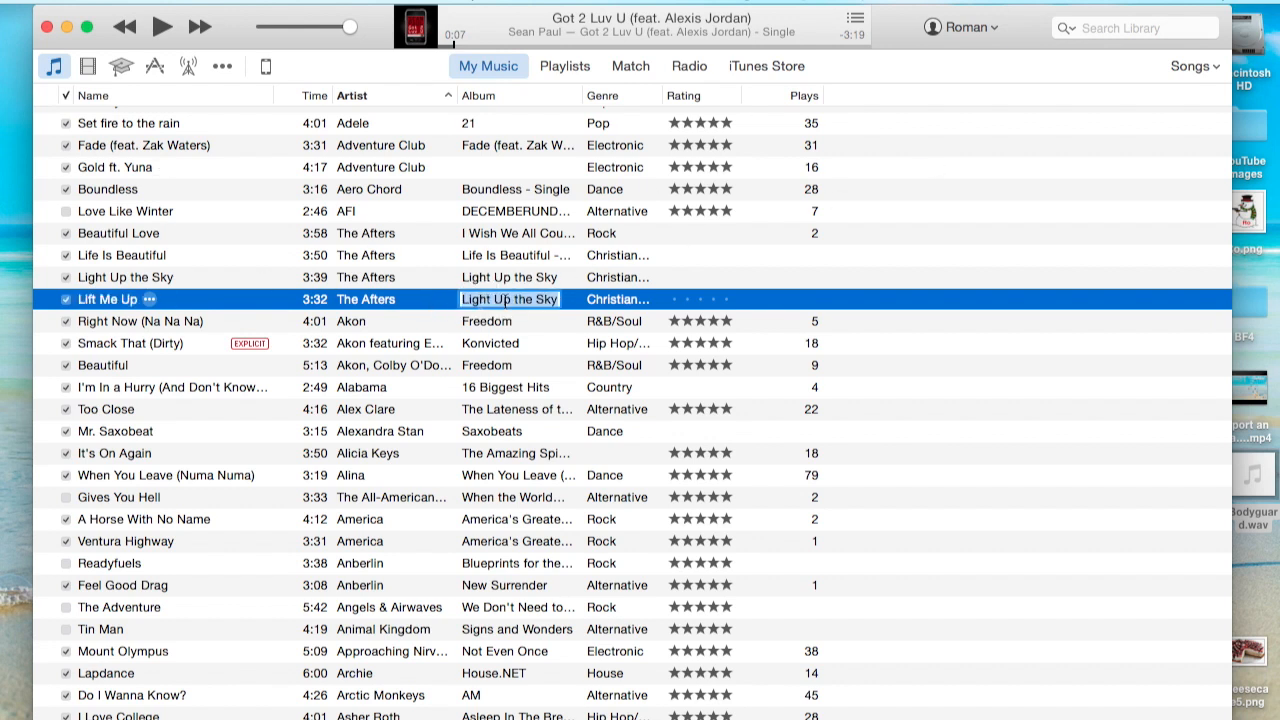
click(366, 299)
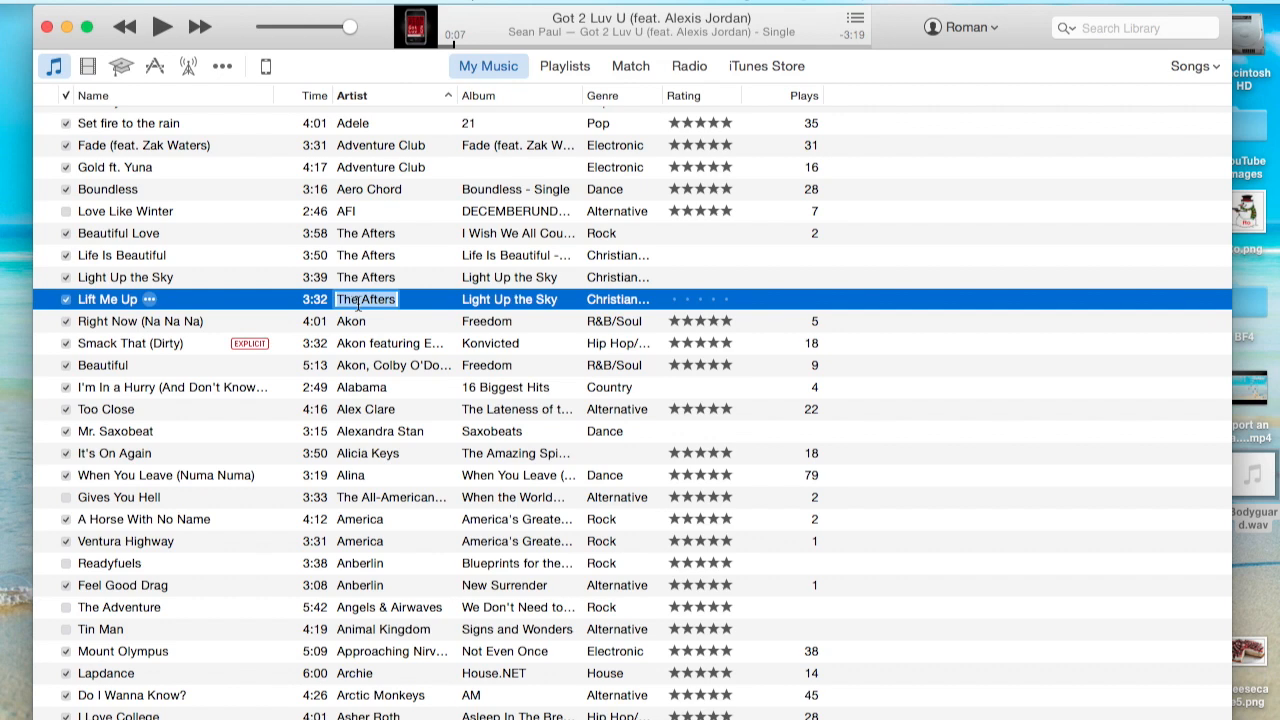
click(1193, 66)
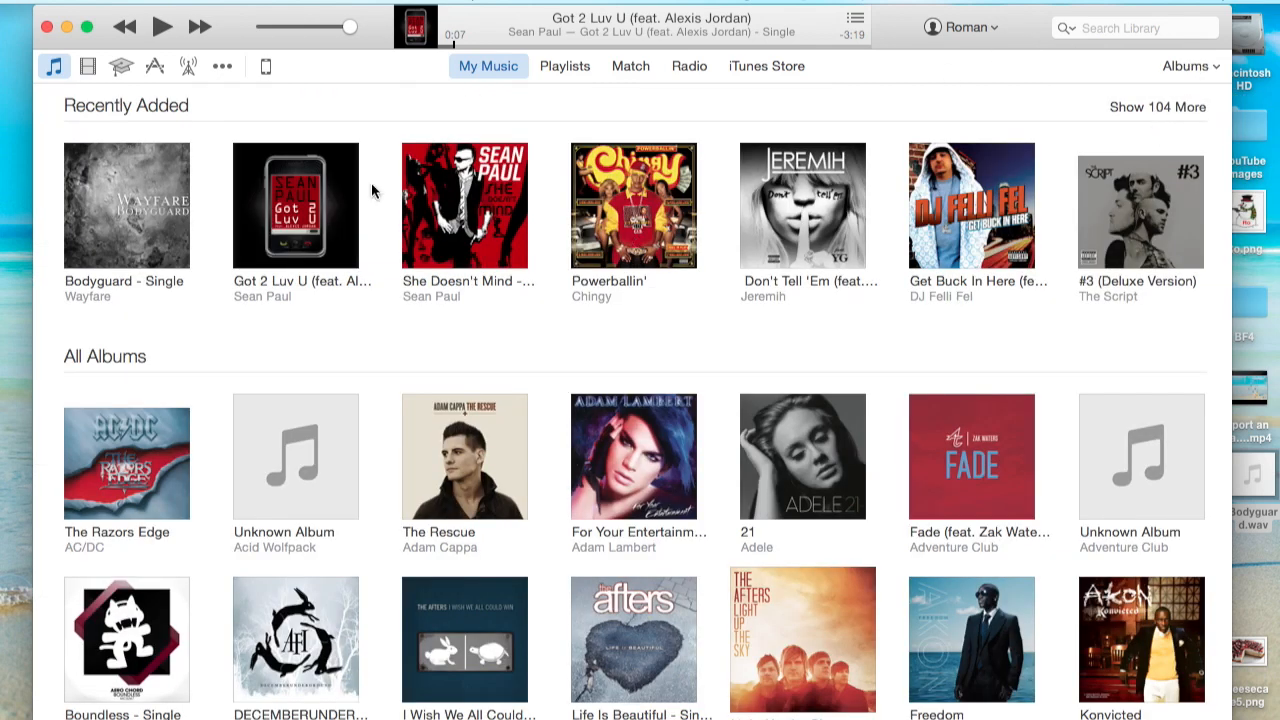
click(565, 66)
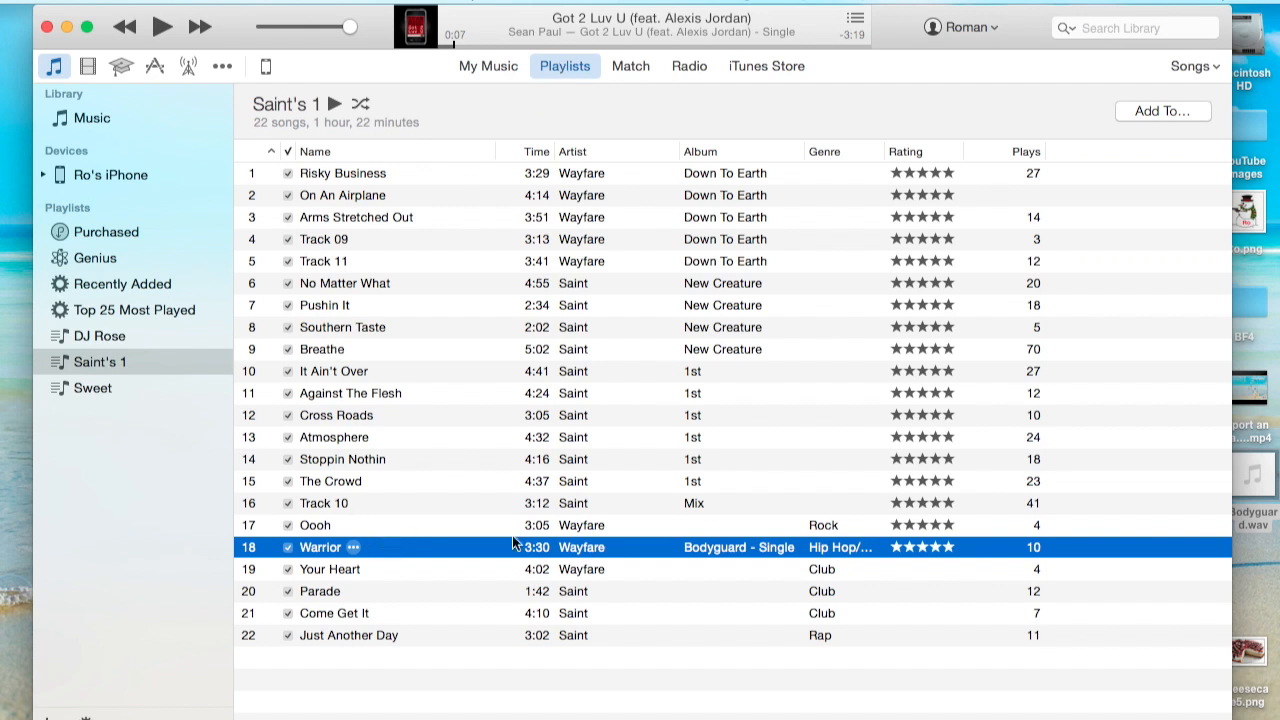
In Saint's 1, double-click a track and dismiss the Parade song's options menu.
double_click(738, 547)
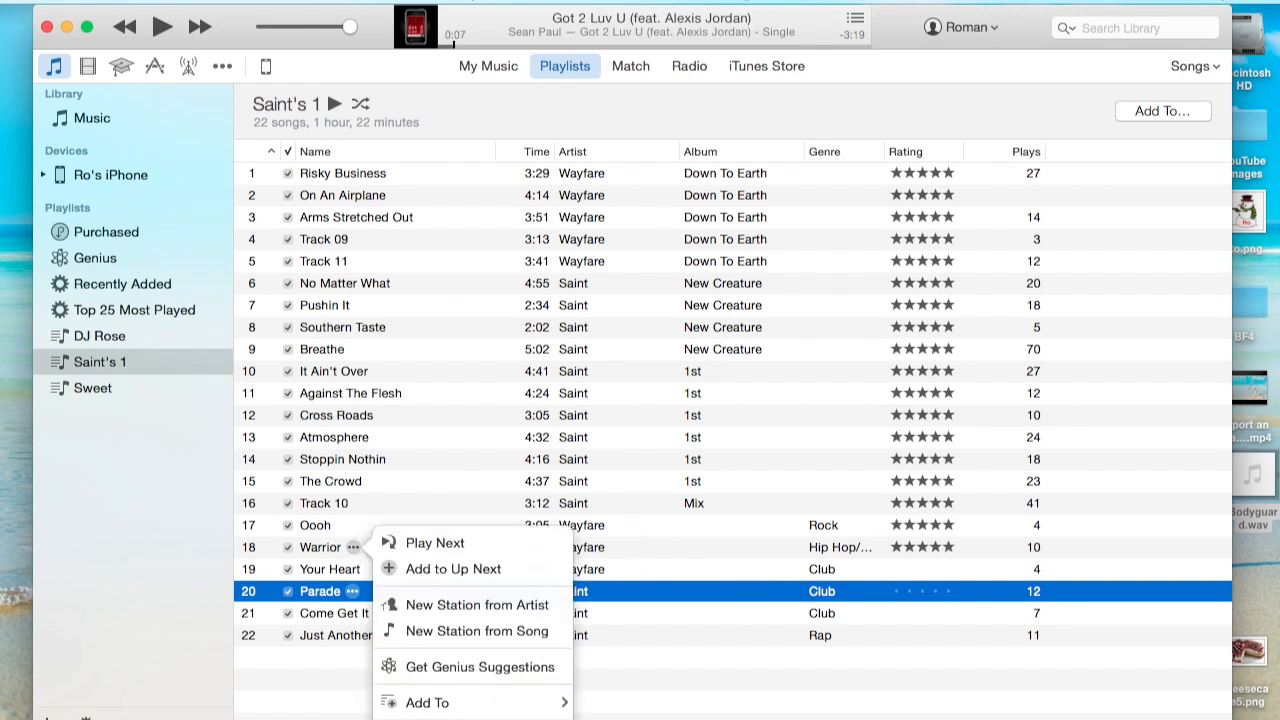
mouse_move(701, 546)
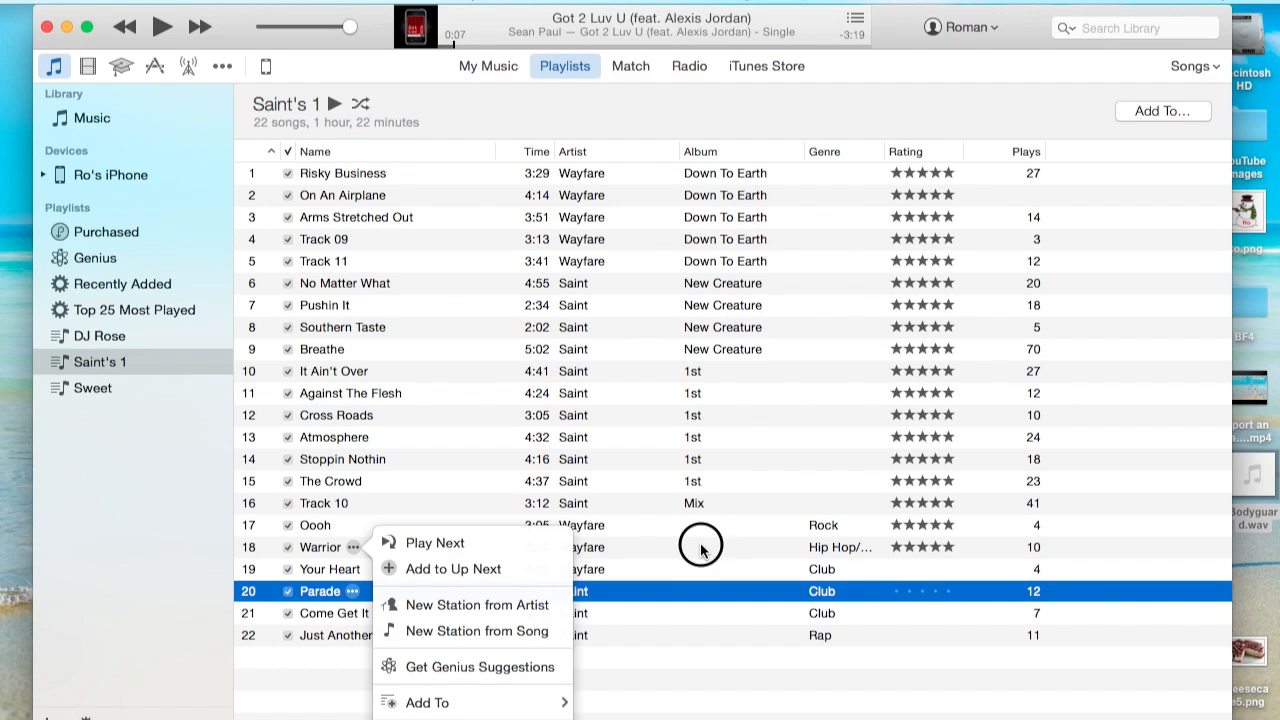
click(123, 283)
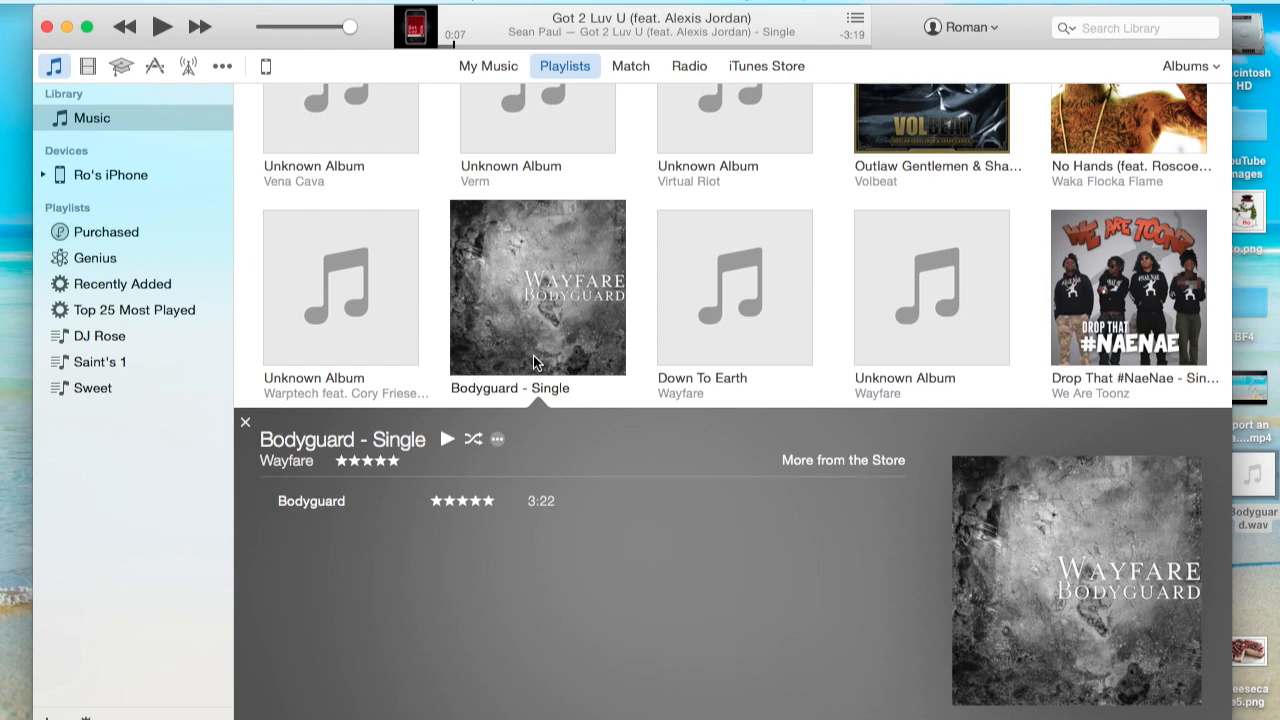
mouse_move(577, 335)
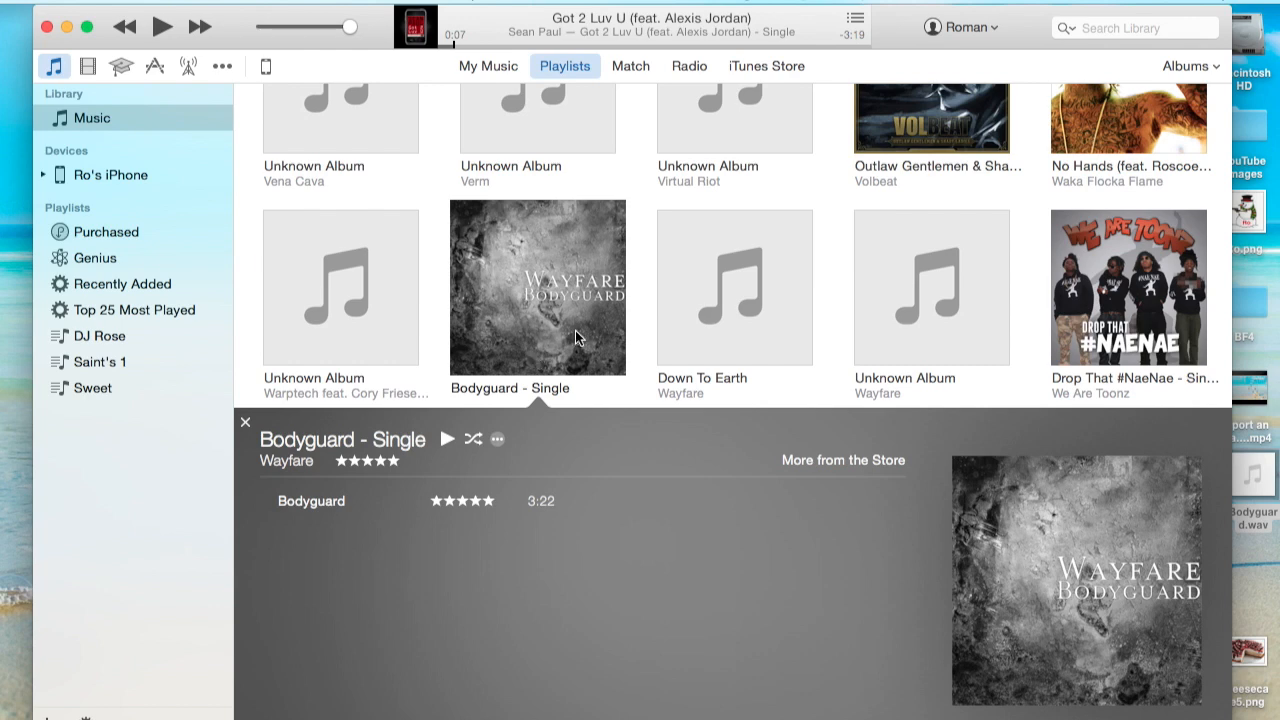